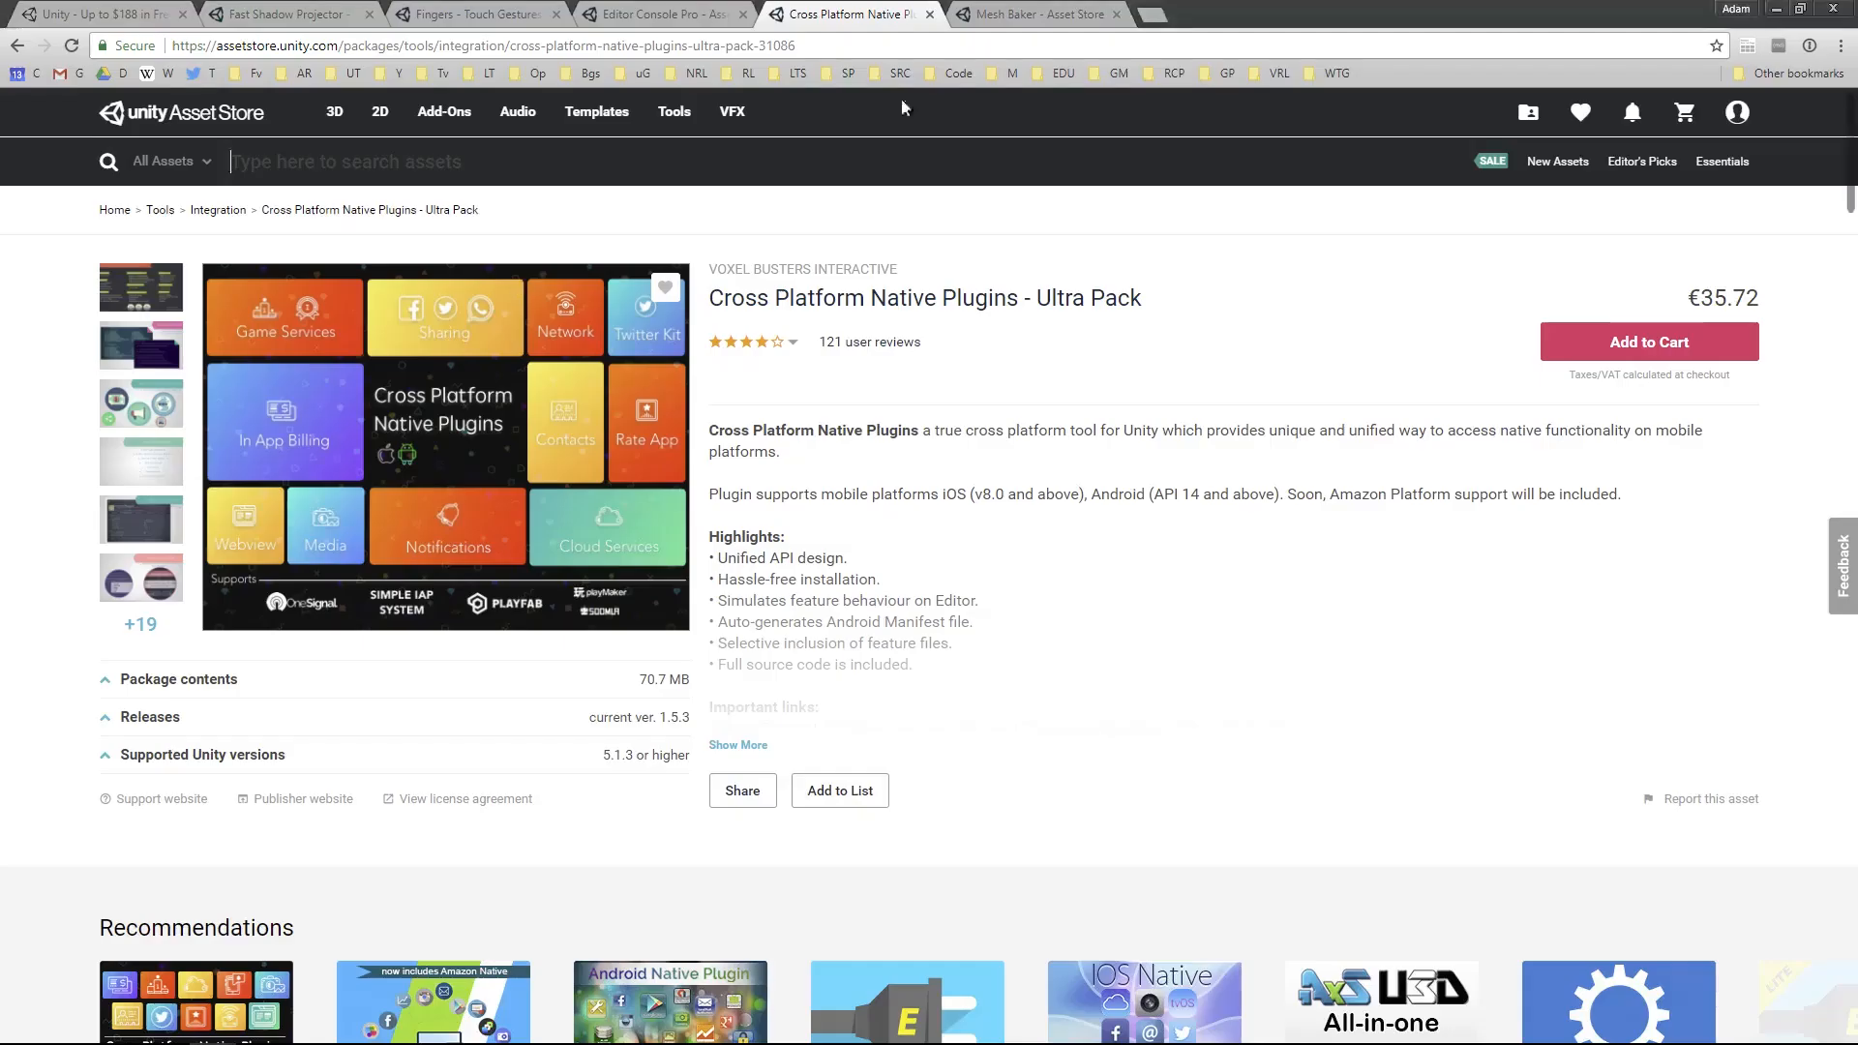
Switch from the Cross Platform Native Plugins page to the Mesh Baker Asset Store page
{"action": "left_click", "coordinate": [1036, 13]}
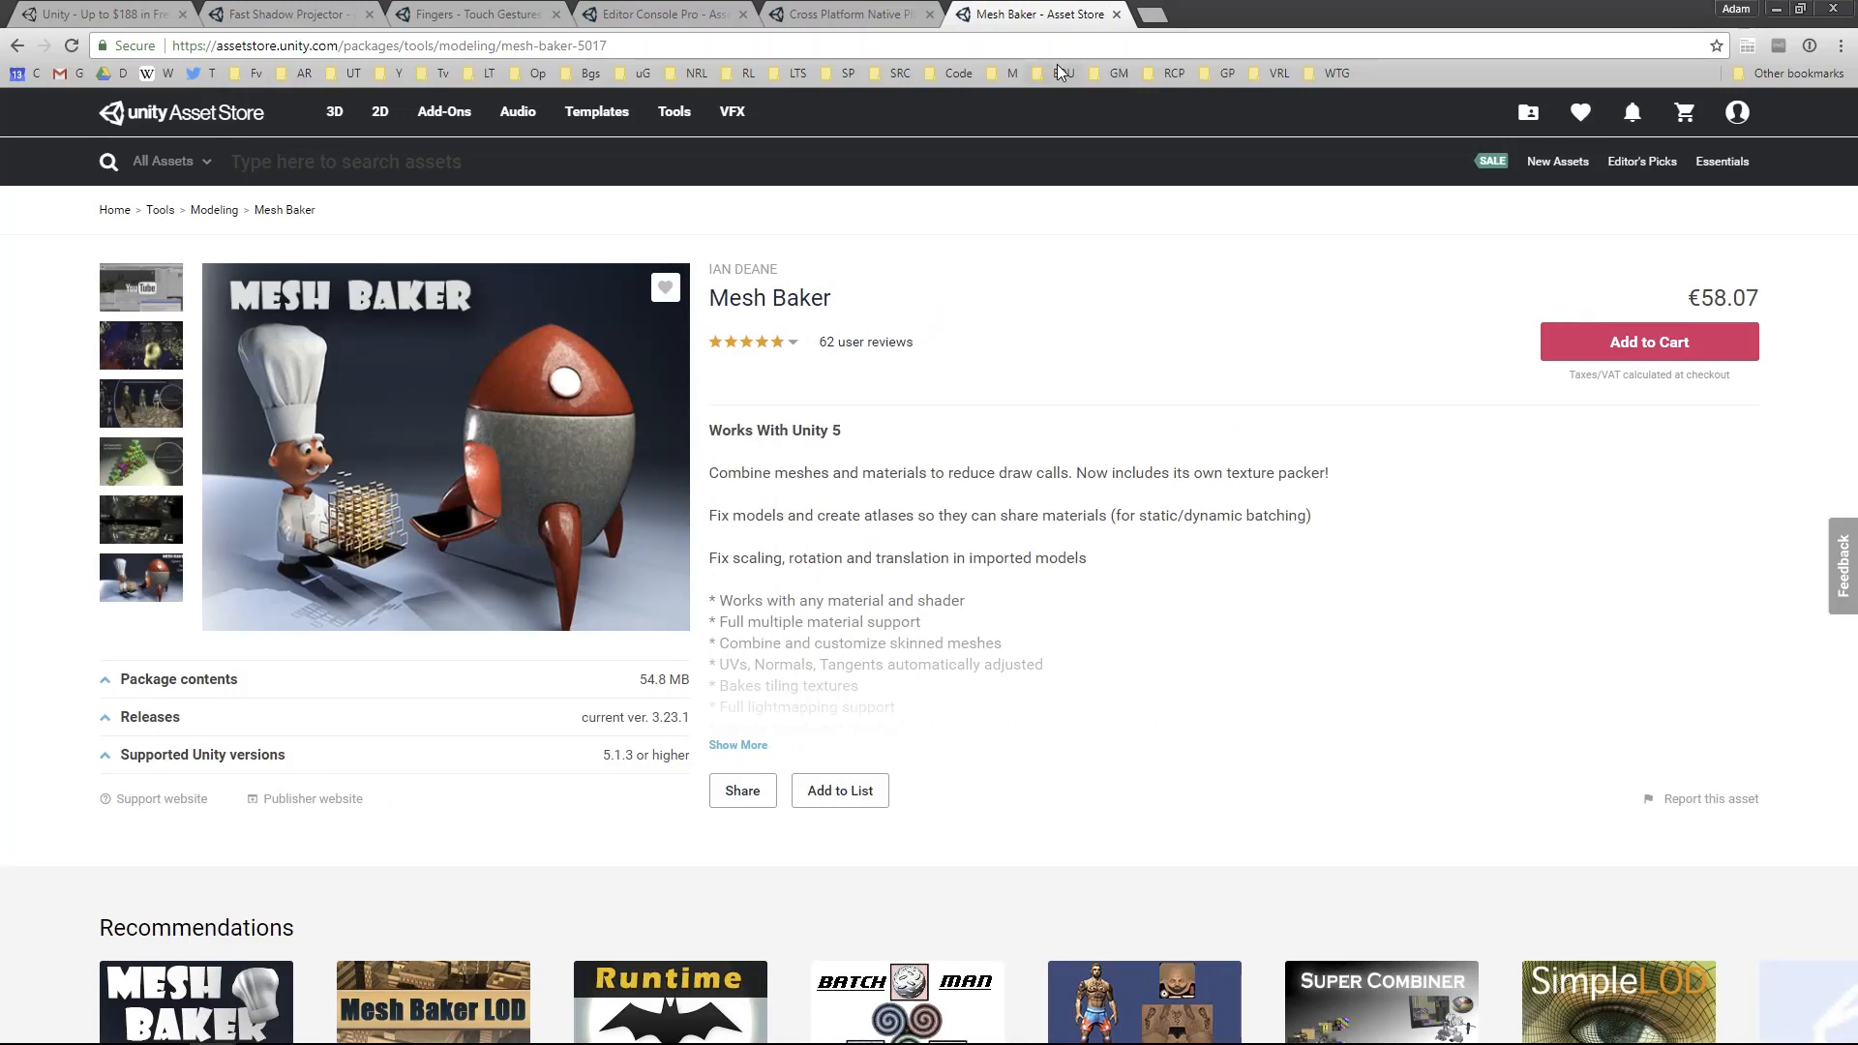
{"action": "left_click", "coordinate": [347, 161]}
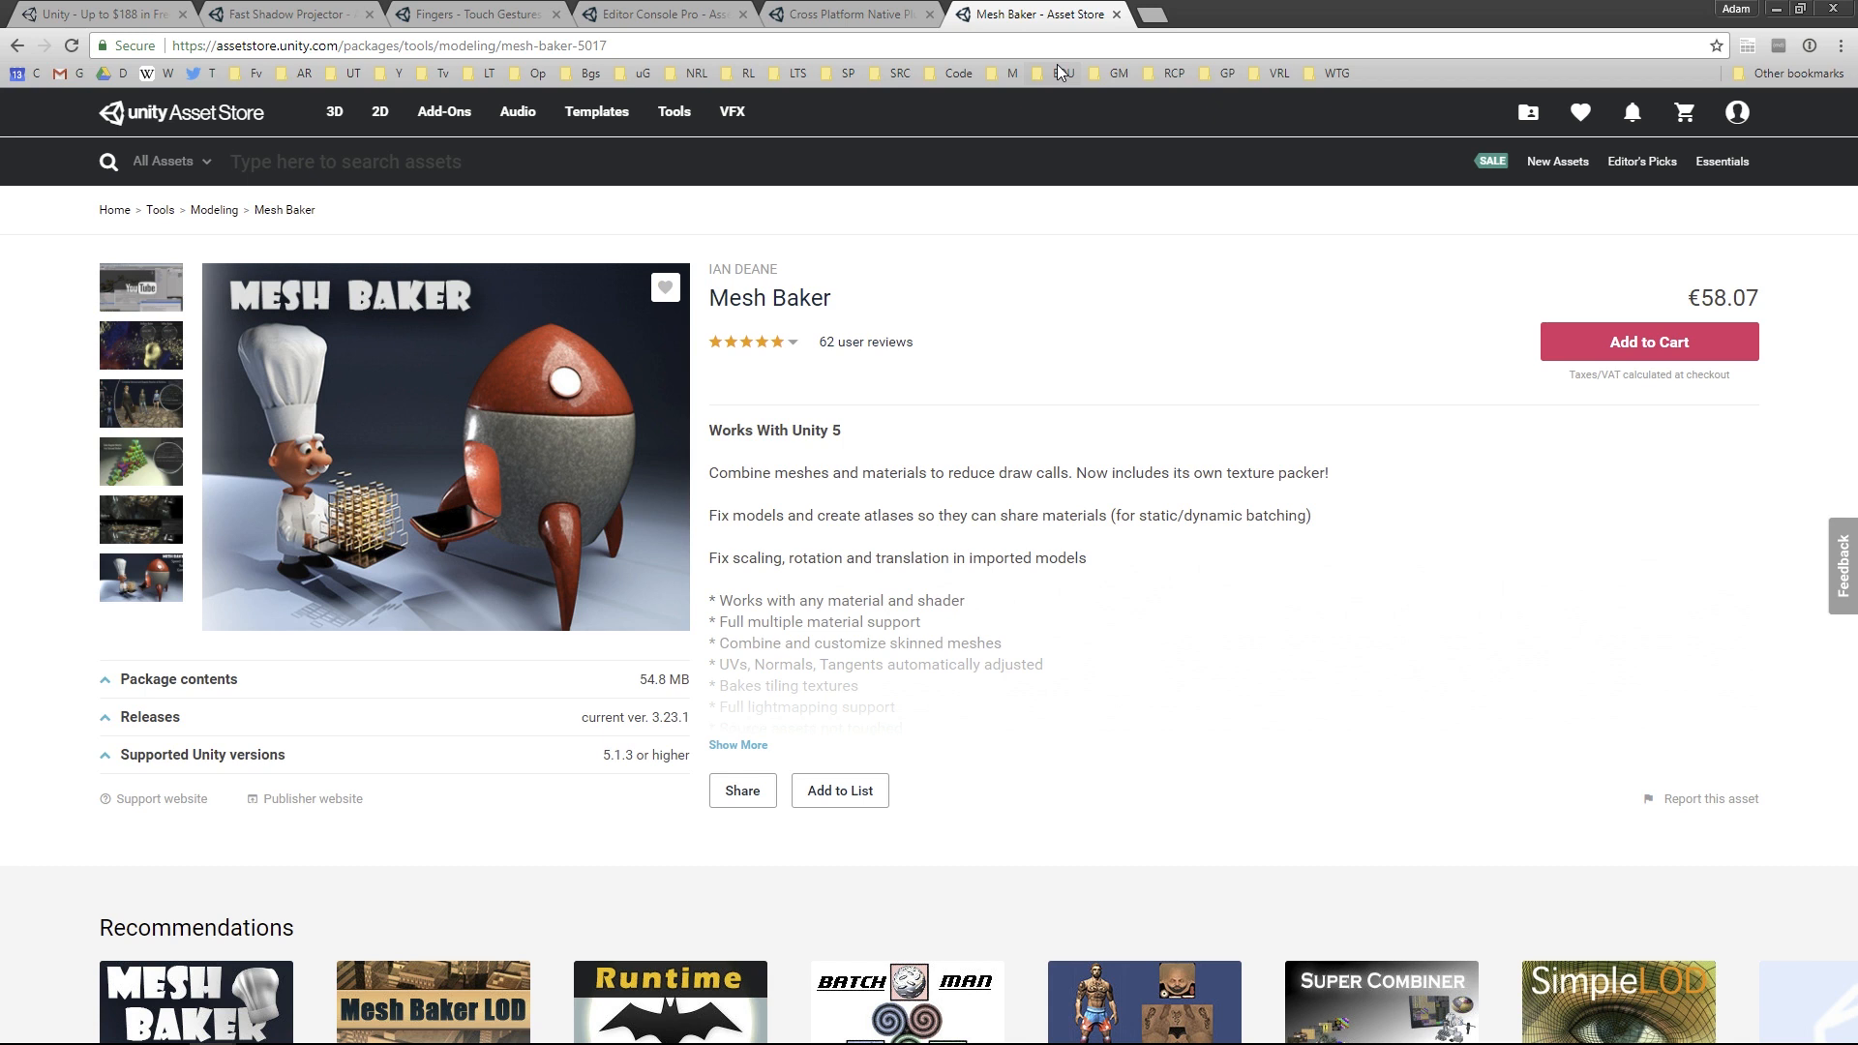
Return to the Unity editor with the MobileEssentials Start scene open
{"action": "left_click", "coordinate": [345, 162]}
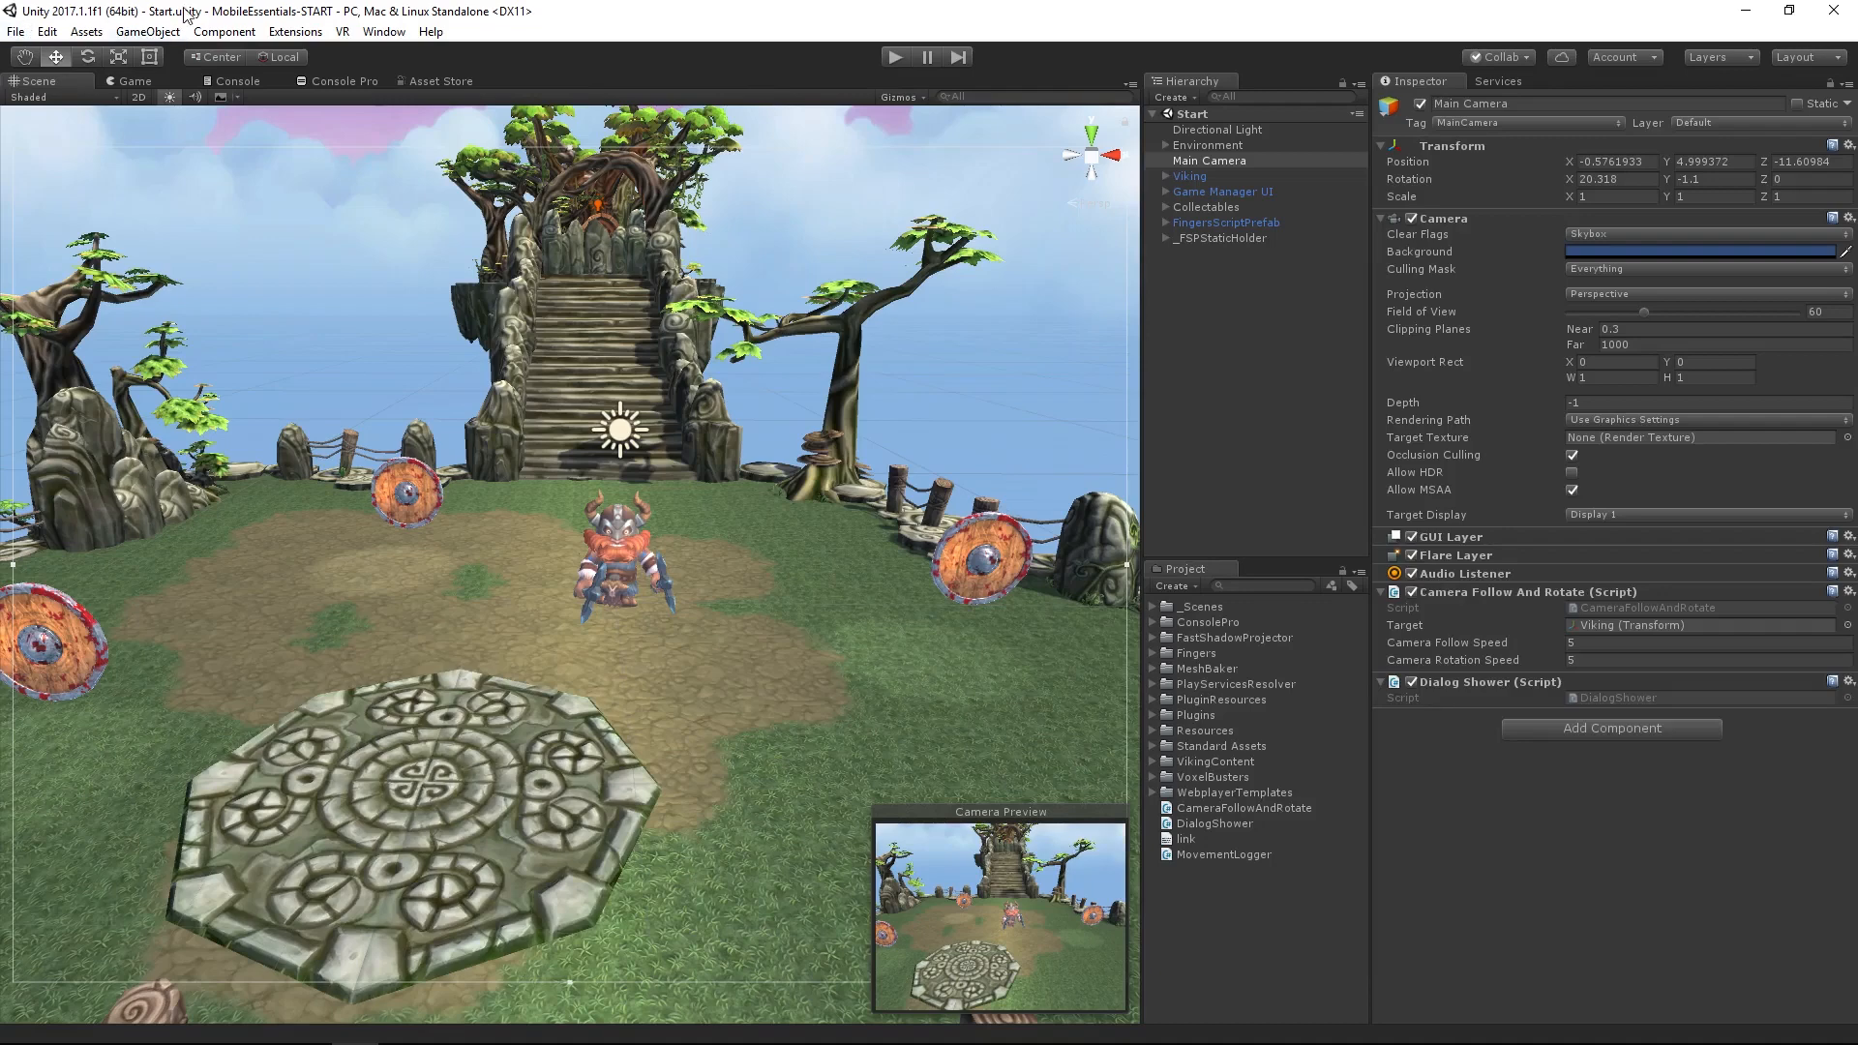
Create a TextureBaker (0) object from the Mesh Baker menu and expand it in the Hierarchy
{"action": "left_click", "coordinate": [147, 31]}
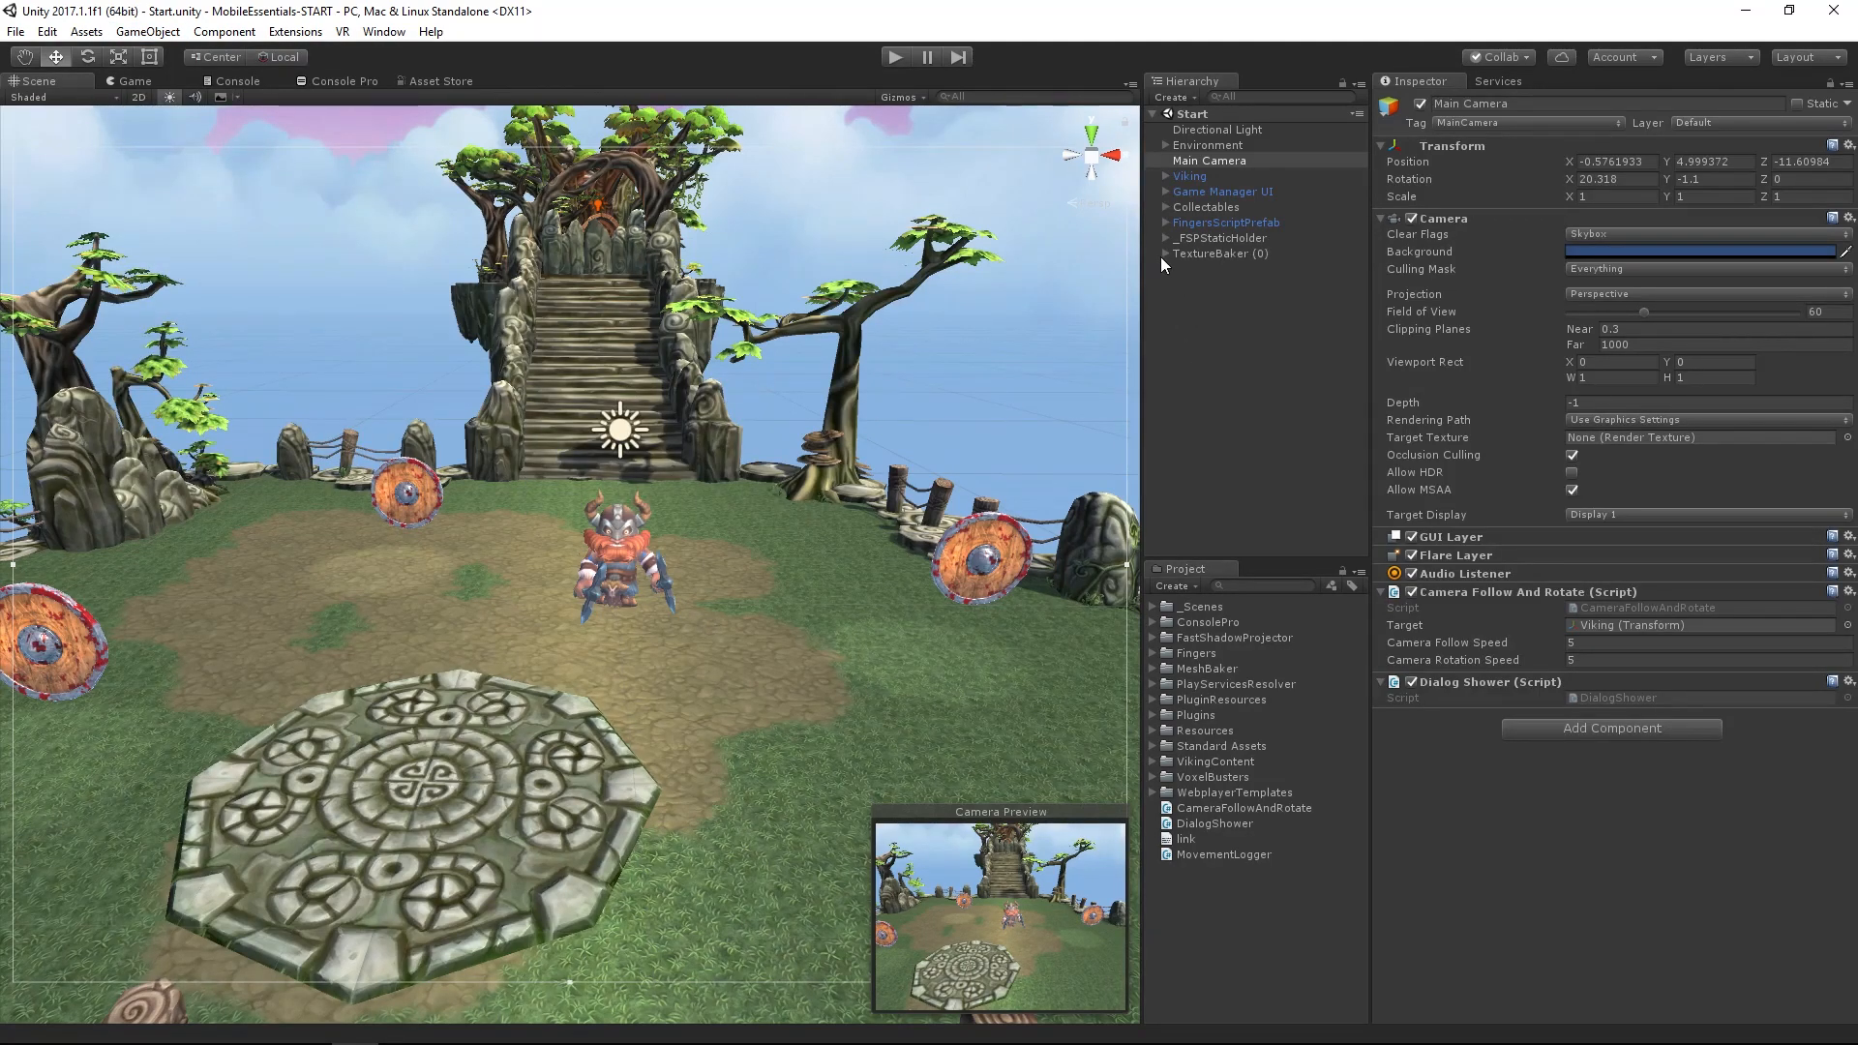
{"action": "left_click", "coordinate": [1156, 253]}
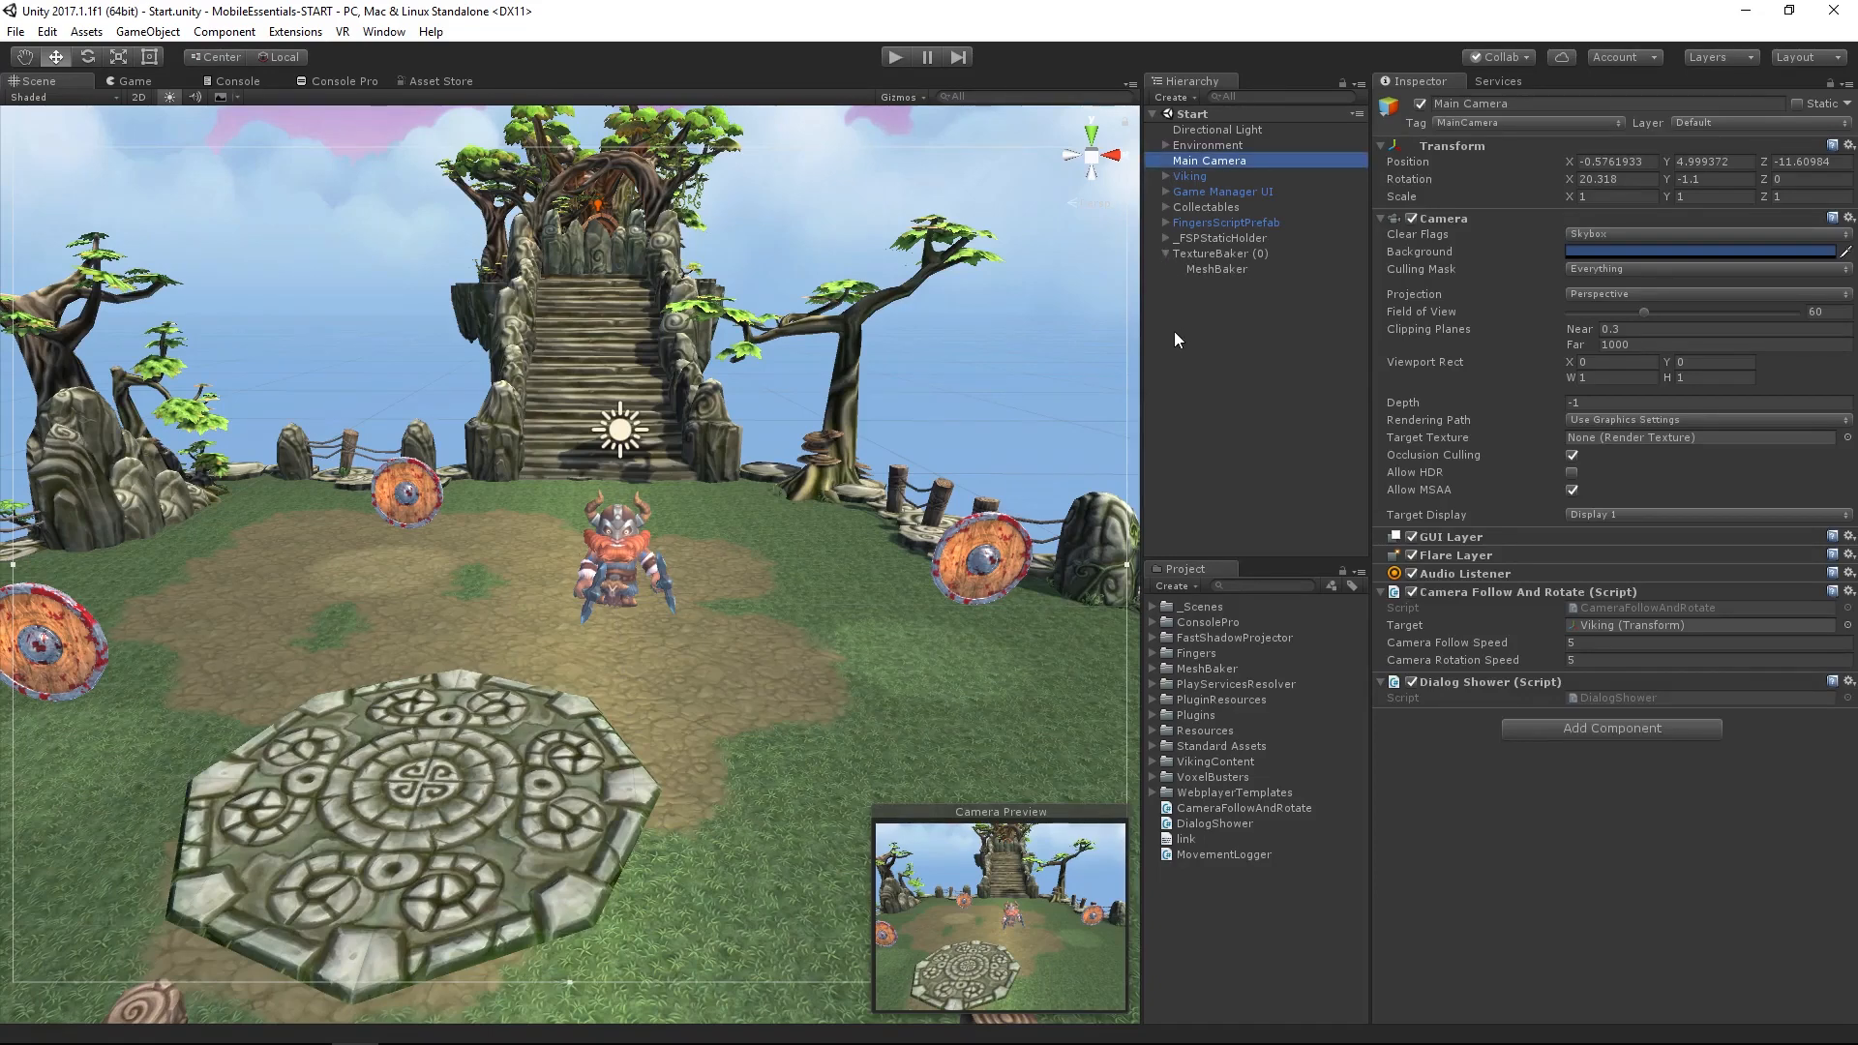
{"action": "left_click", "coordinate": [1218, 254]}
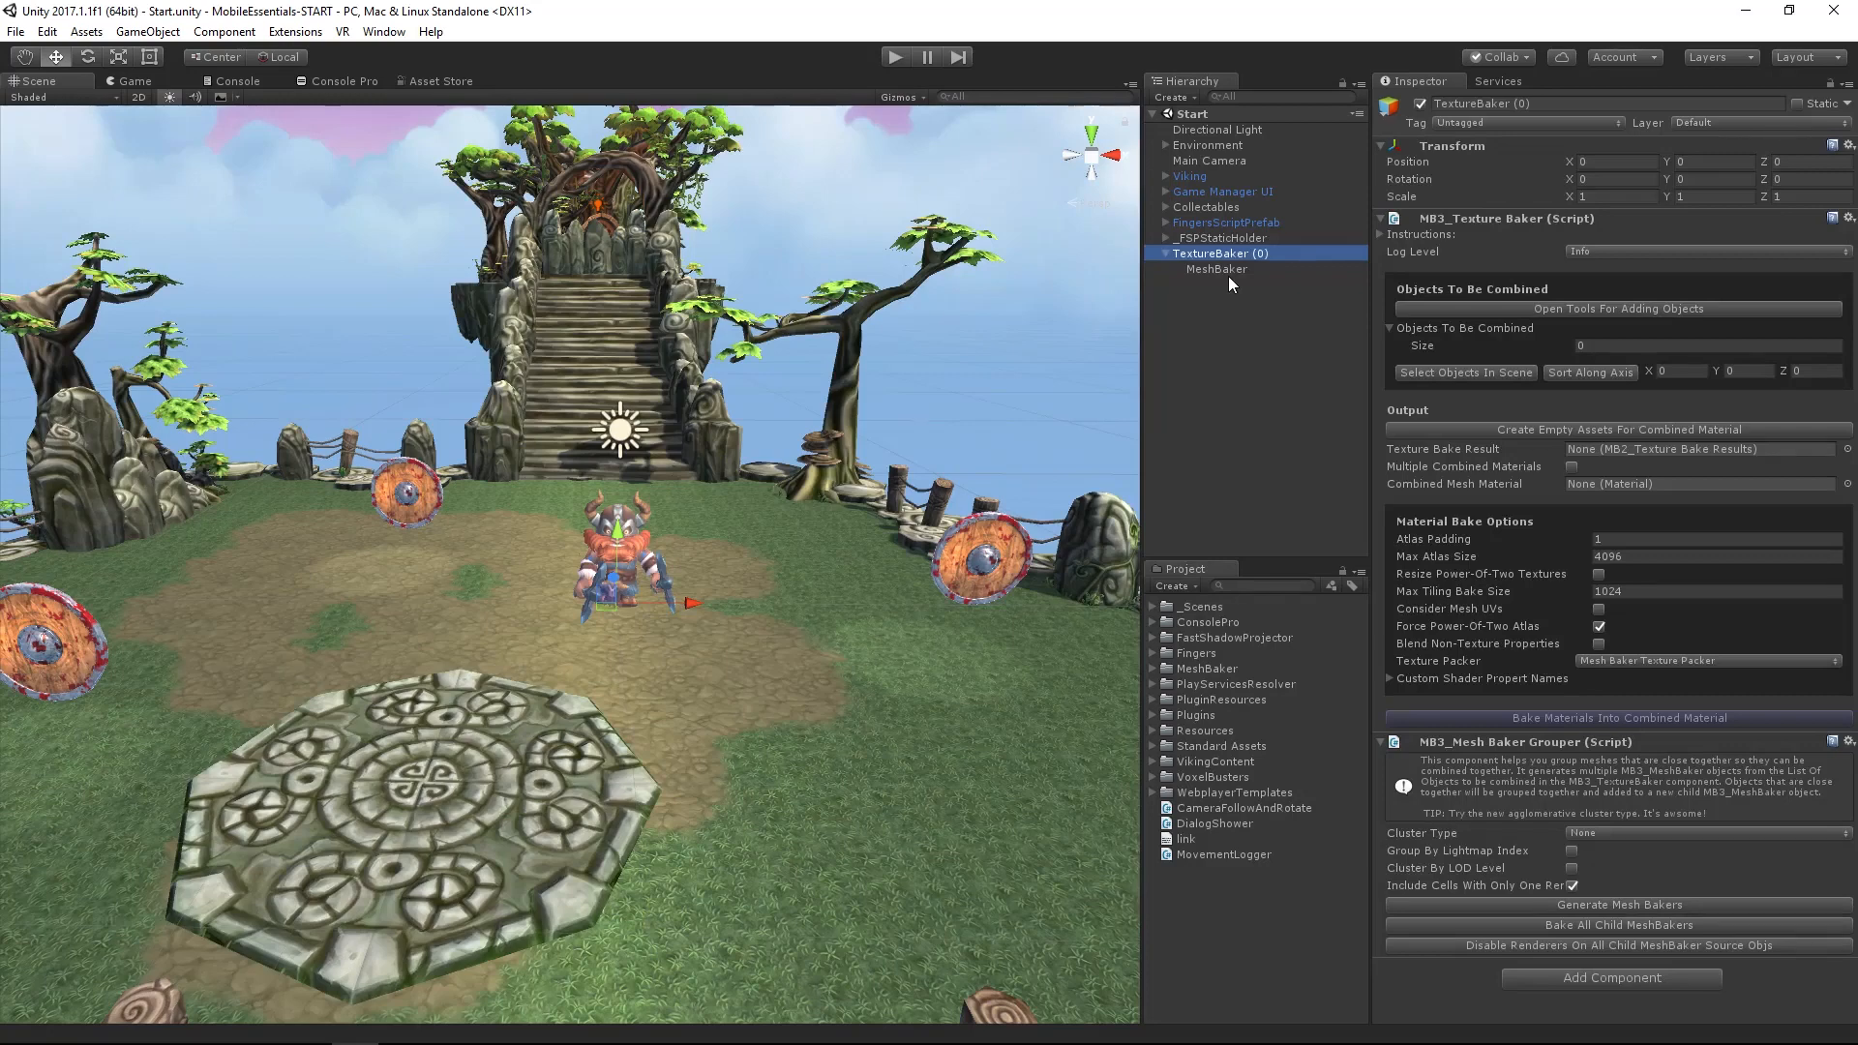
{"action": "mouse_move", "coordinate": [1232, 258]}
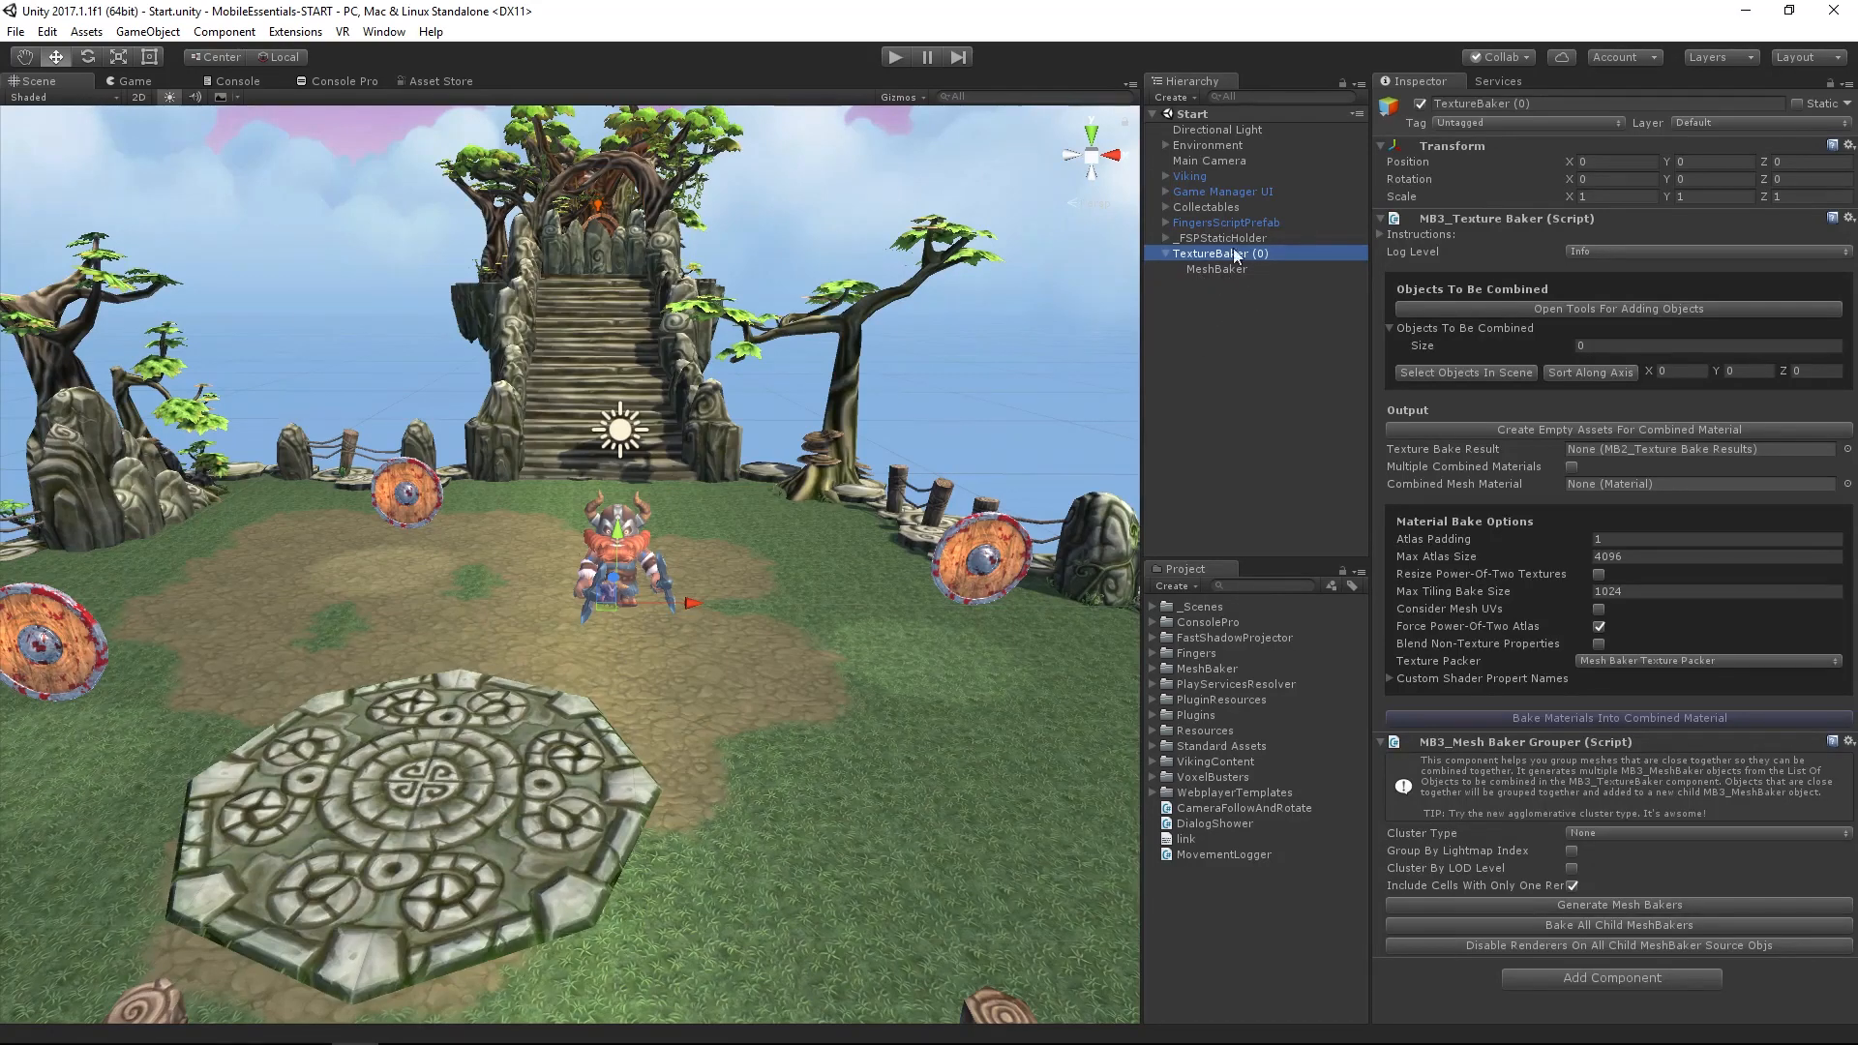
Compare the MeshBaker child's bake settings with the TextureBaker (0) settings in the Inspector
{"action": "left_click", "coordinate": [1214, 269]}
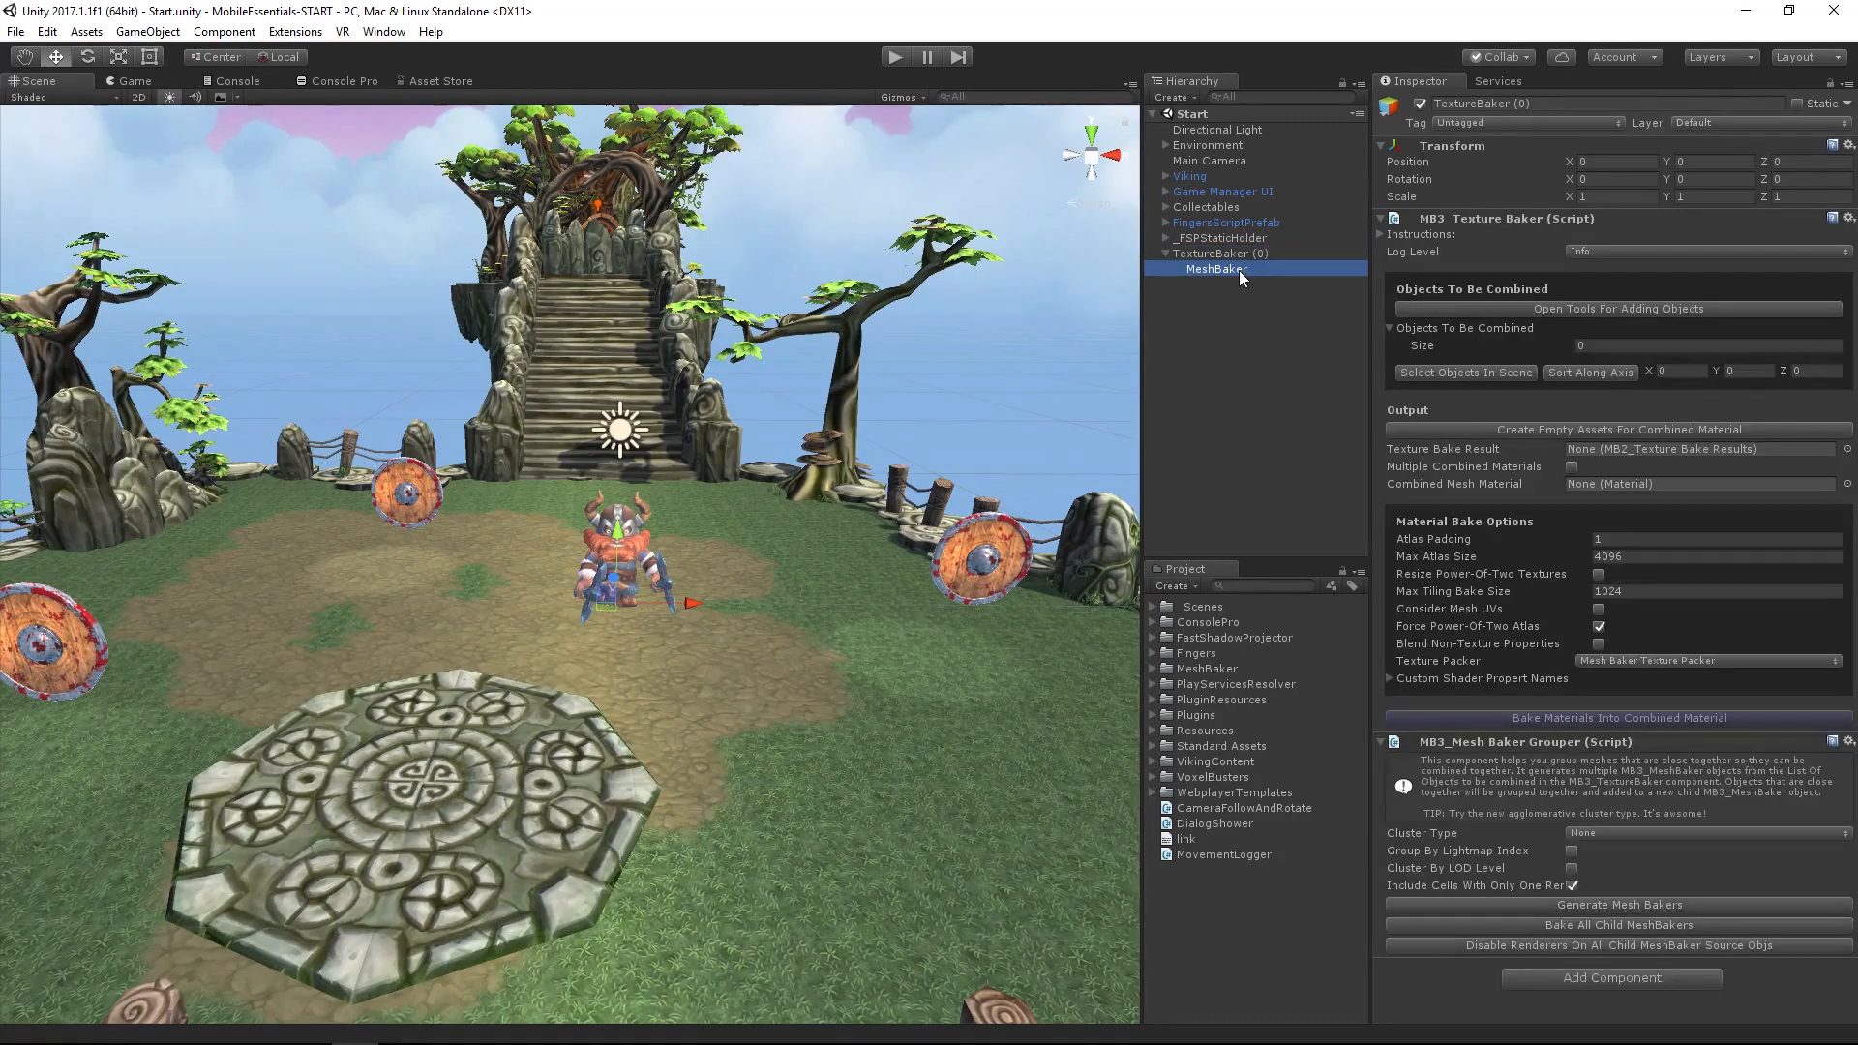
{"action": "left_click", "coordinate": [1220, 254]}
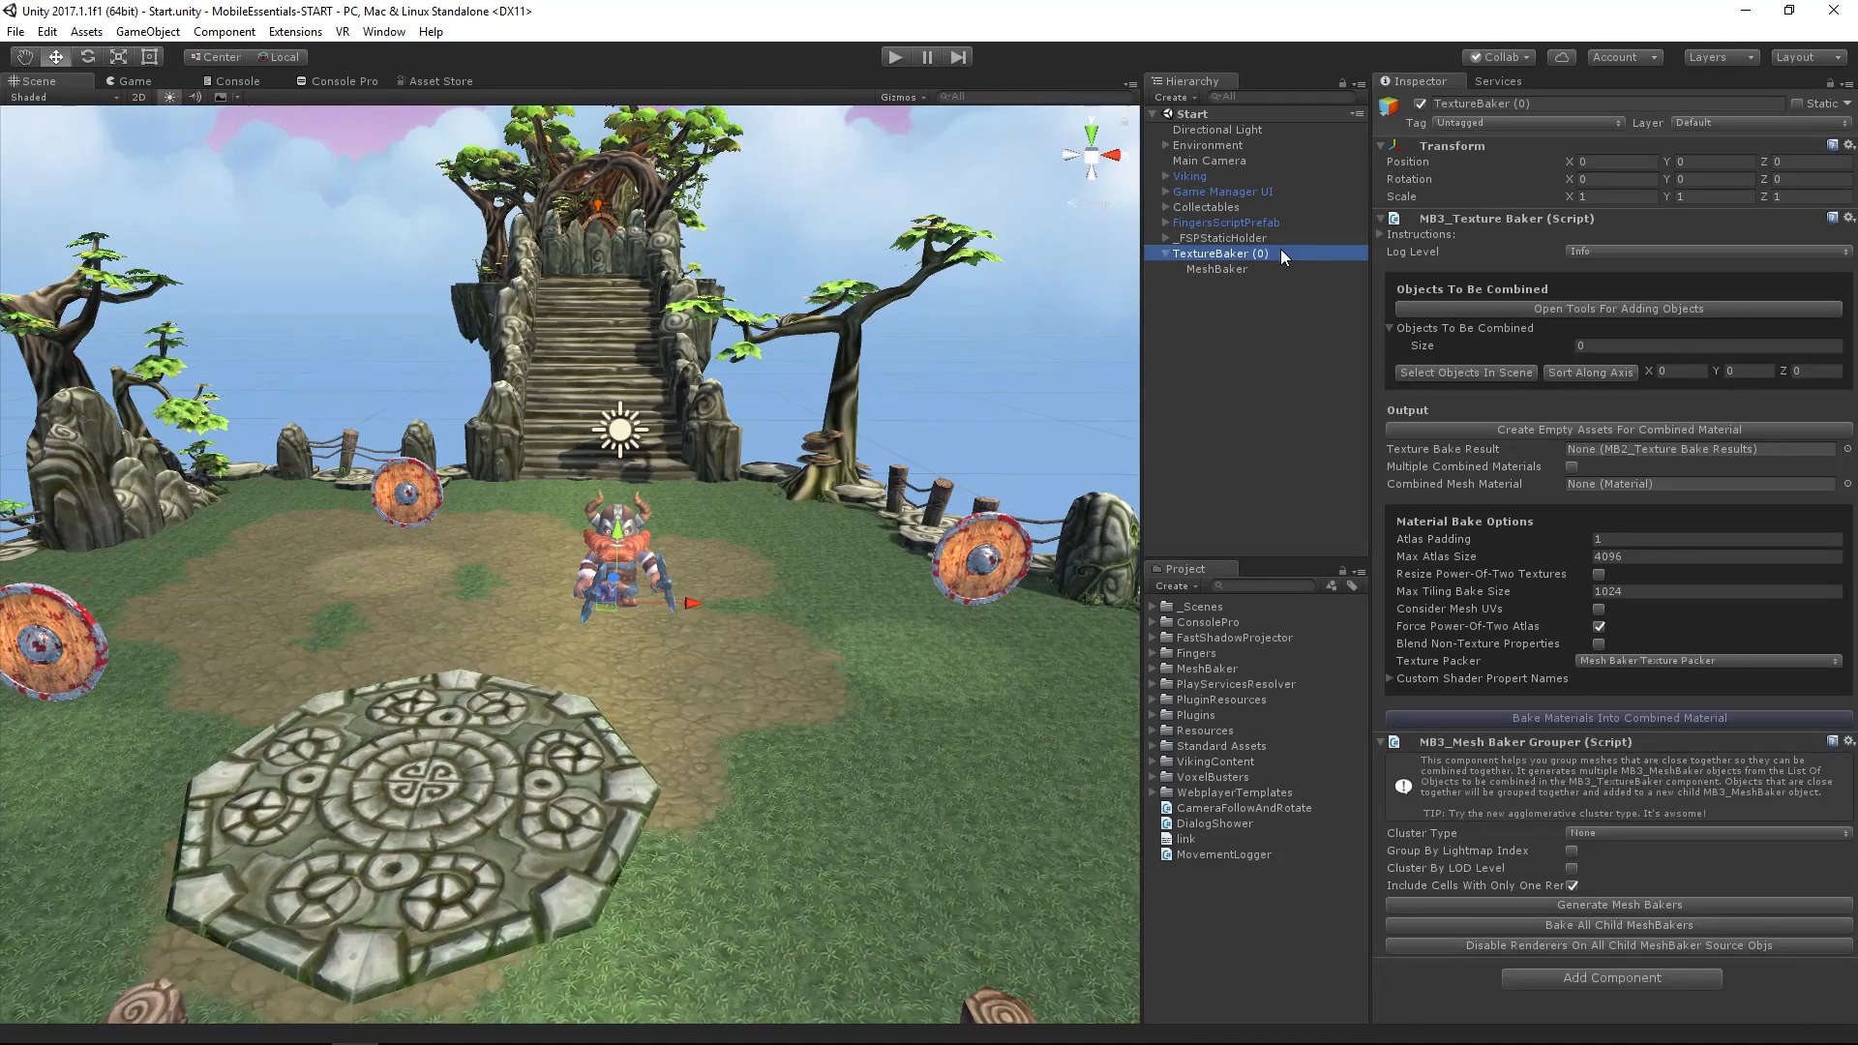
{"action": "left_click", "coordinate": [1215, 269]}
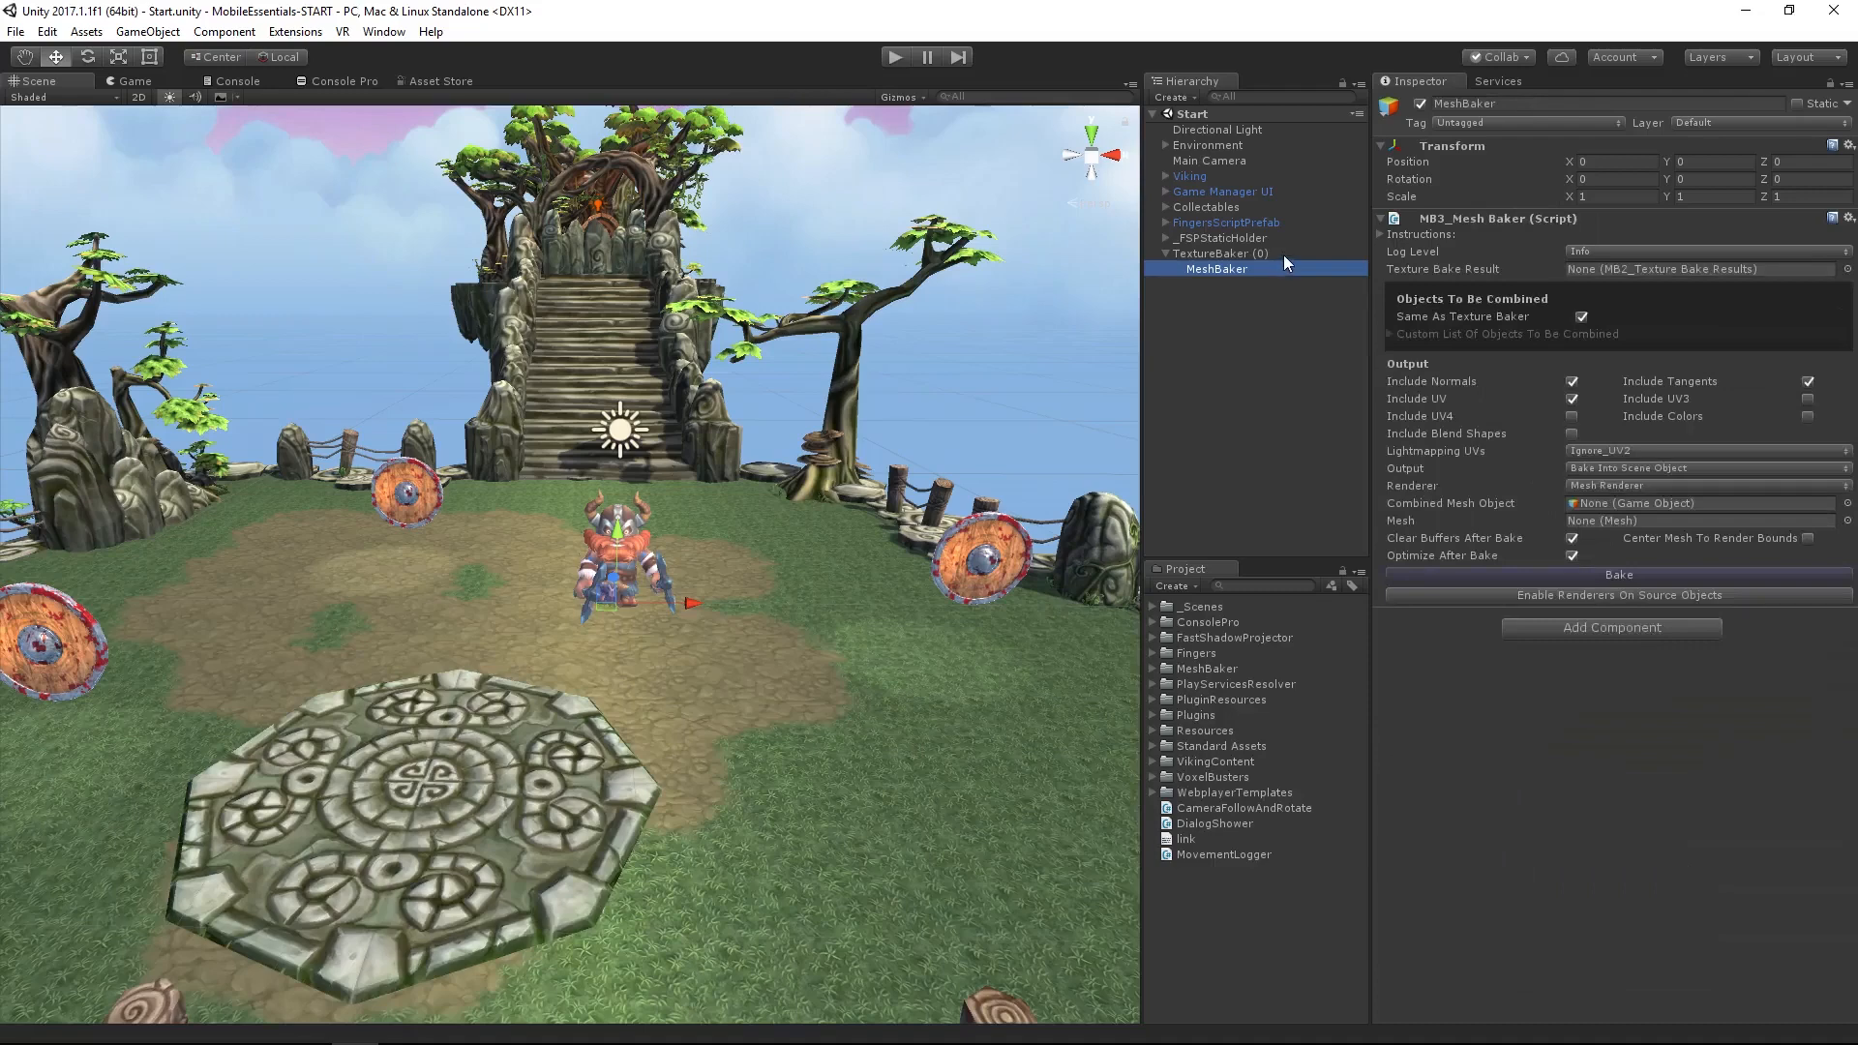
{"action": "left_click", "coordinate": [1219, 253]}
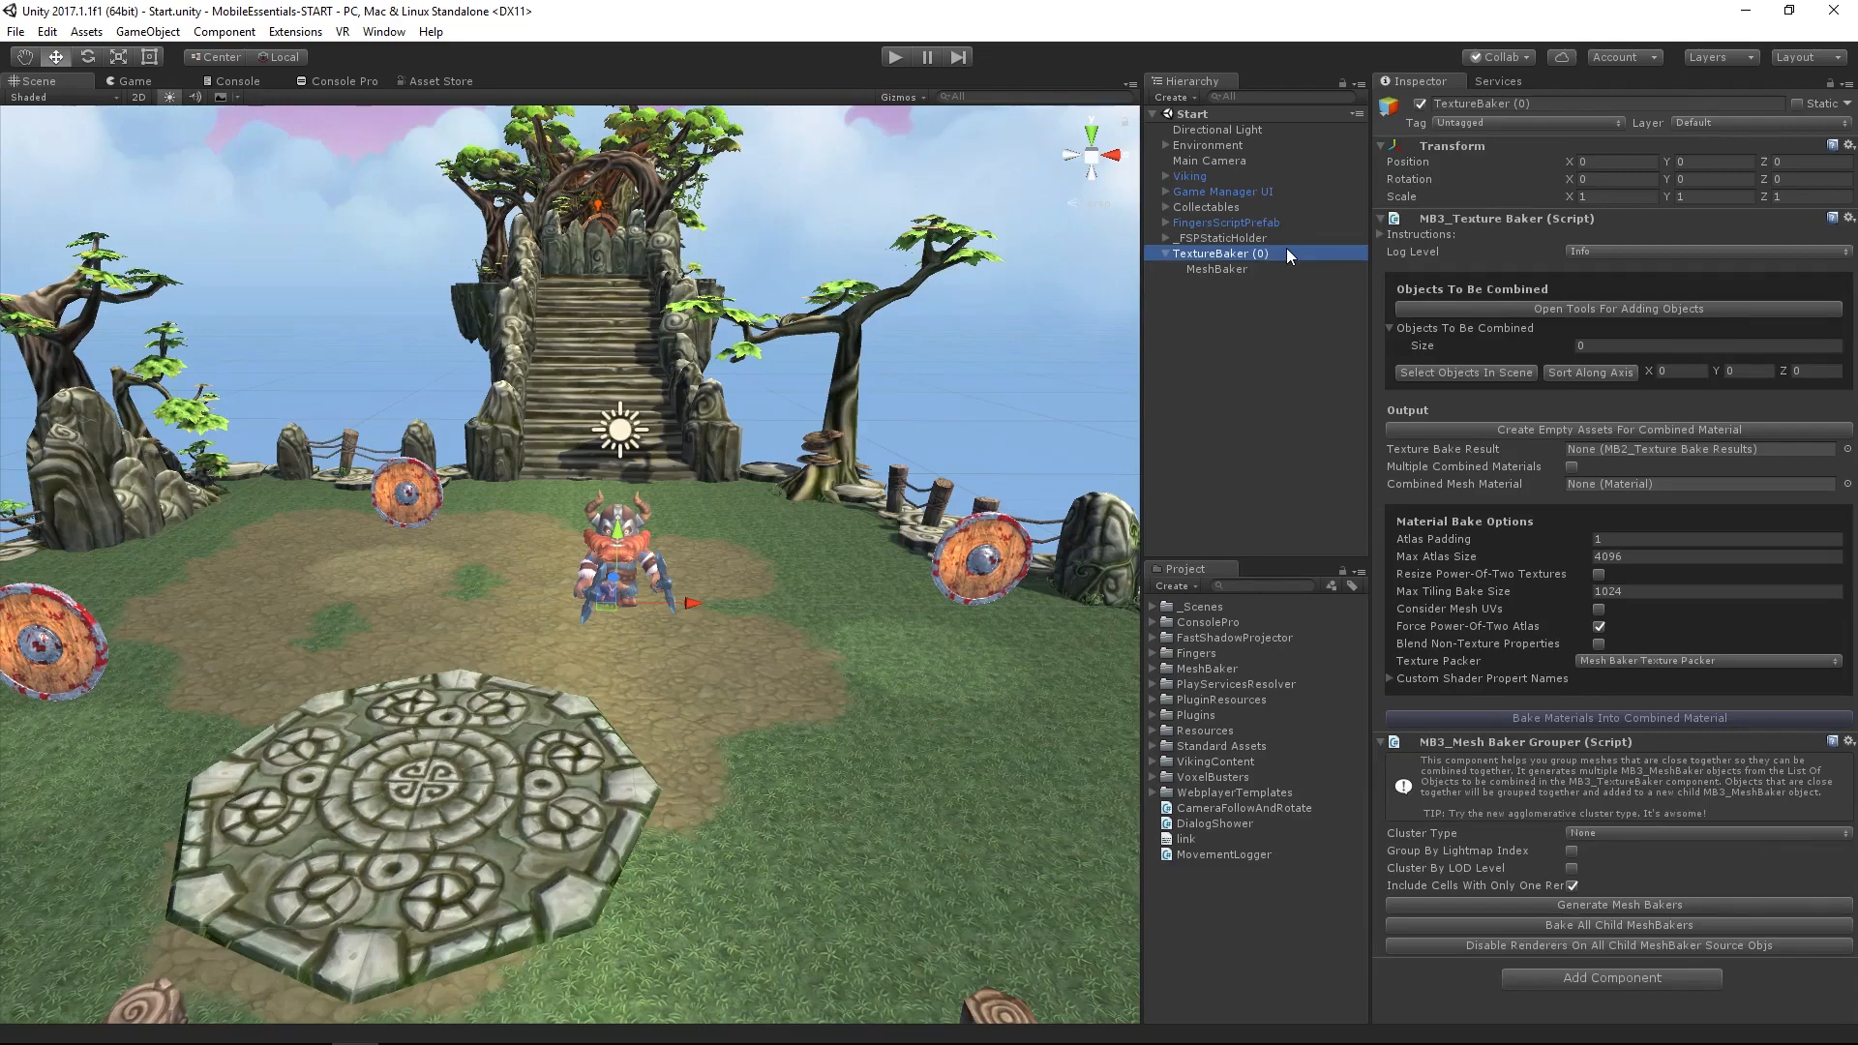
{"action": "mouse_move", "coordinate": [1051, 477]}
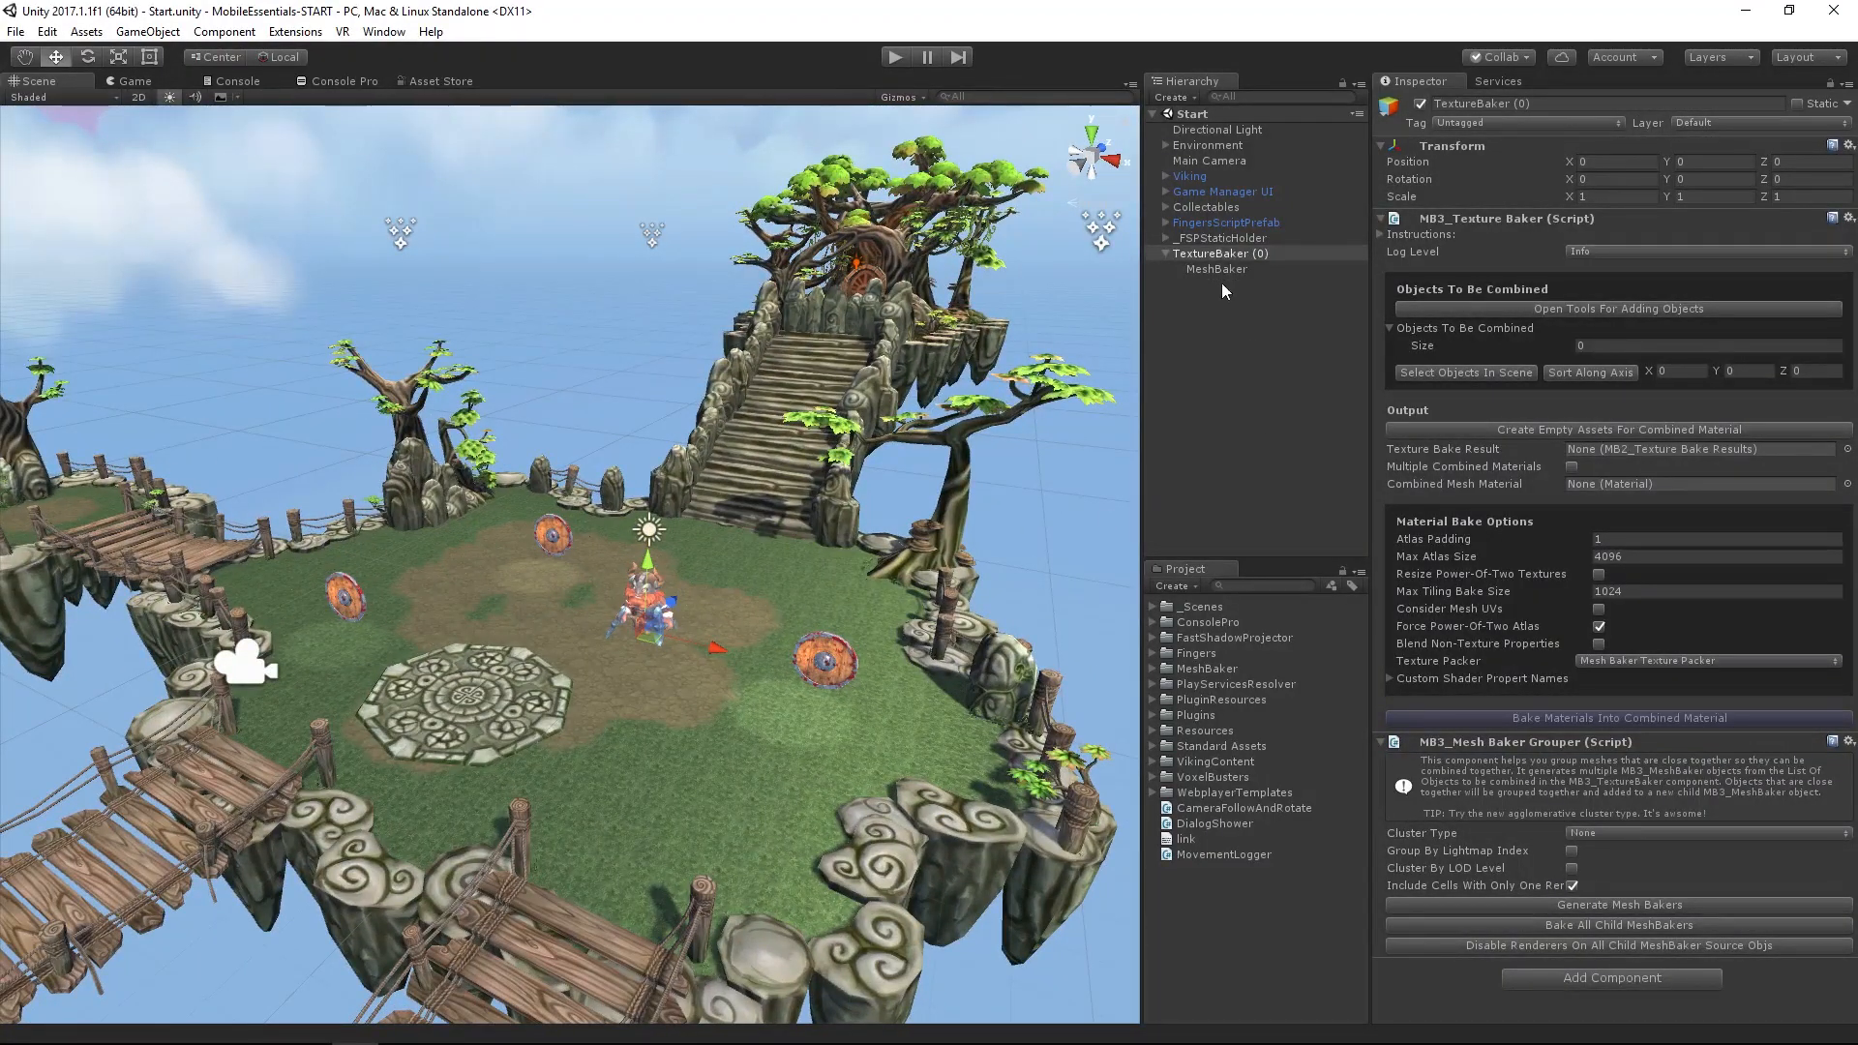
Expand Environment and fully expand the Main Island group's nested children
{"action": "left_click", "coordinate": [1221, 252]}
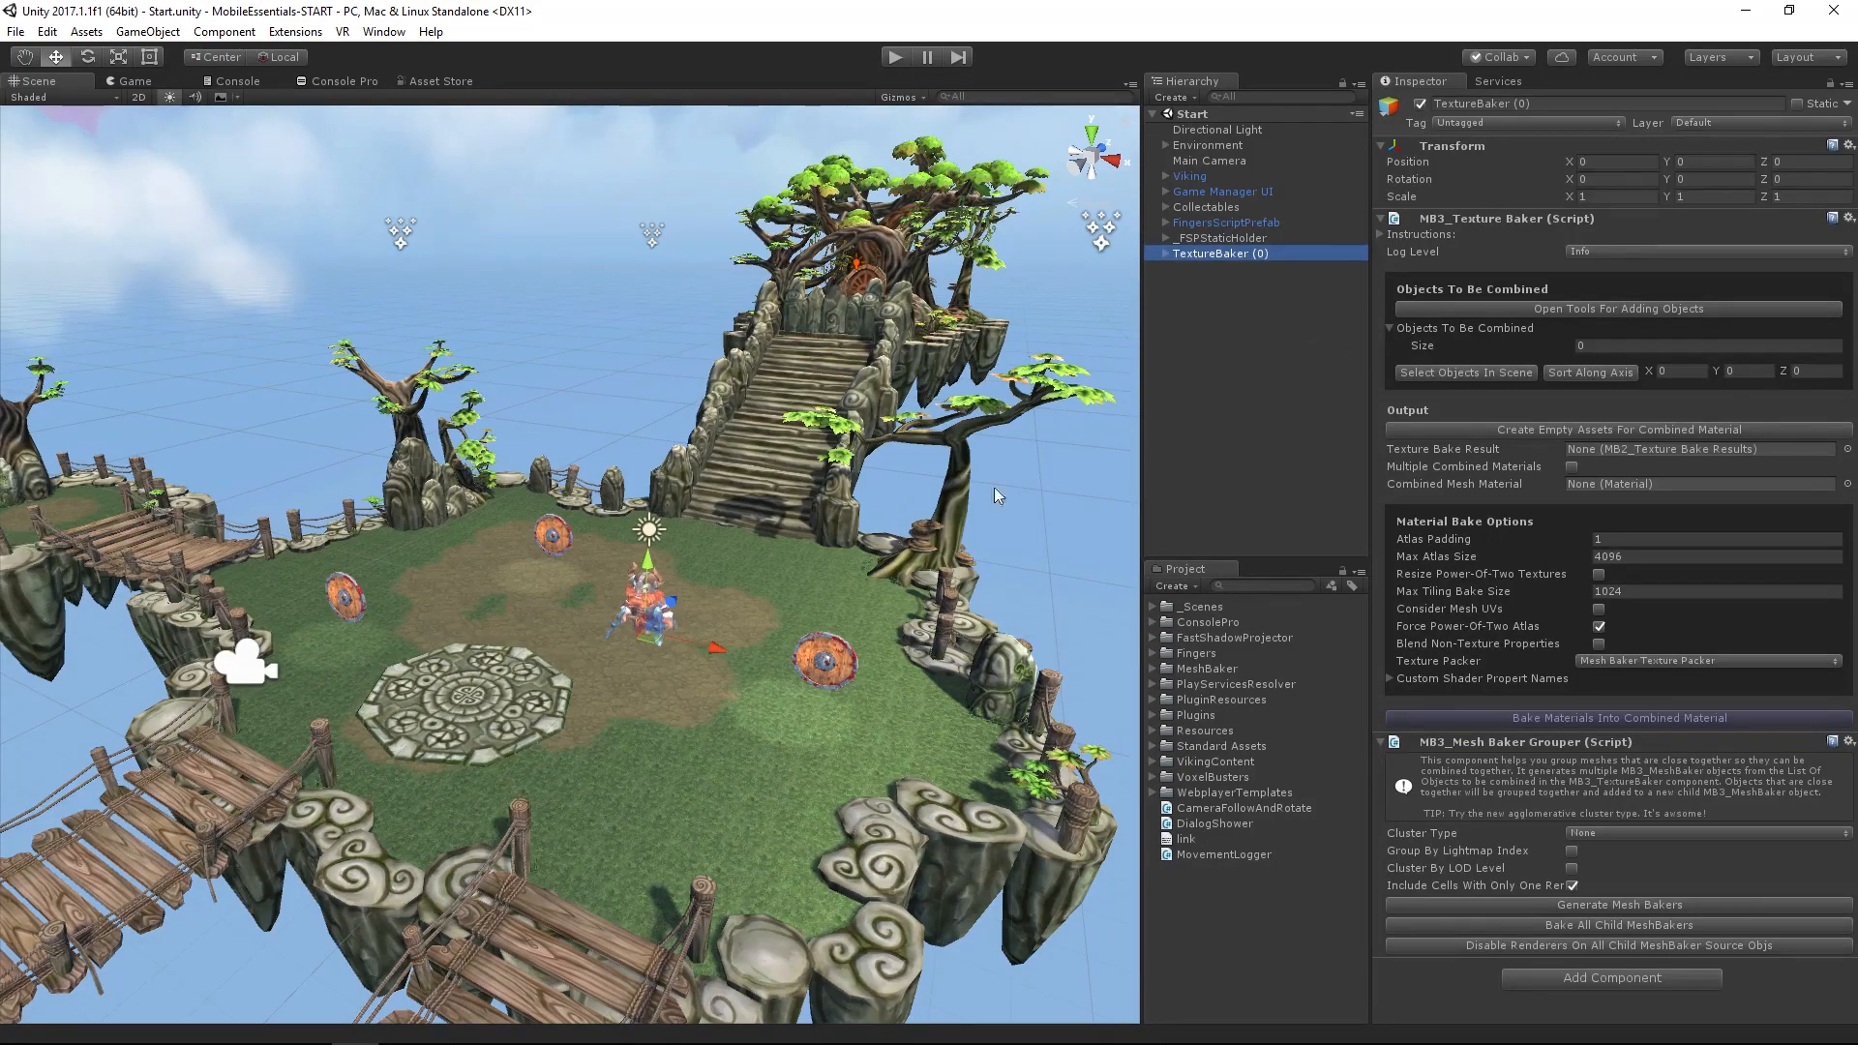
{"action": "left_click", "coordinate": [1225, 285]}
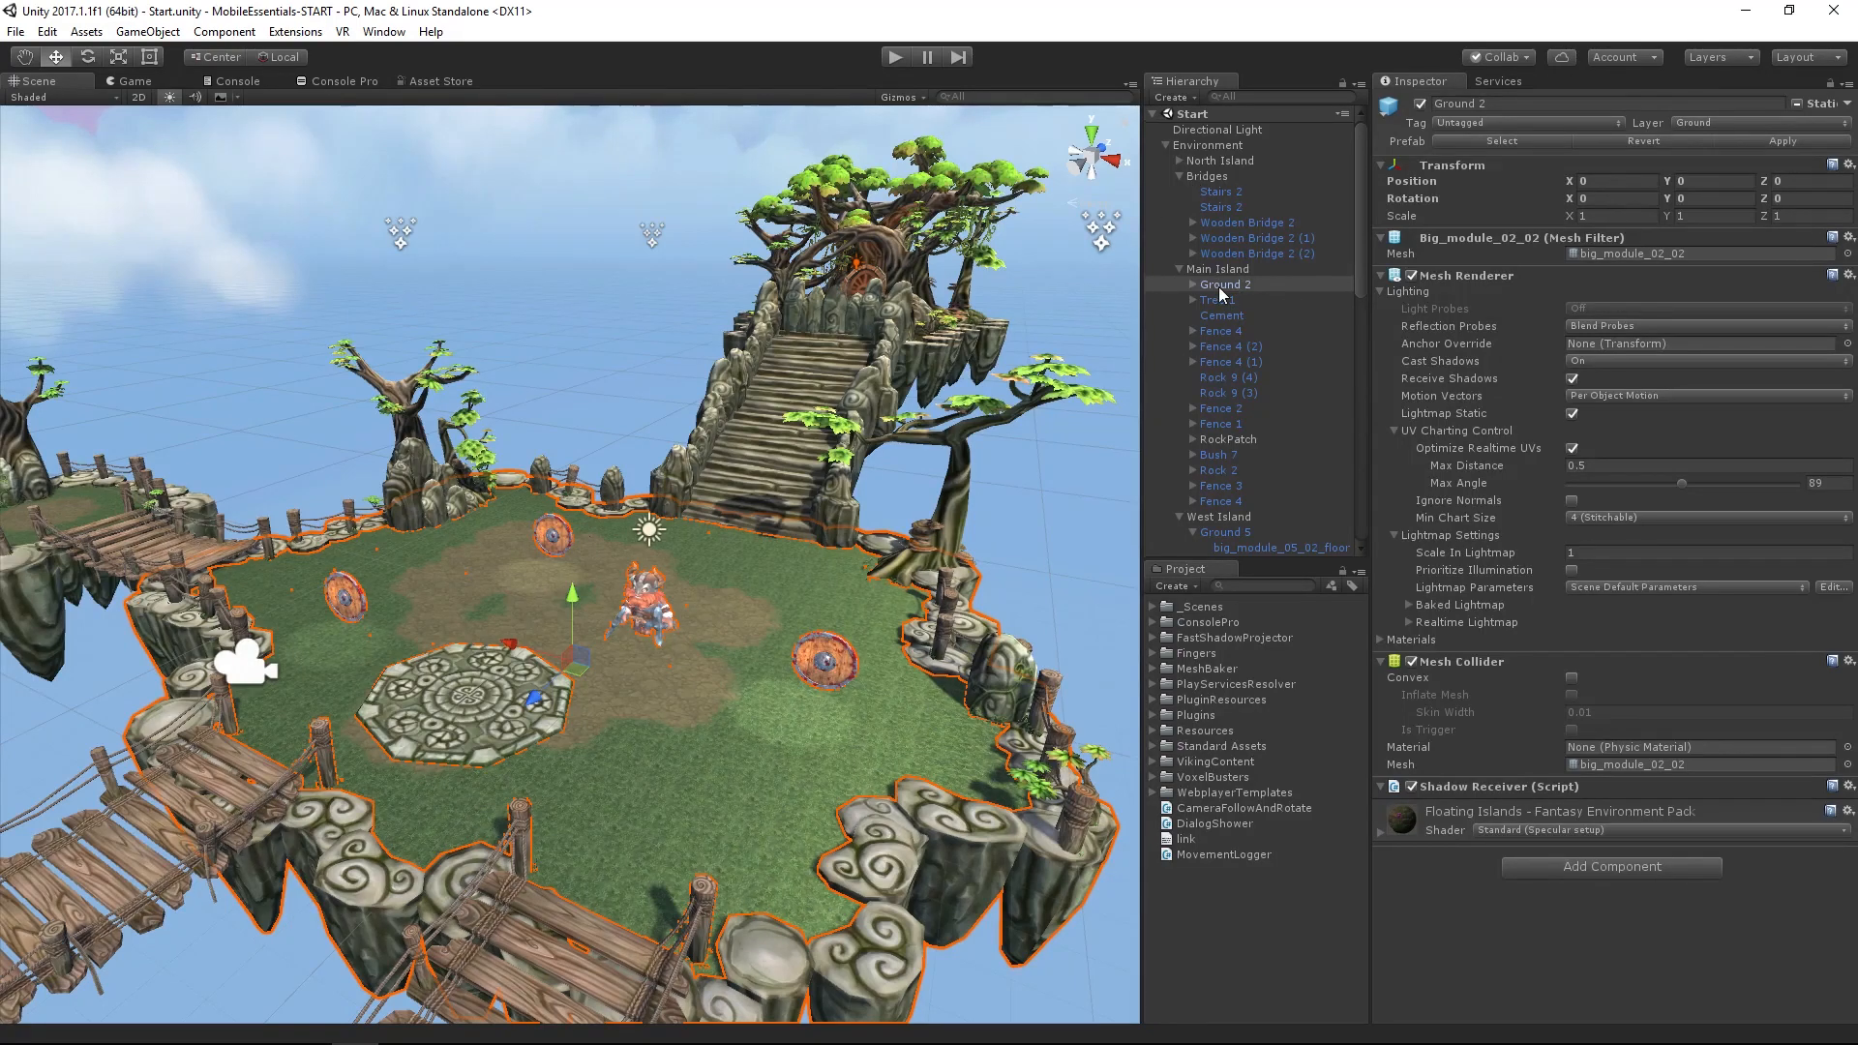
{"action": "left_click", "coordinate": [1213, 502]}
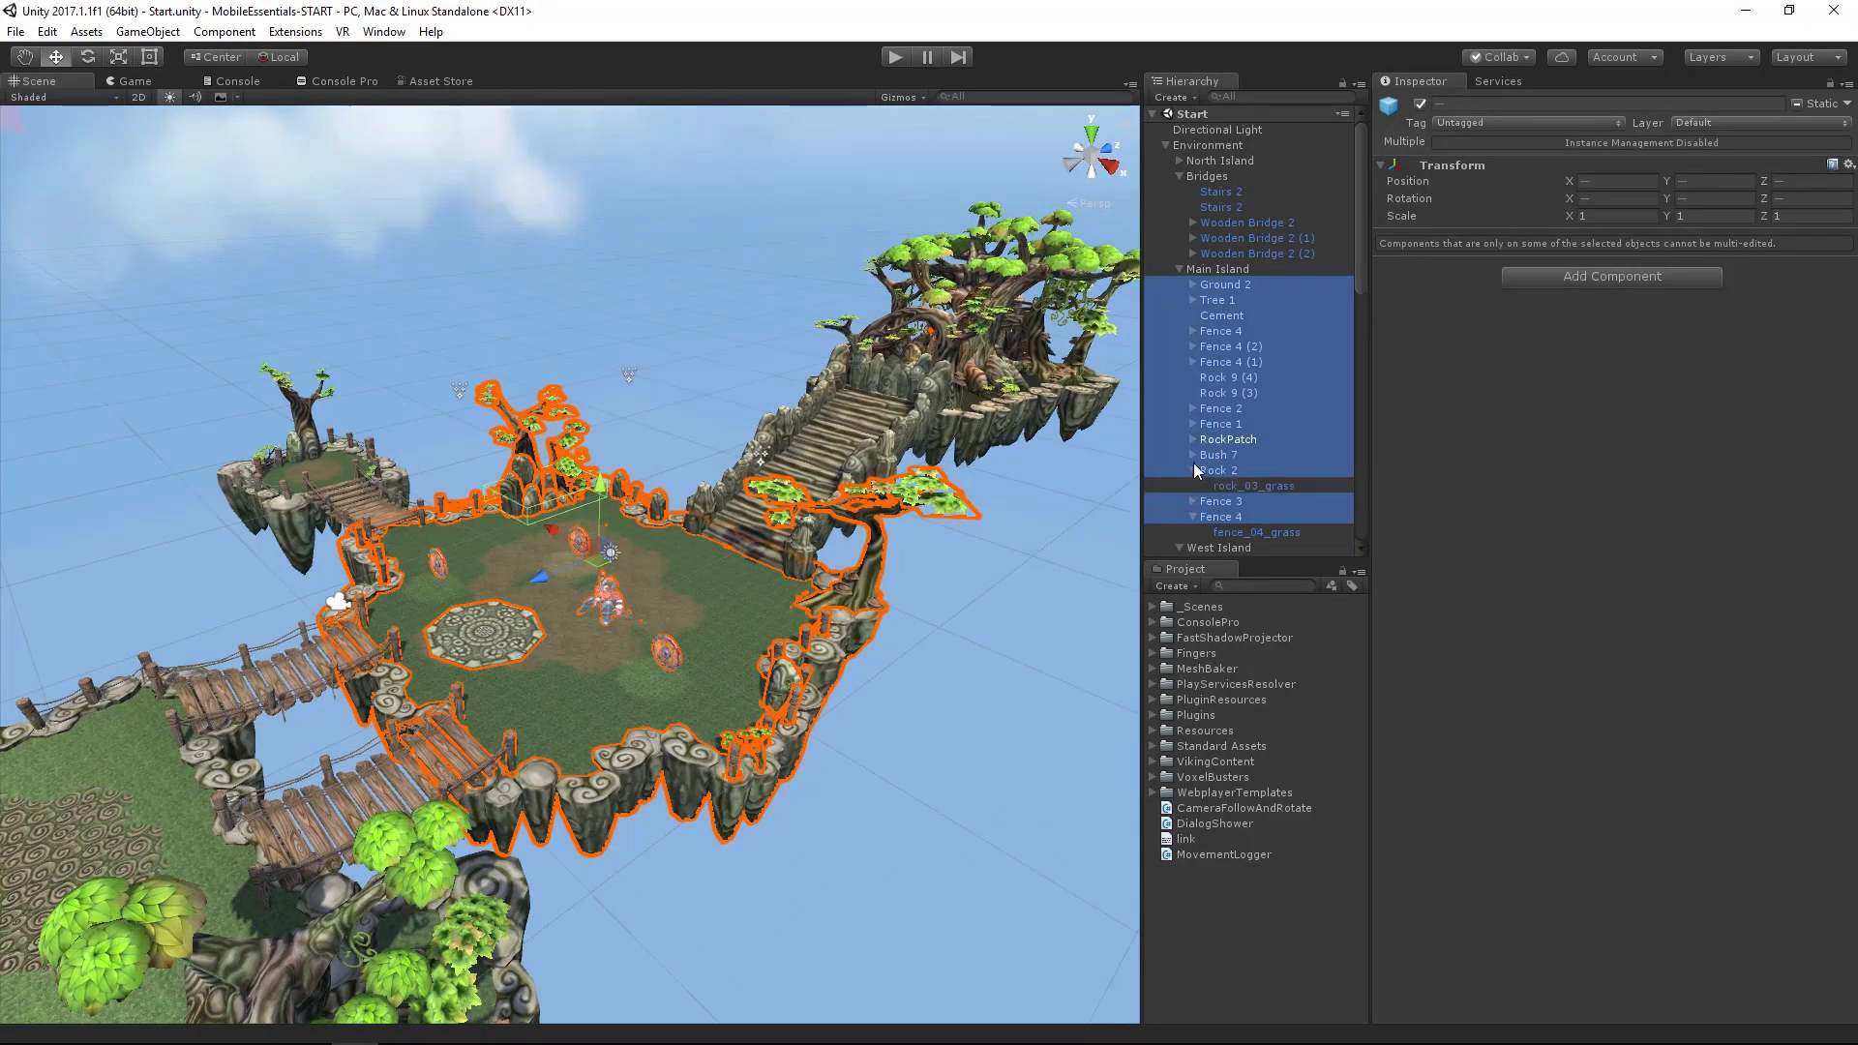
{"action": "left_click", "coordinate": [1166, 269]}
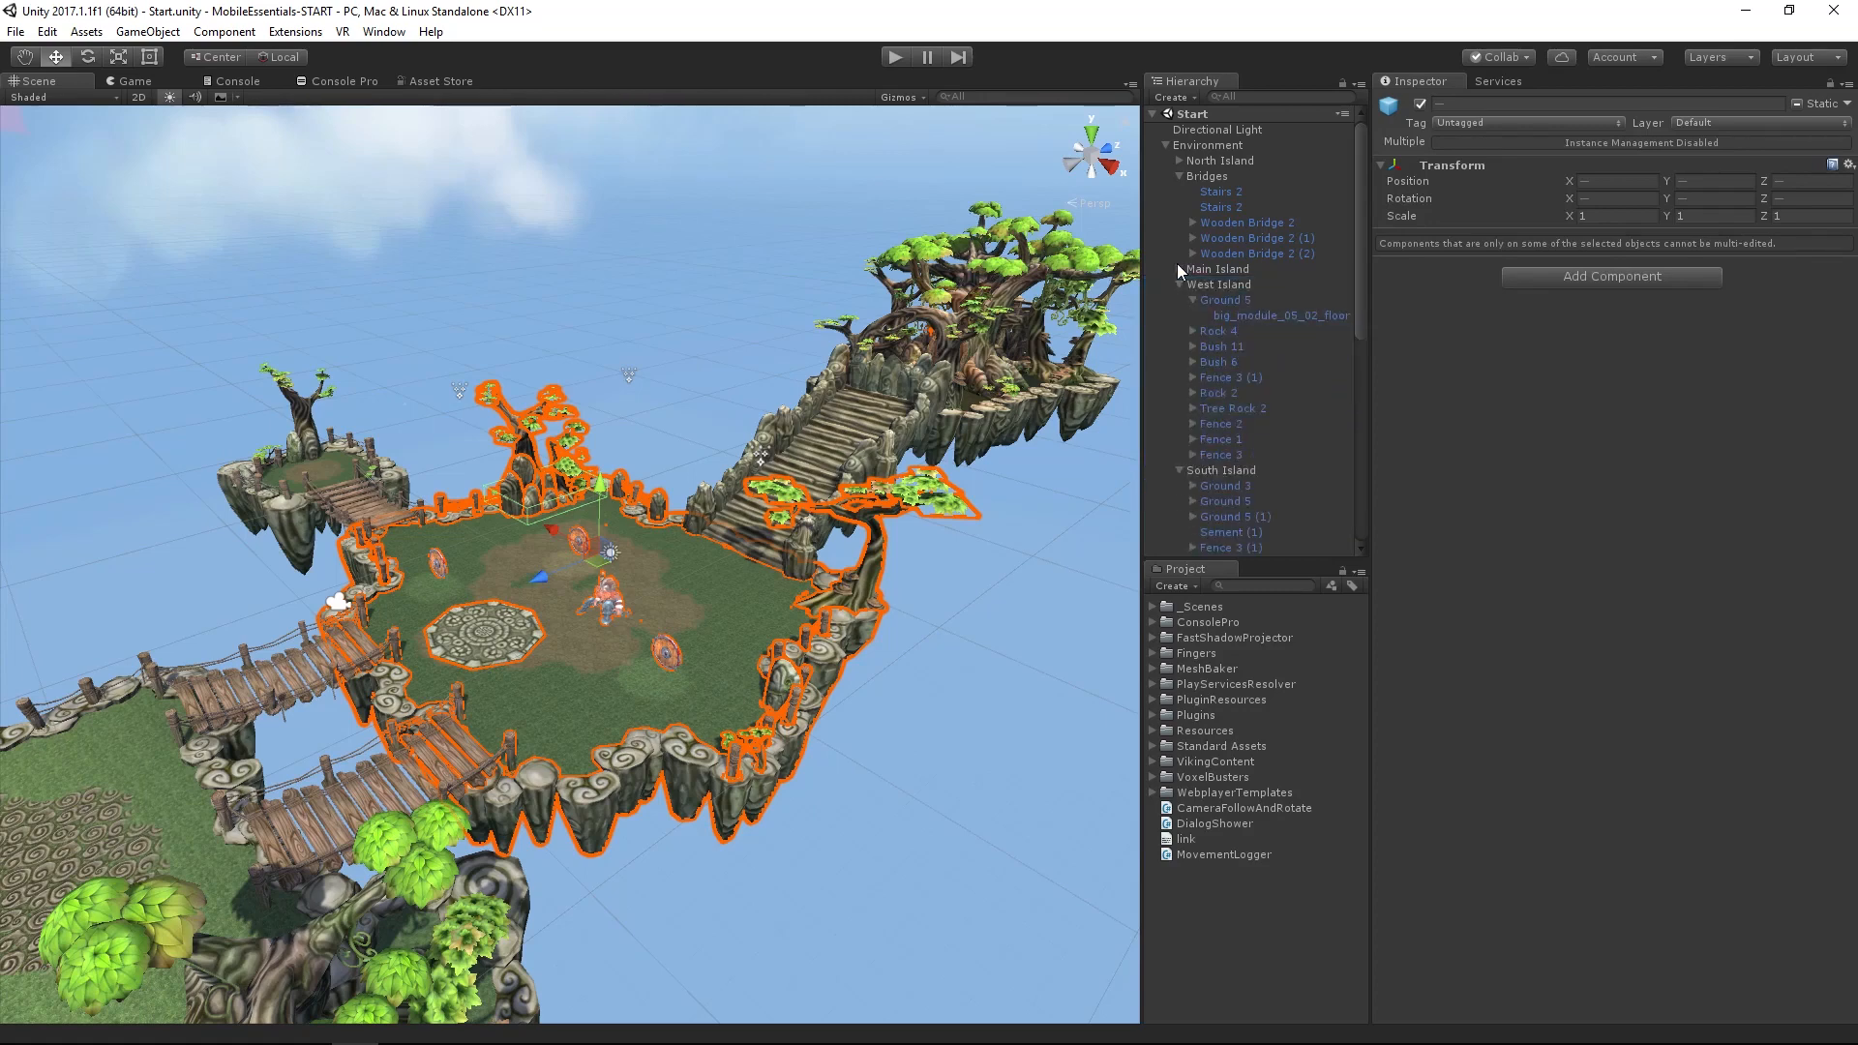
{"action": "left_click", "coordinate": [1167, 269]}
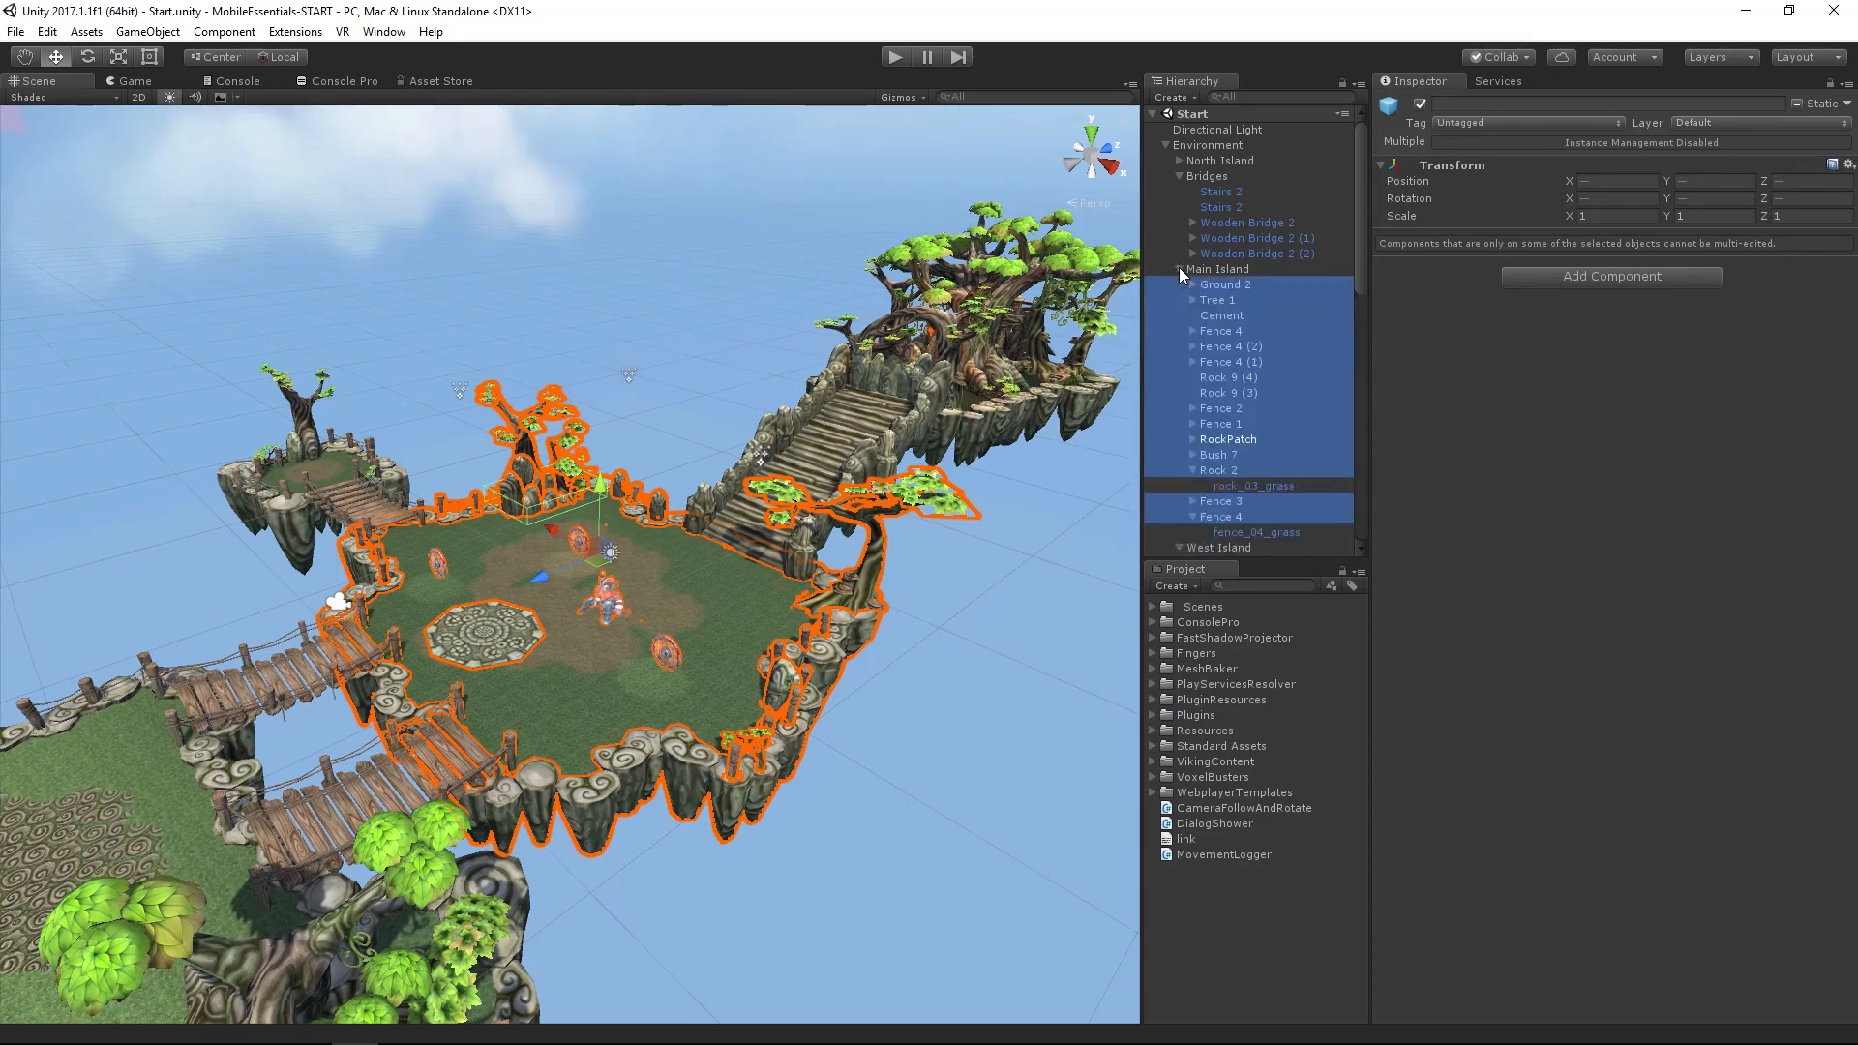
{"action": "left_click", "coordinate": [1165, 268]}
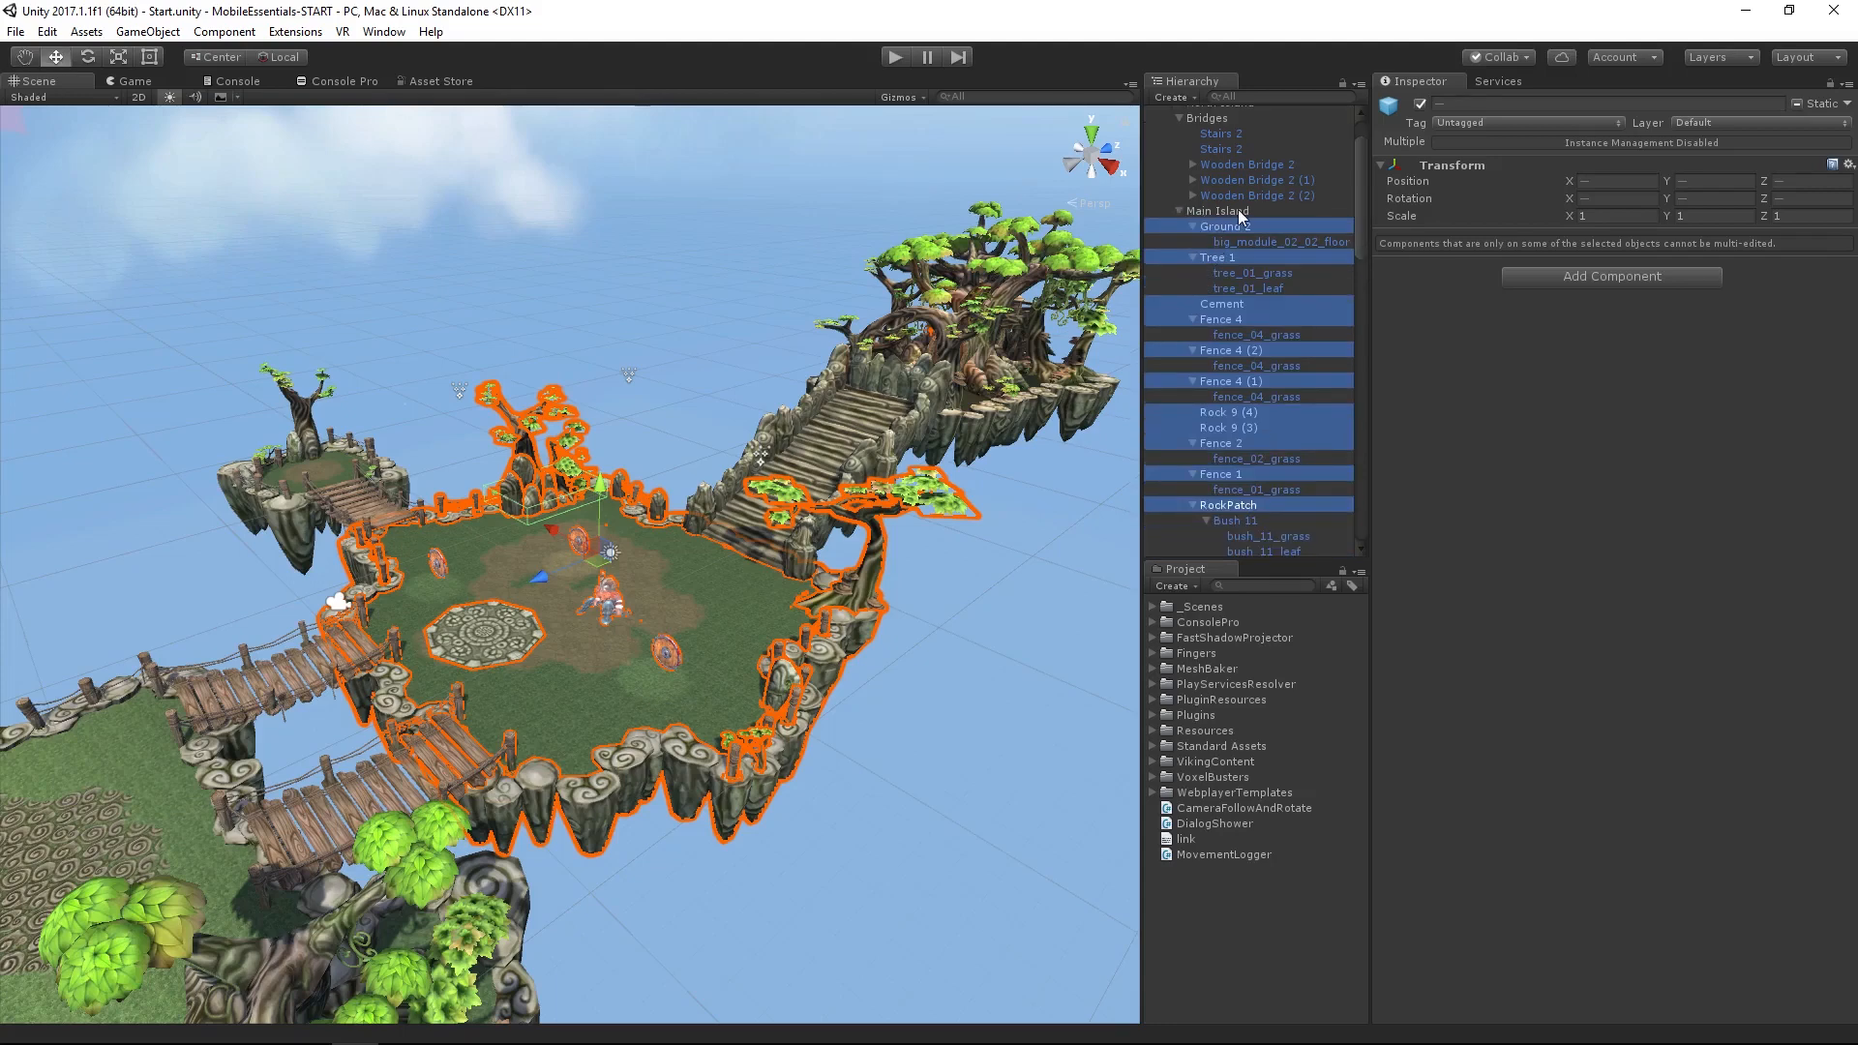
Select Ground 2 through the last fence, rock, bush and tree under Main Island
{"action": "left_click", "coordinate": [1222, 225]}
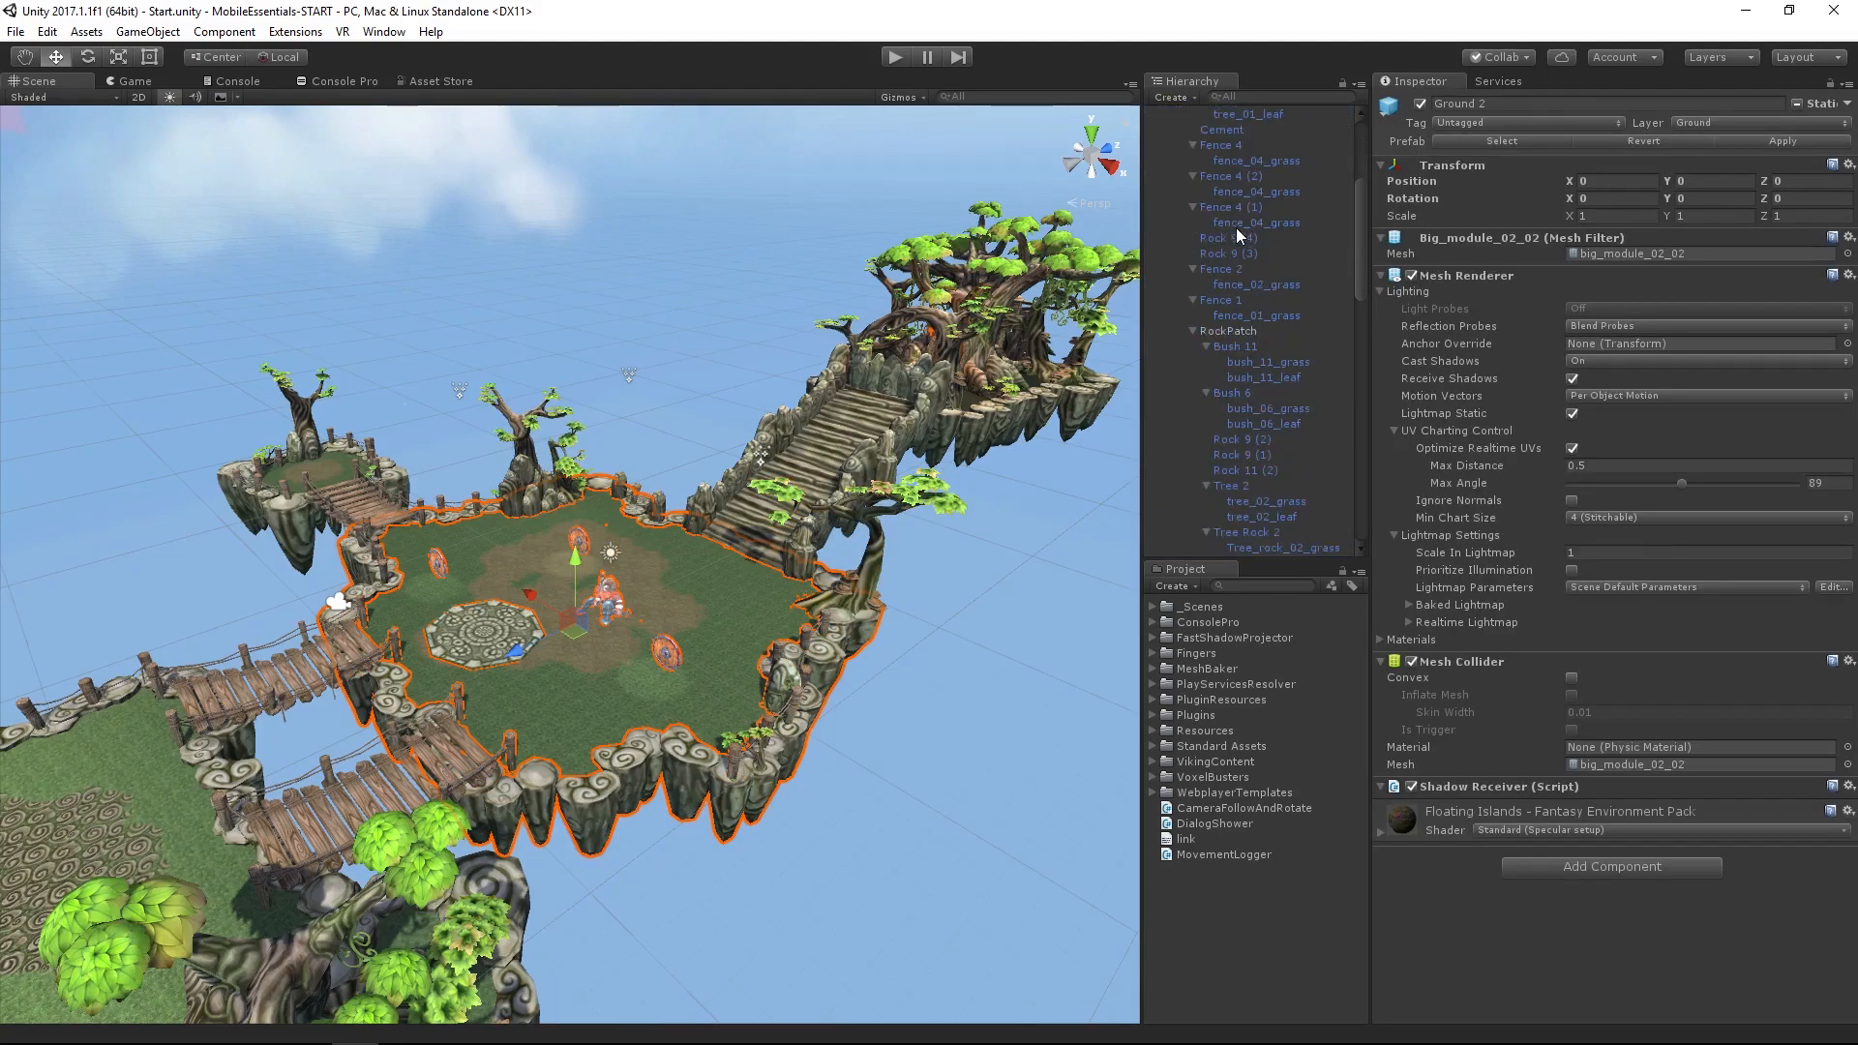
{"action": "scroll", "scroll_direction": "down", "scroll_amount": 3}
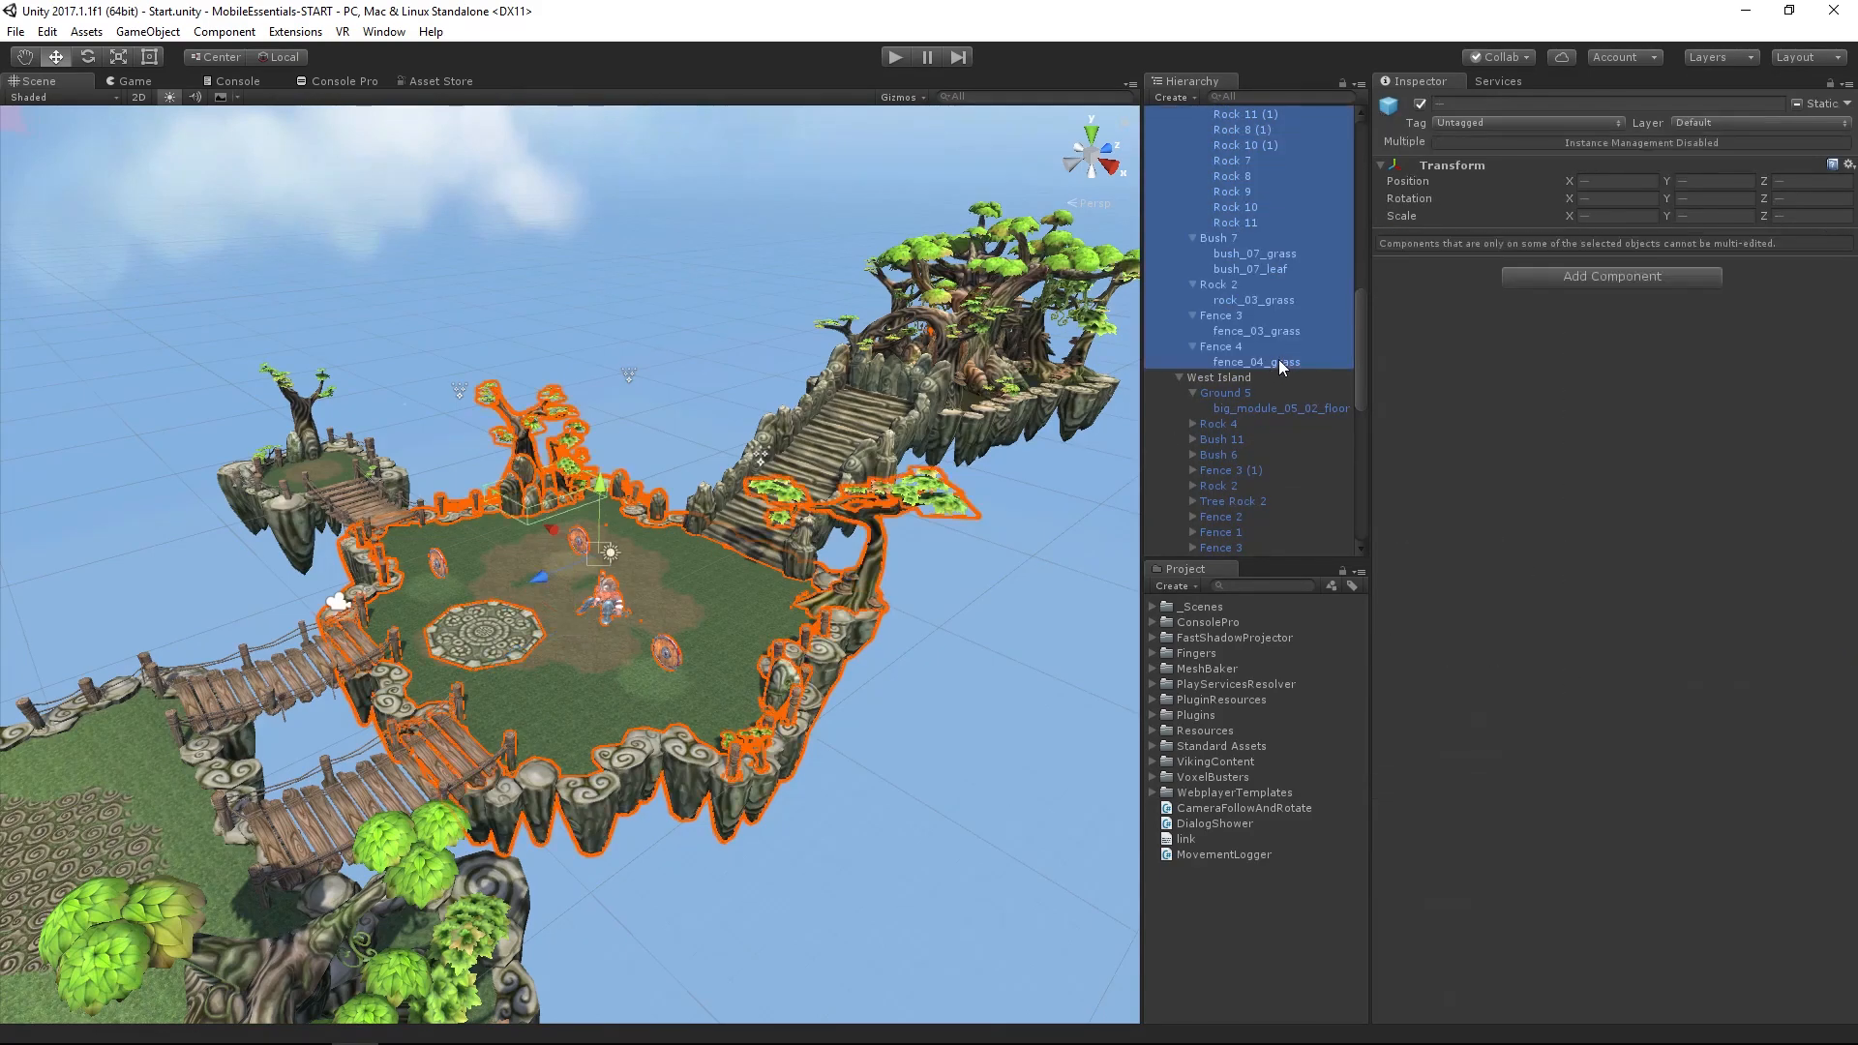
{"action": "scroll", "scroll_direction": "down", "scroll_amount": 3}
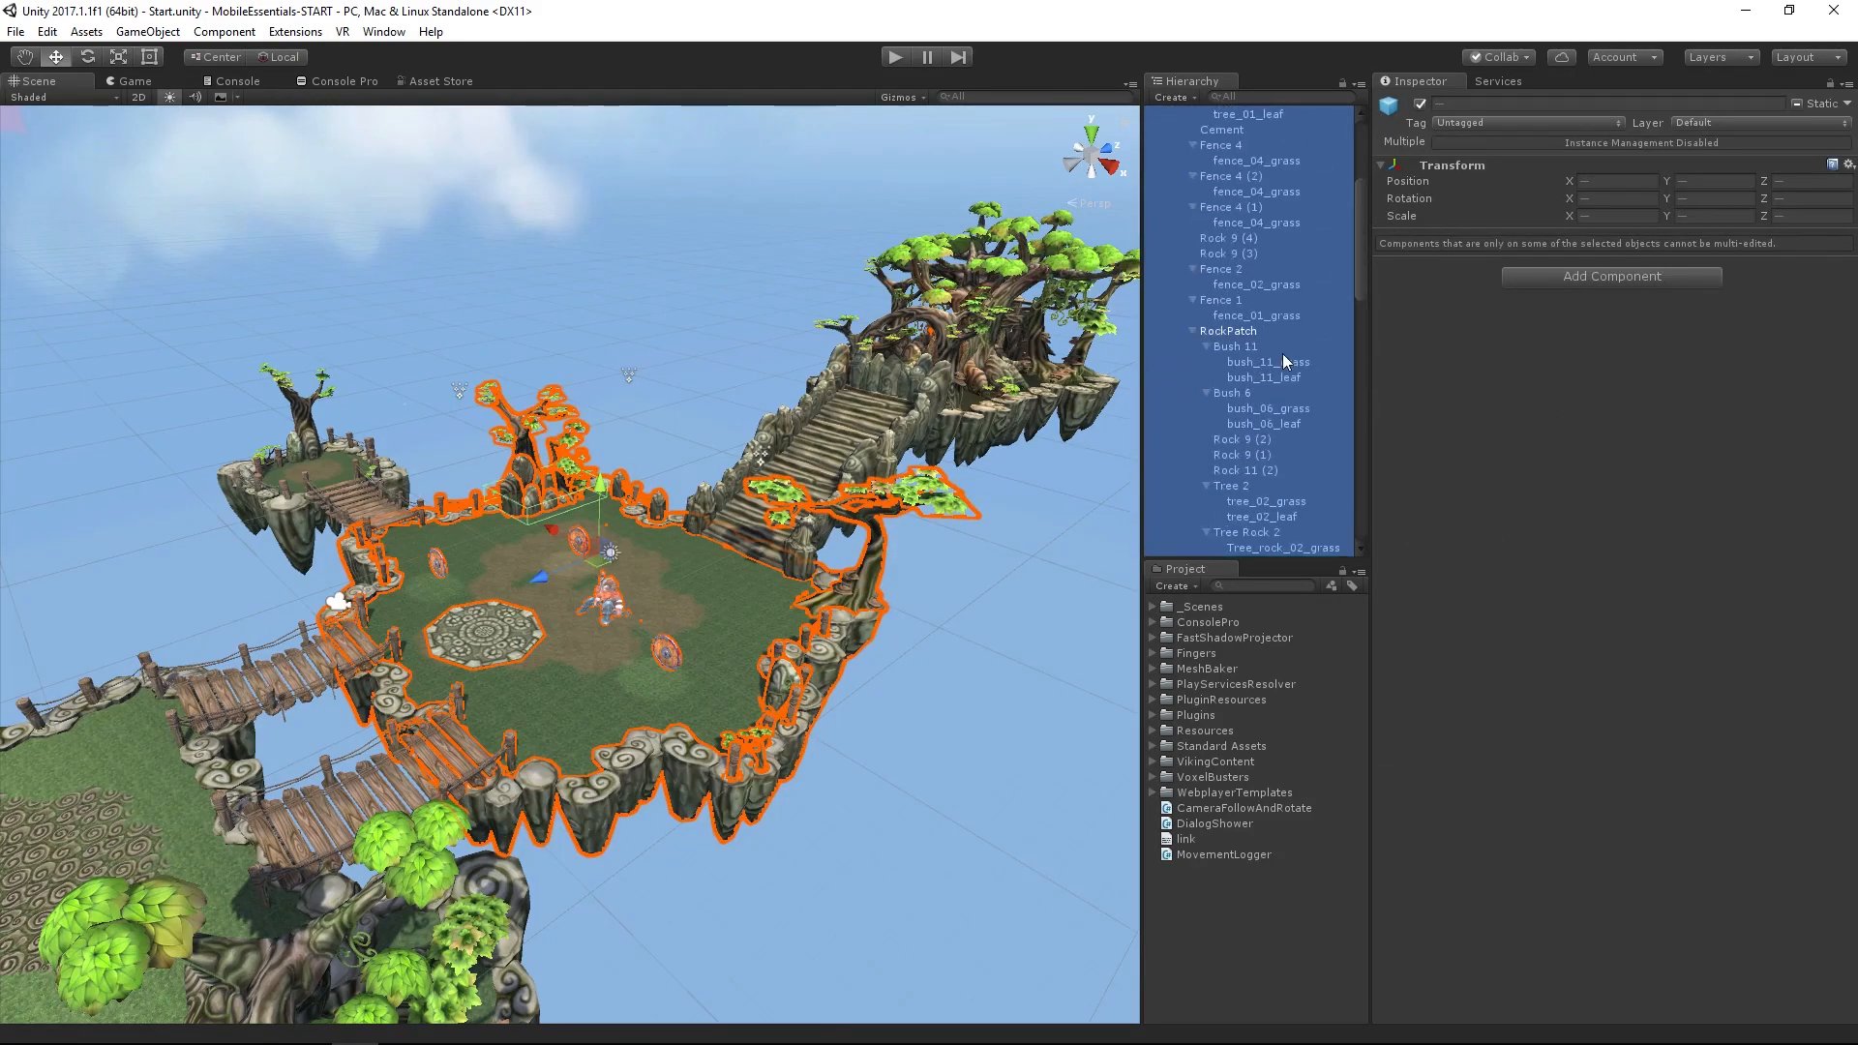
{"action": "scroll", "scroll_direction": "up", "scroll_amount": 3}
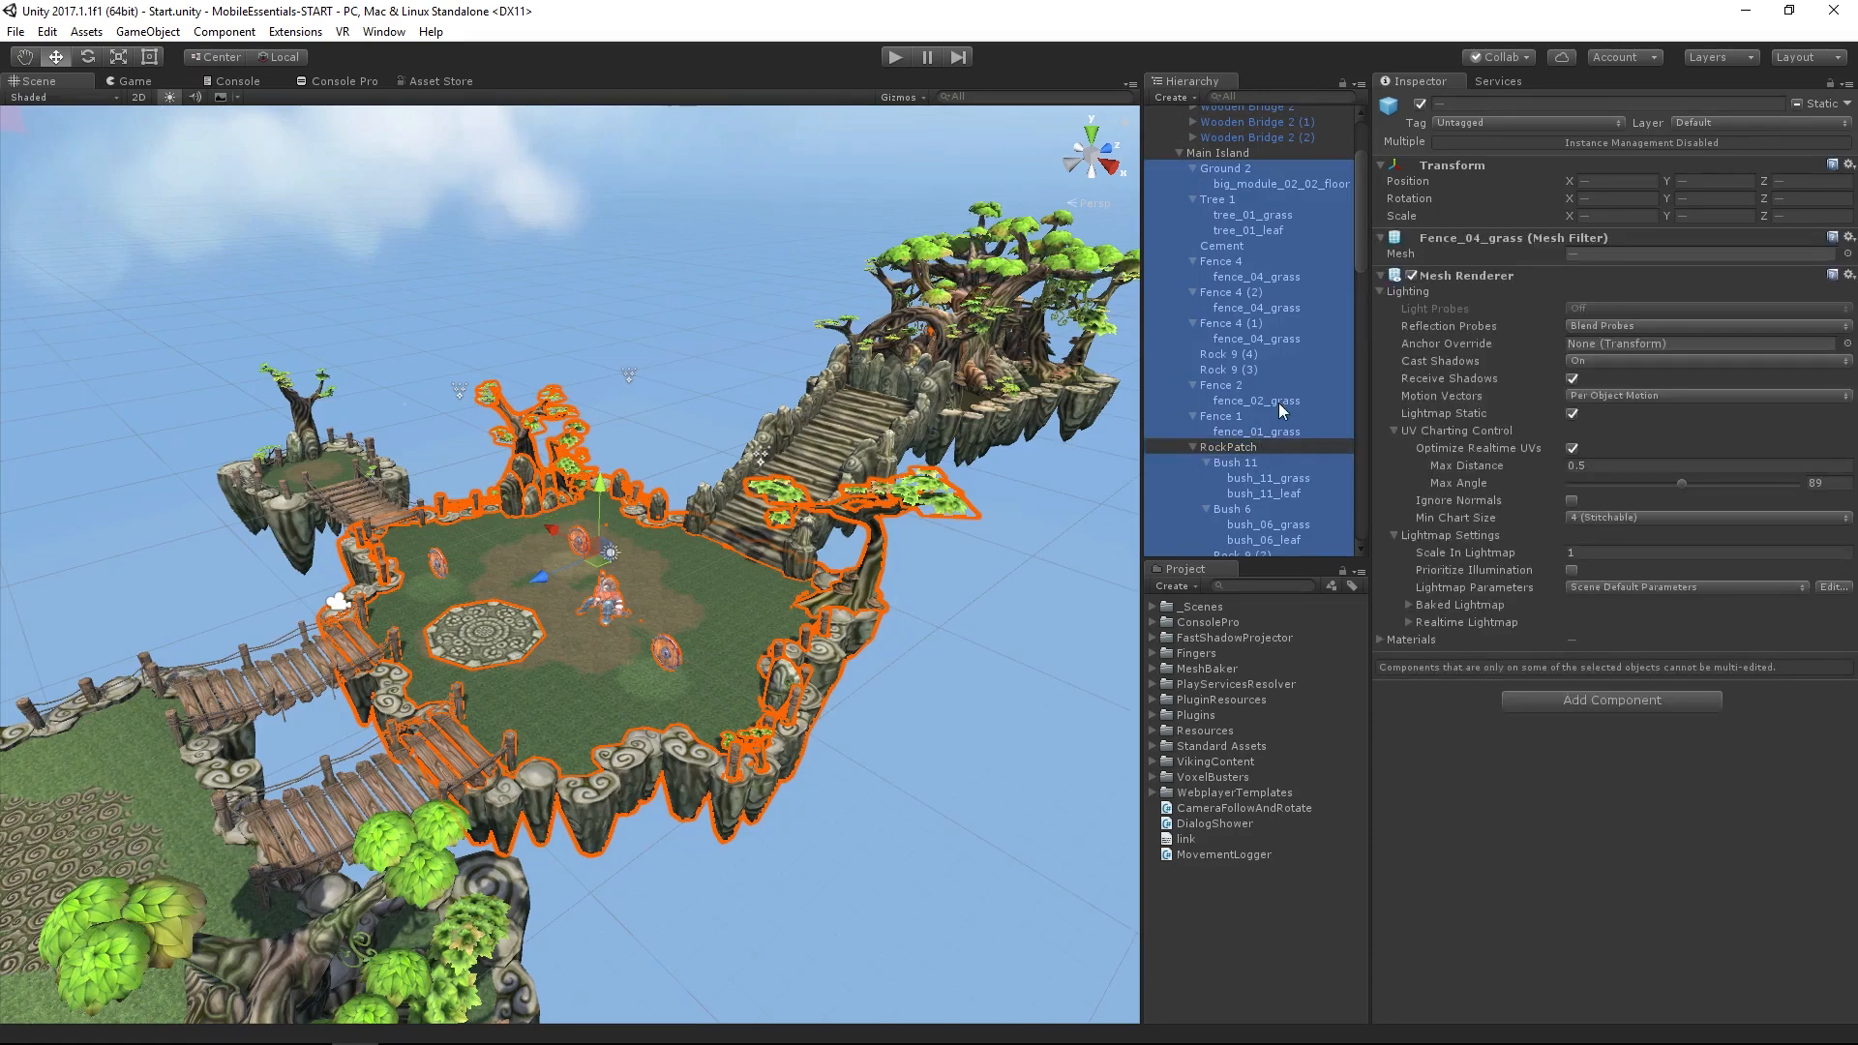
{"action": "scroll", "scroll_direction": "down", "scroll_amount": 3}
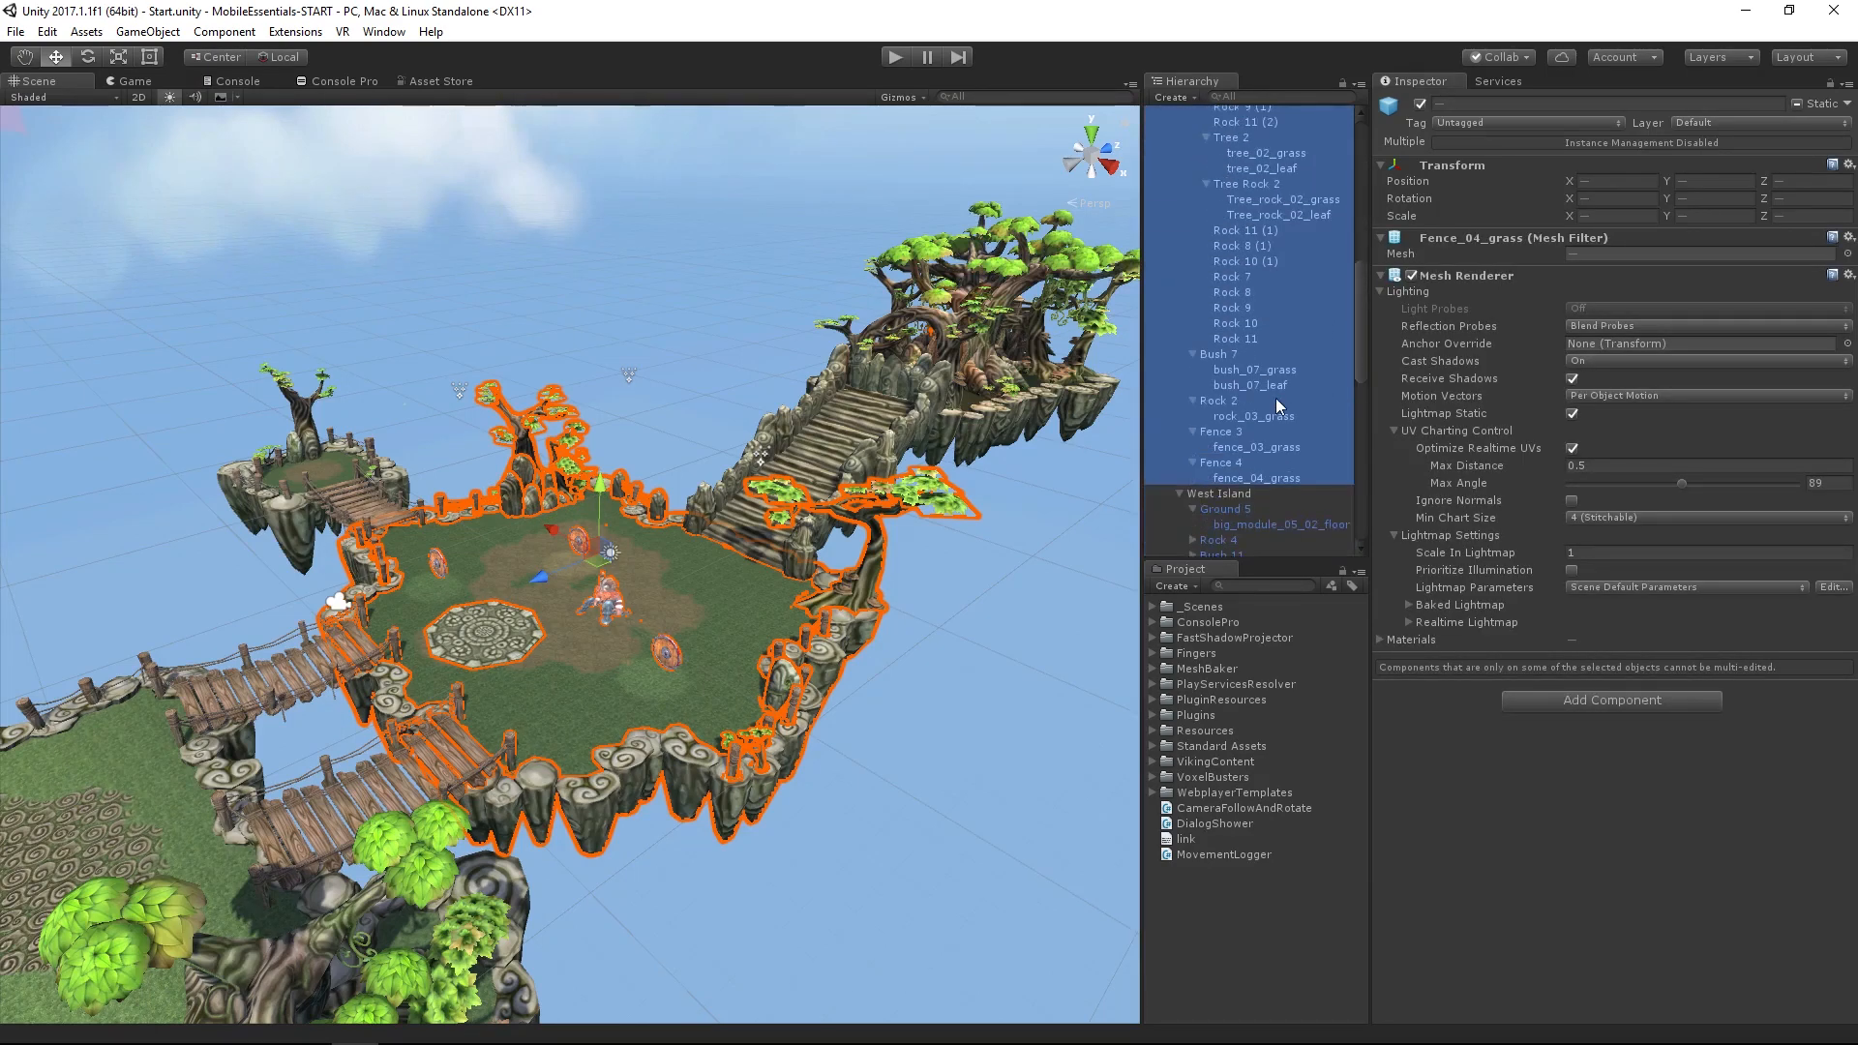
{"action": "scroll", "scroll_direction": "down", "scroll_amount": 3}
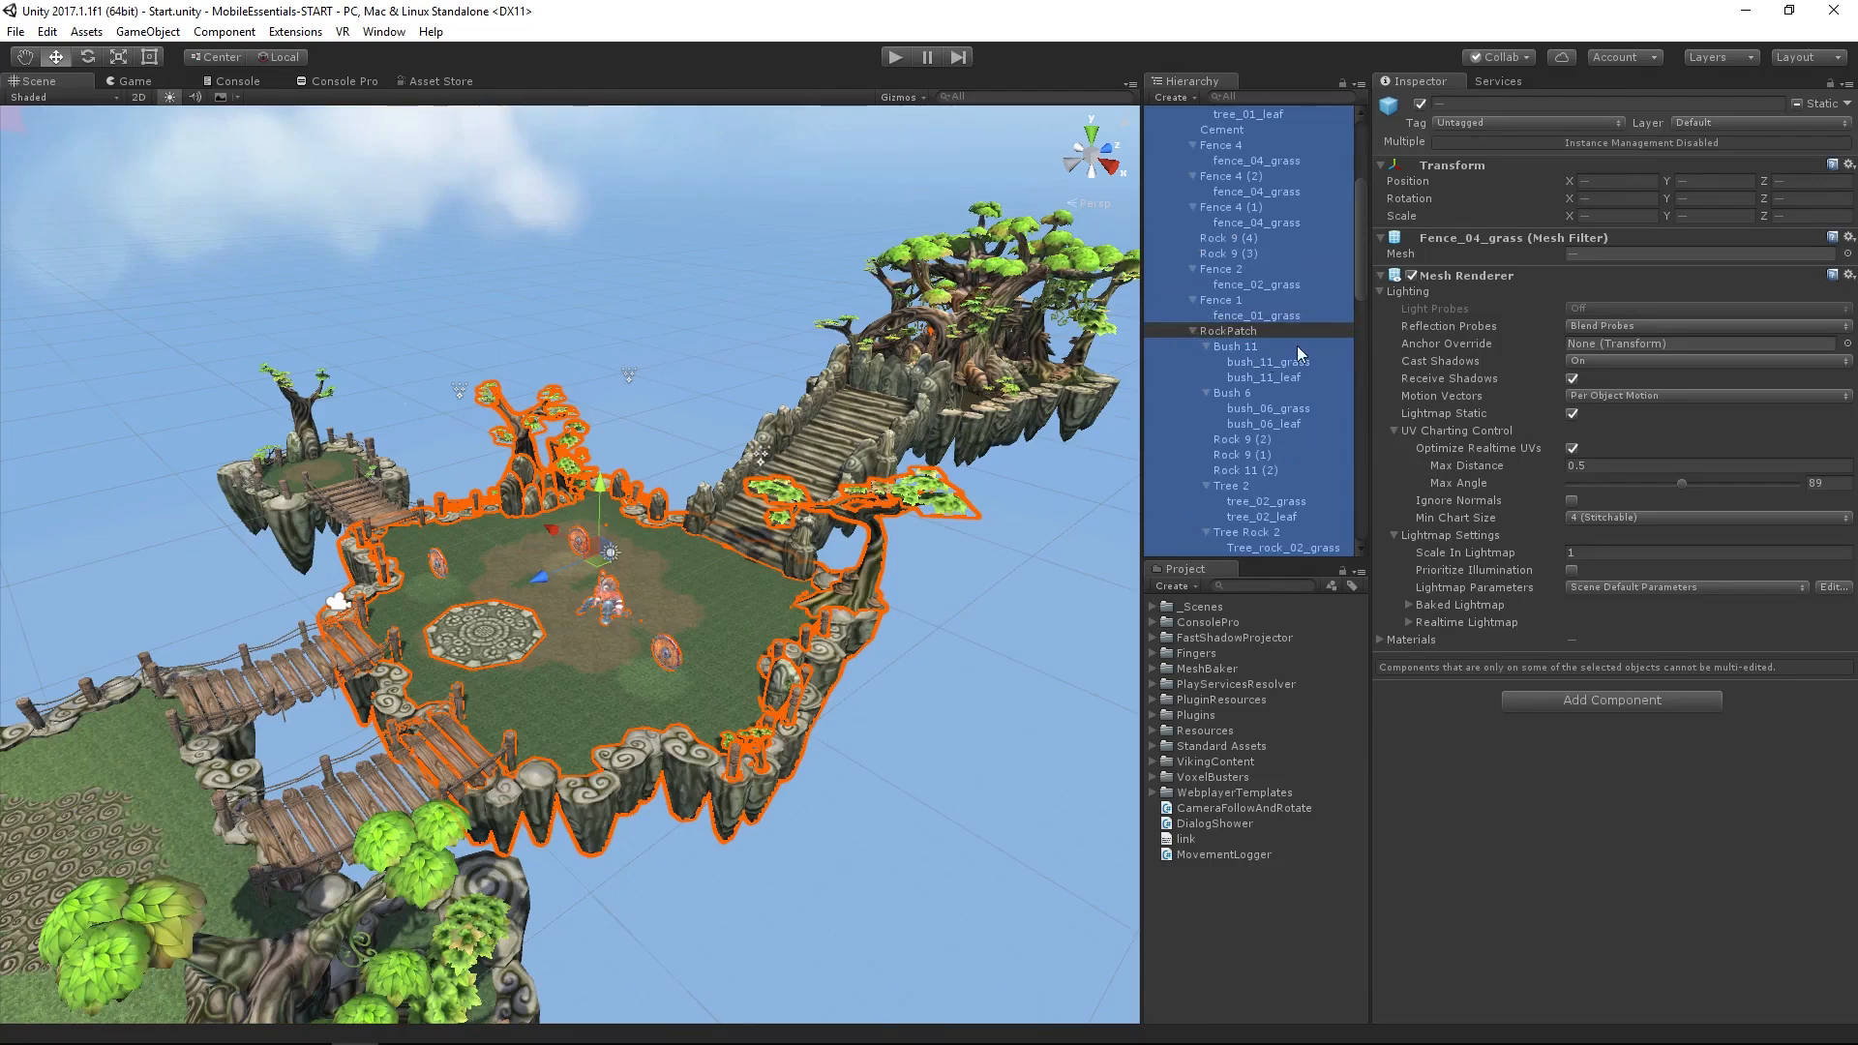
{"action": "left_click", "coordinate": [1230, 331]}
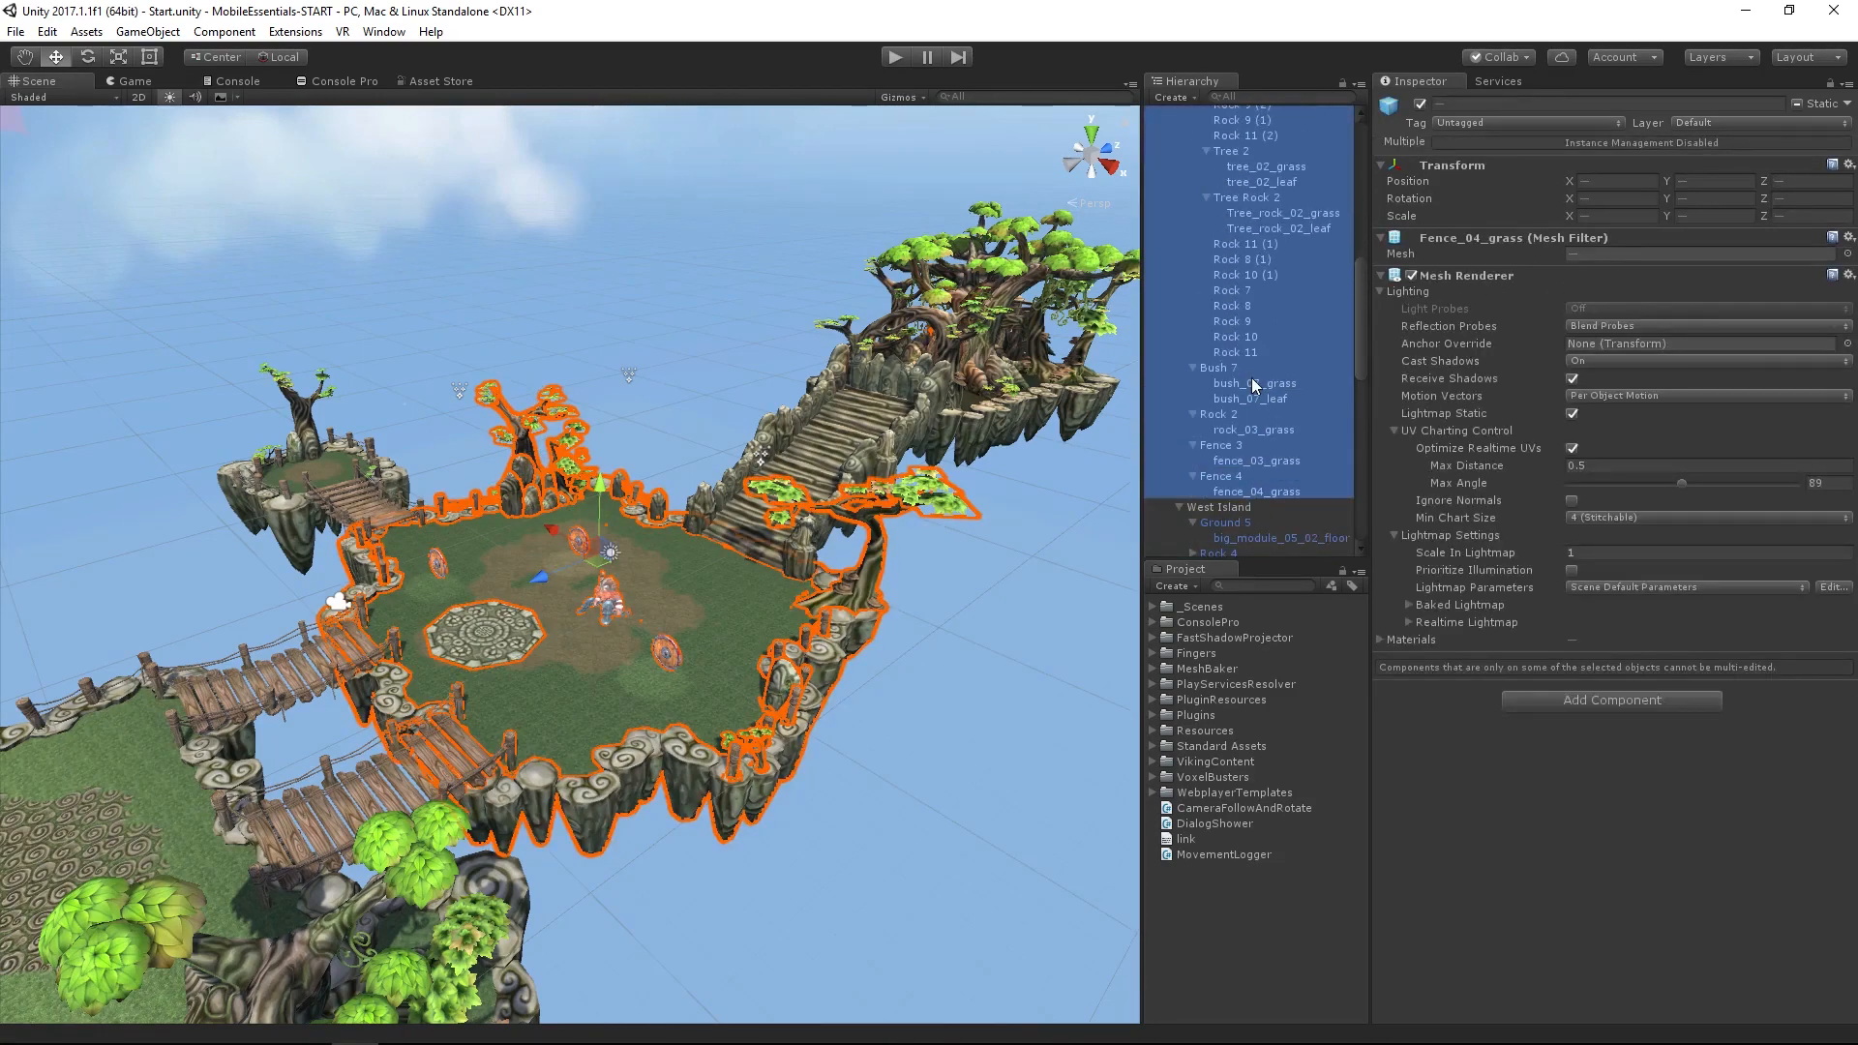
{"action": "left_click", "coordinate": [1229, 286]}
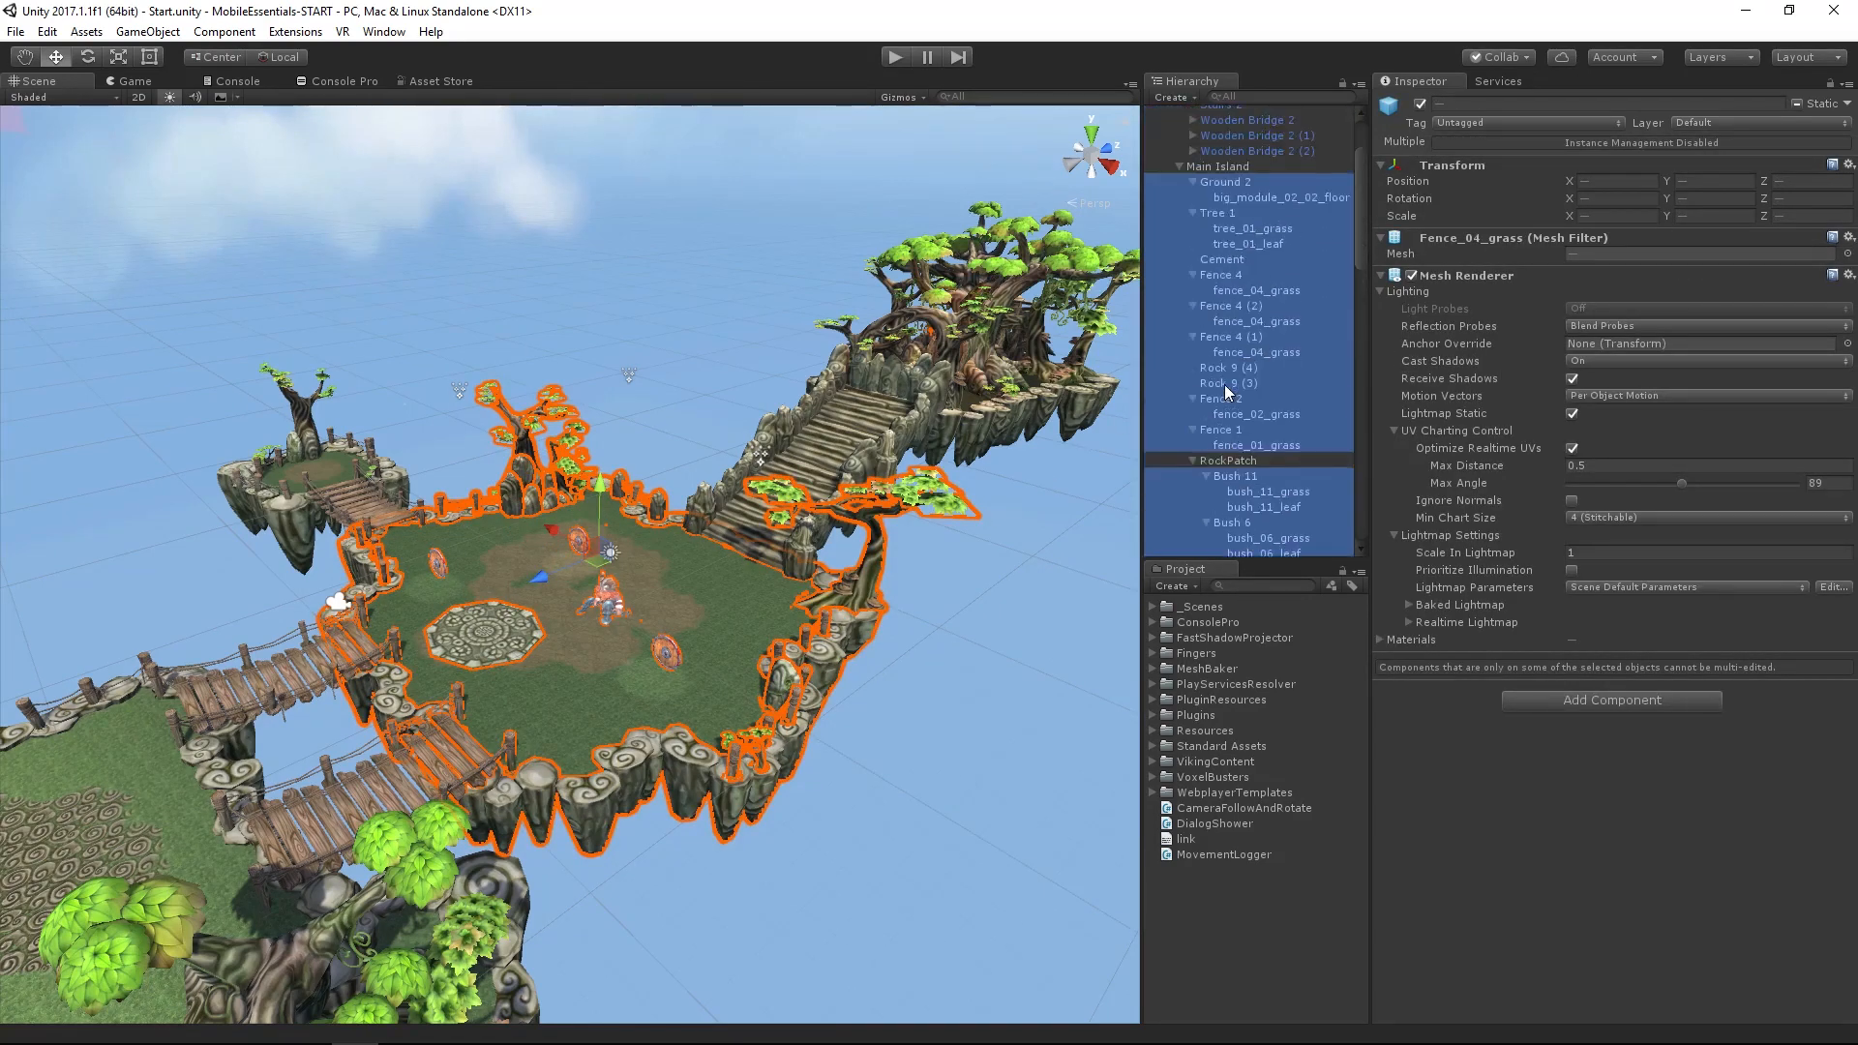
{"action": "scroll", "scroll_direction": "up", "scroll_amount": 3}
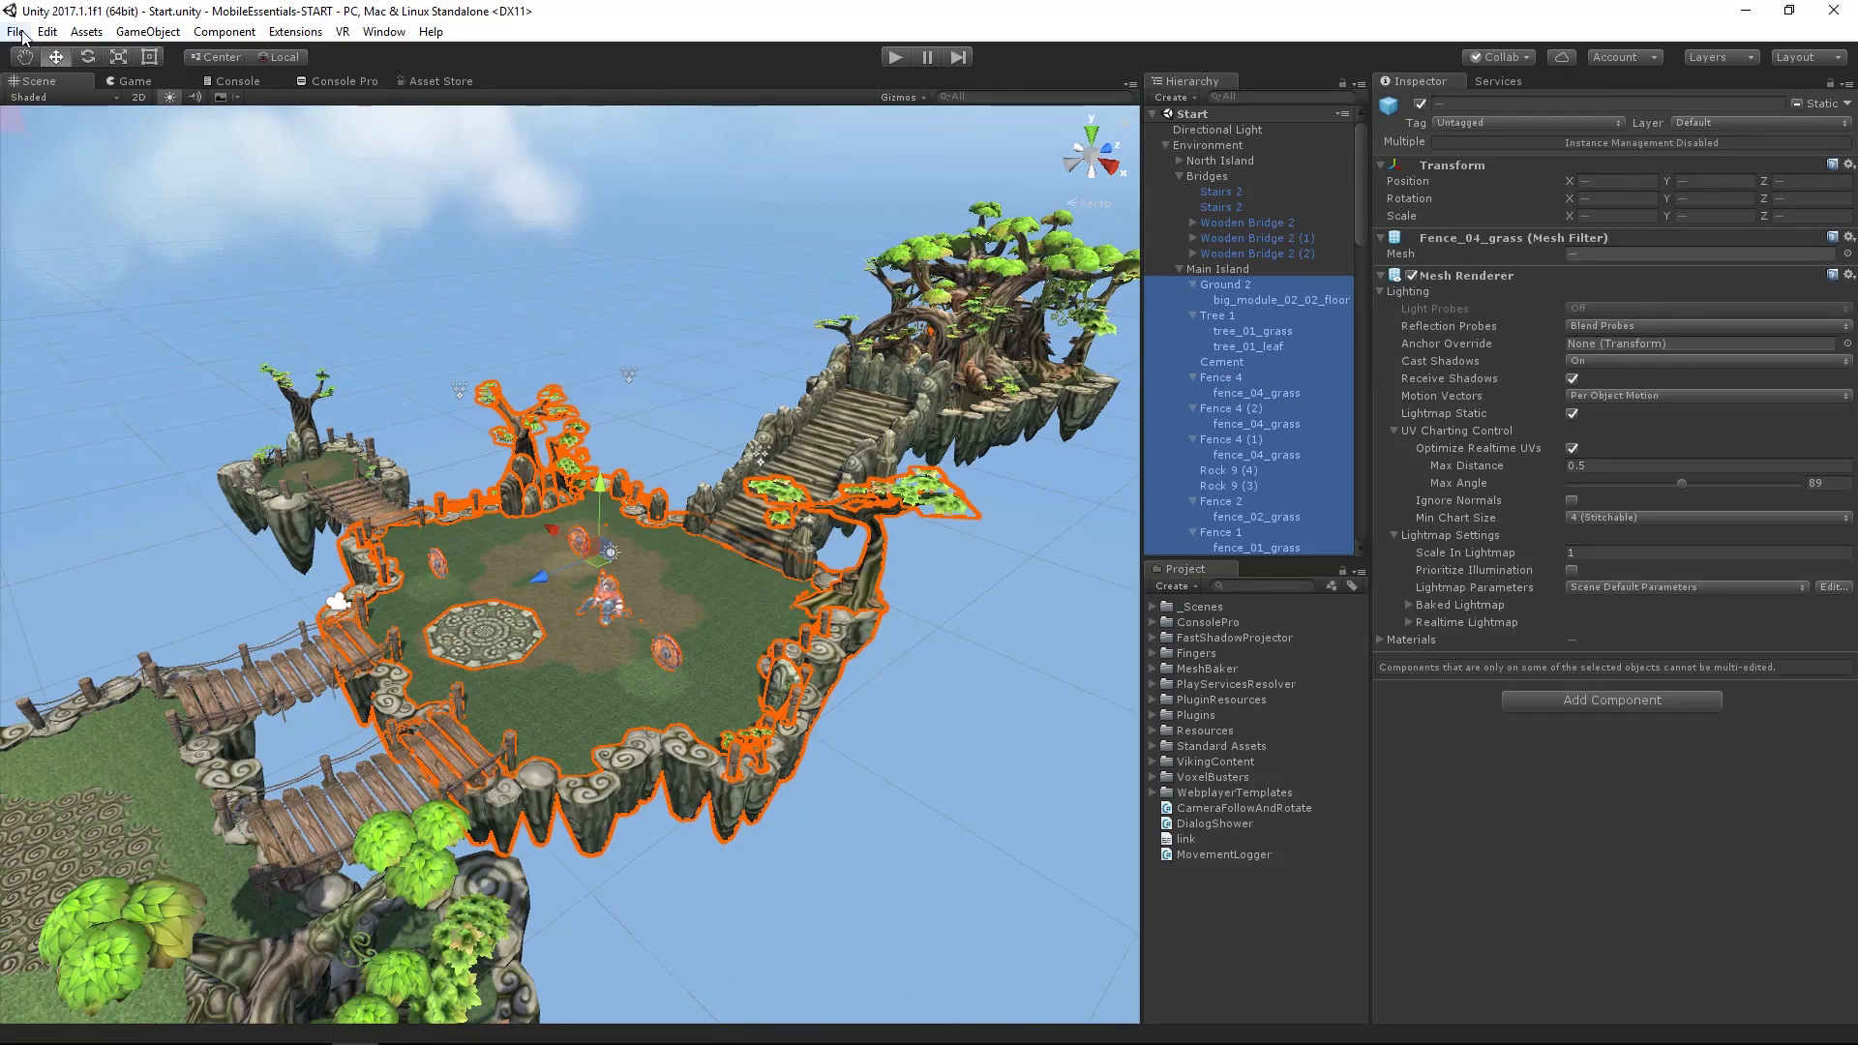
Collapse Environment and show TextureBaker (0)'s Texture Baker settings, with no objects to combine
{"action": "left_click", "coordinate": [46, 31]}
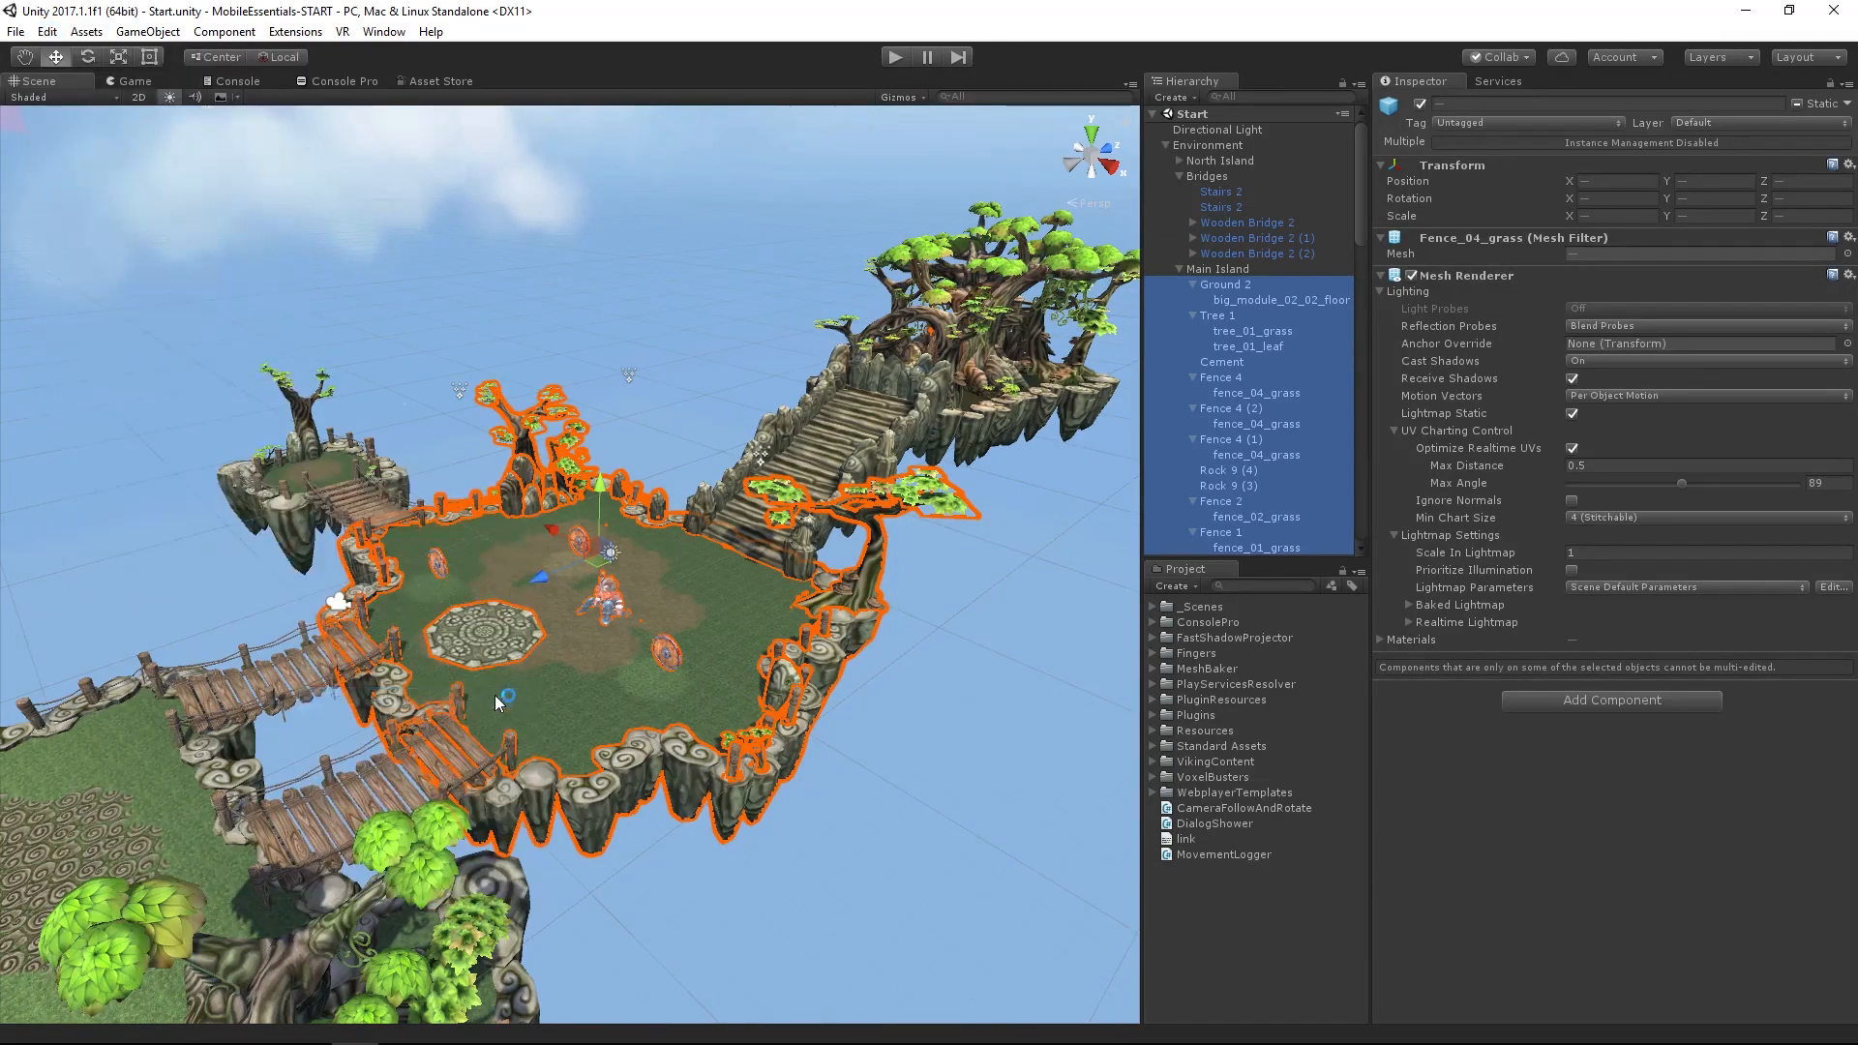
{"action": "mouse_move", "coordinate": [806, 645]}
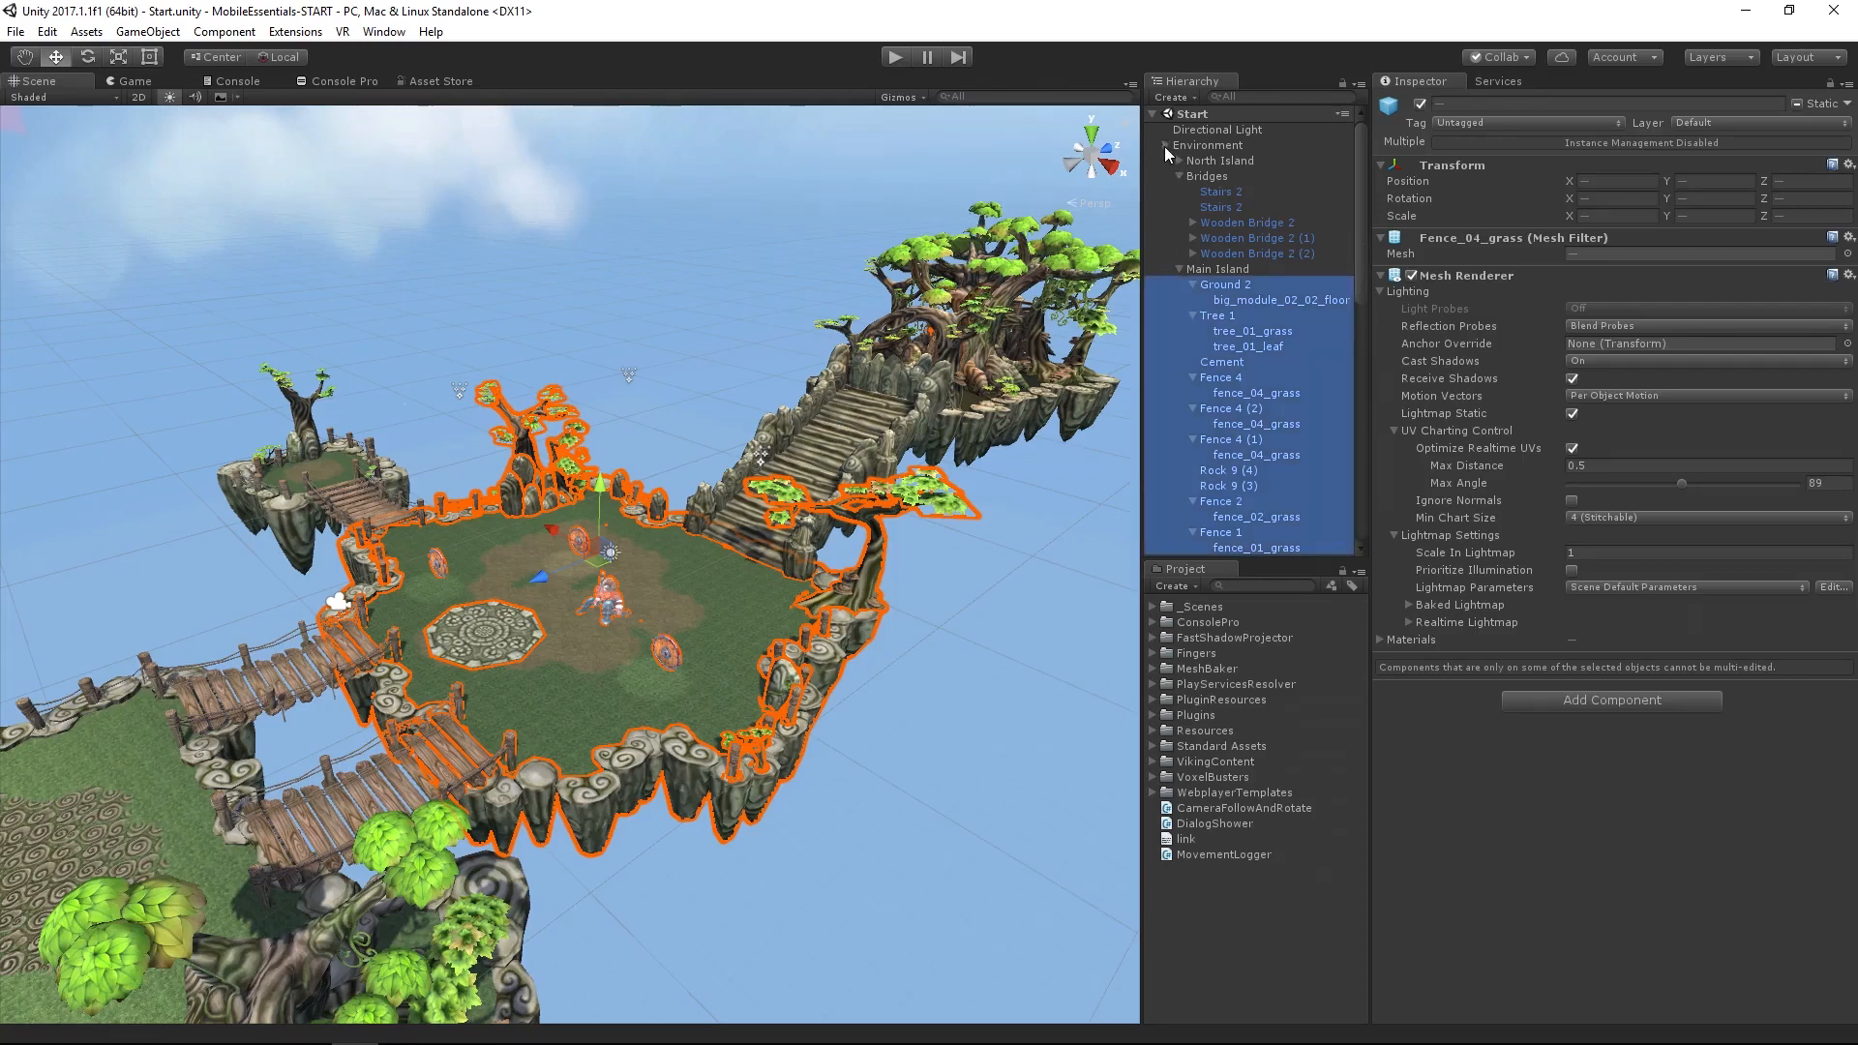
{"action": "left_click", "coordinate": [1221, 252]}
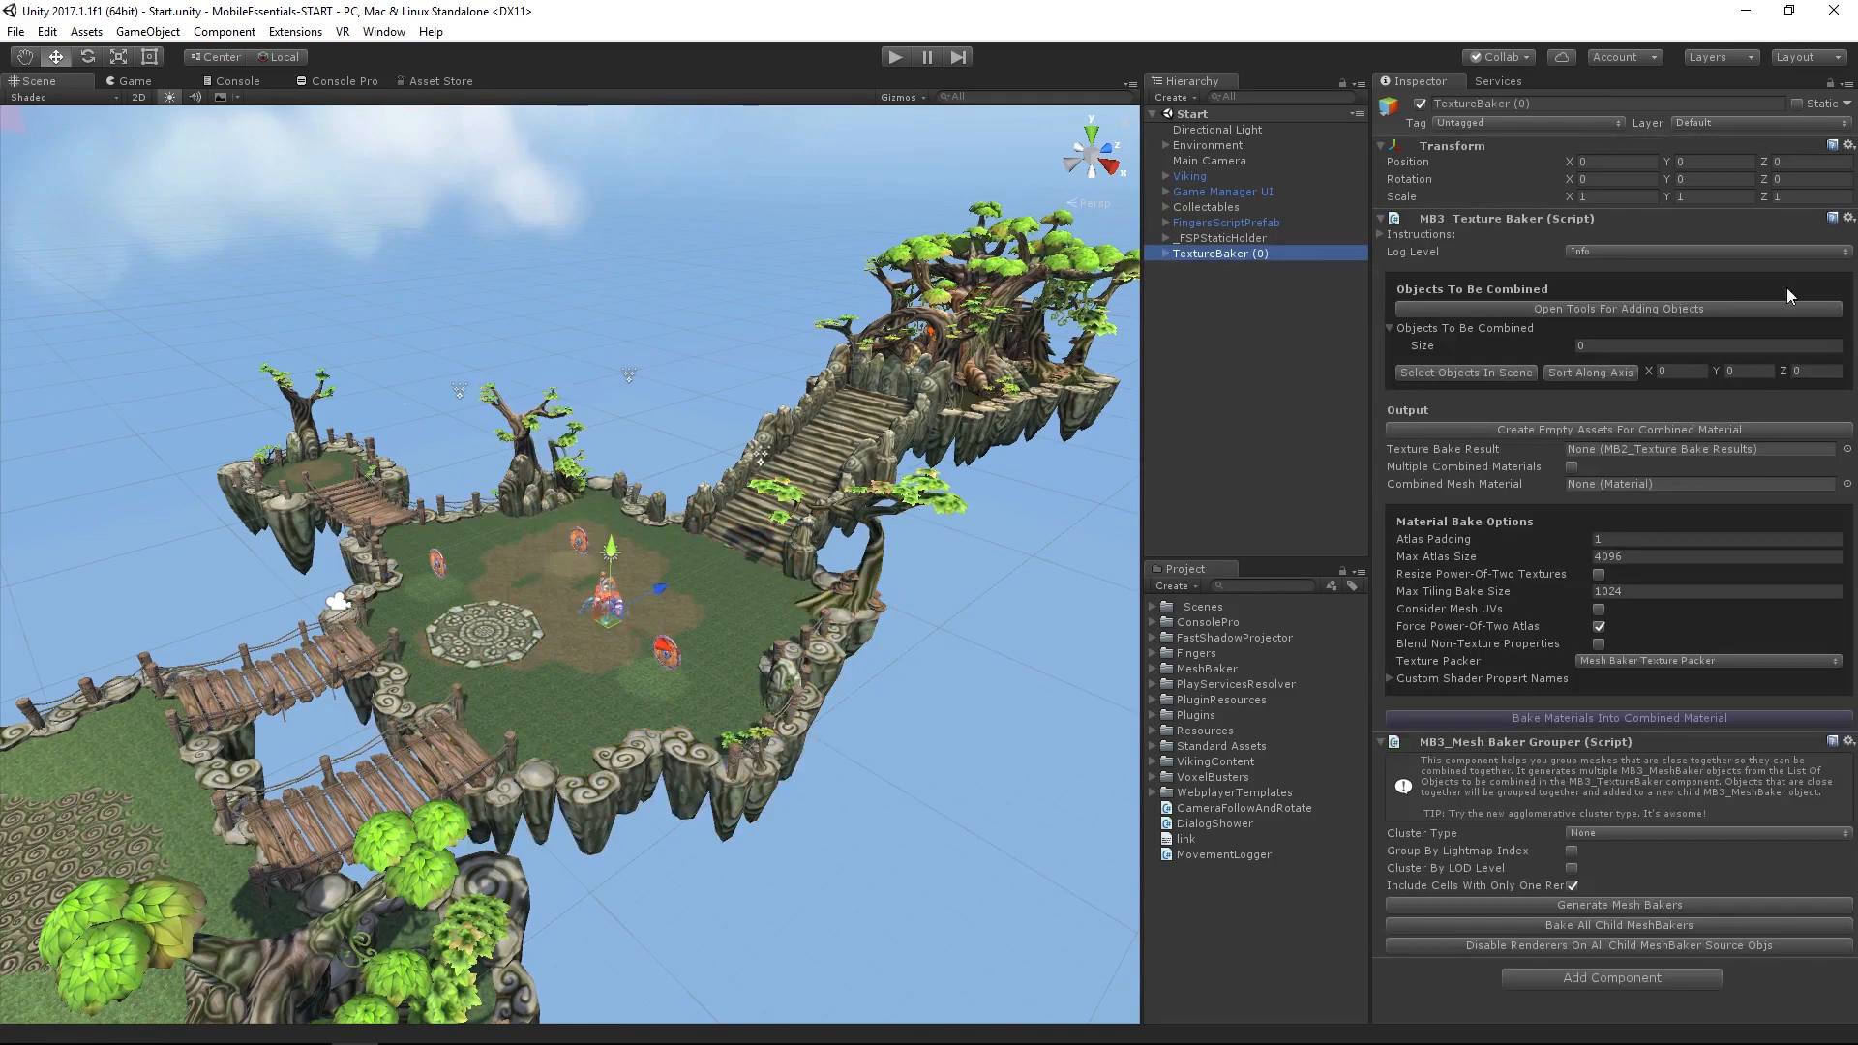
{"action": "mouse_move", "coordinate": [1830, 85]}
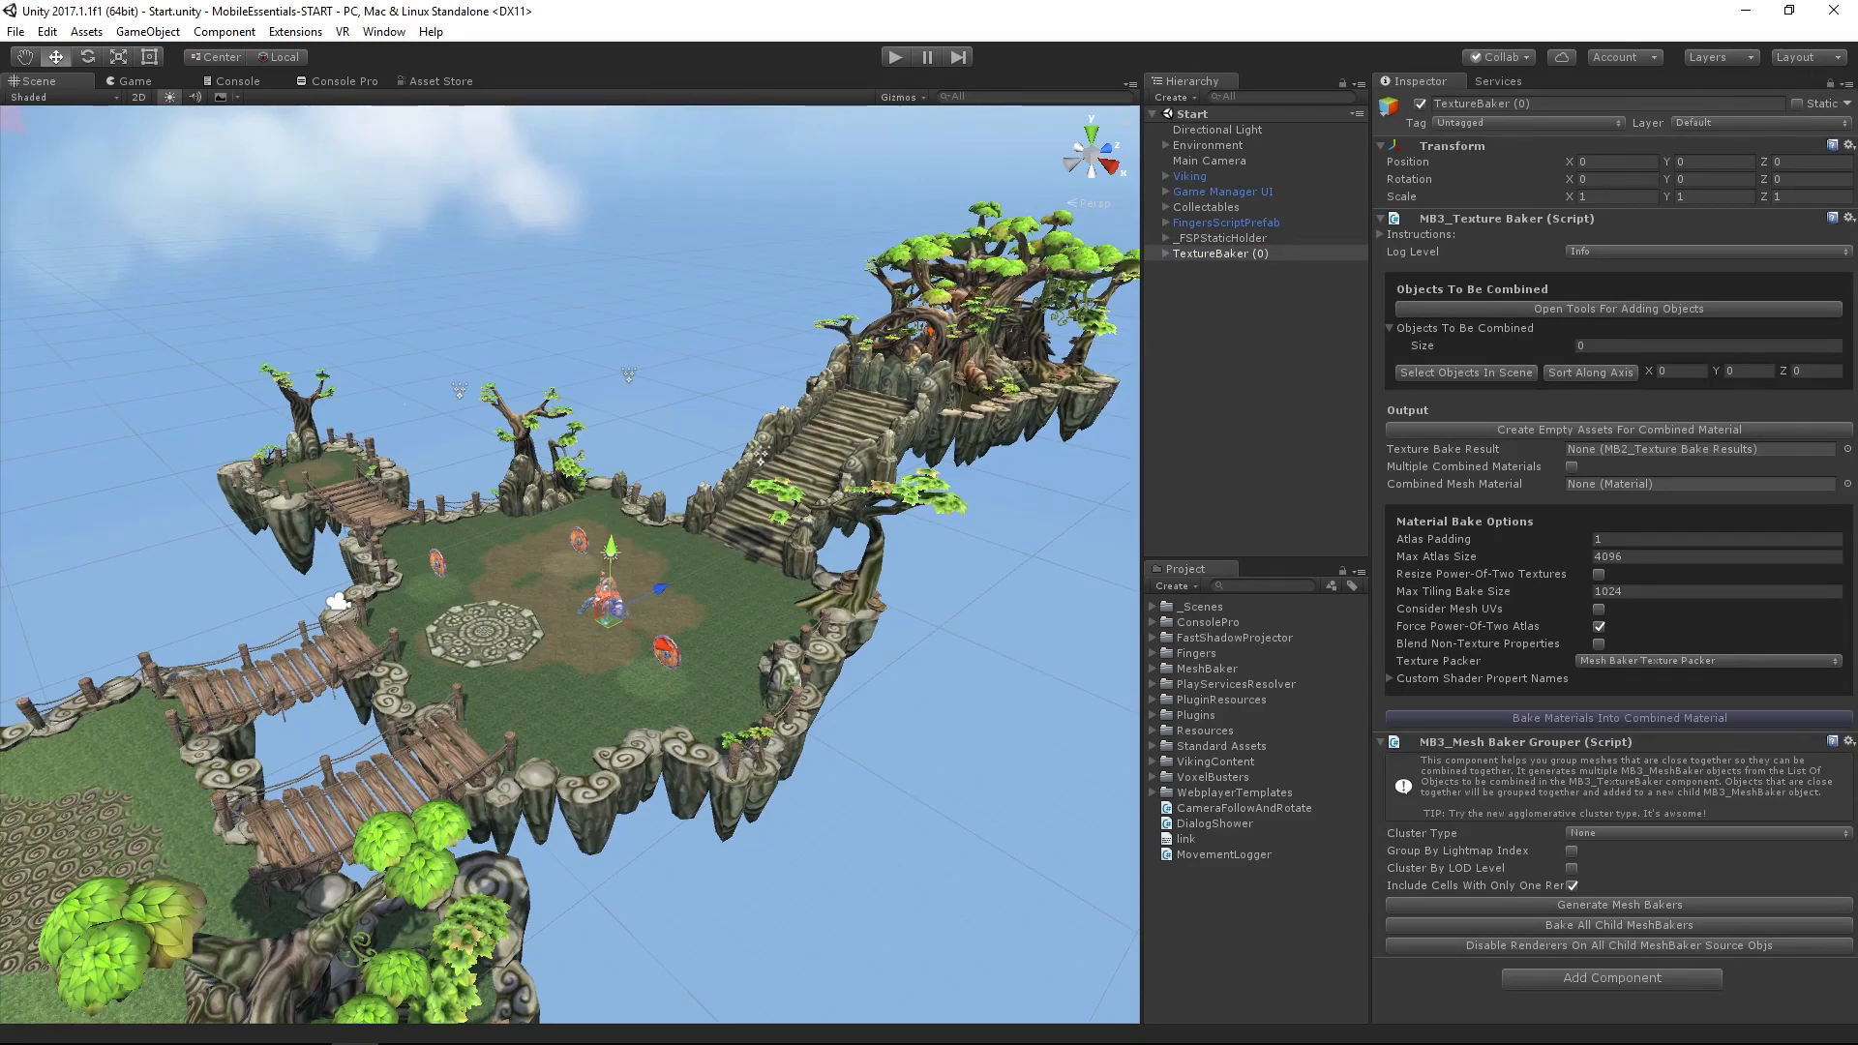
Add the 50 Main Island objects, starting with Ground 2, to Objects To Be Combined
{"action": "left_click", "coordinate": [47, 31]}
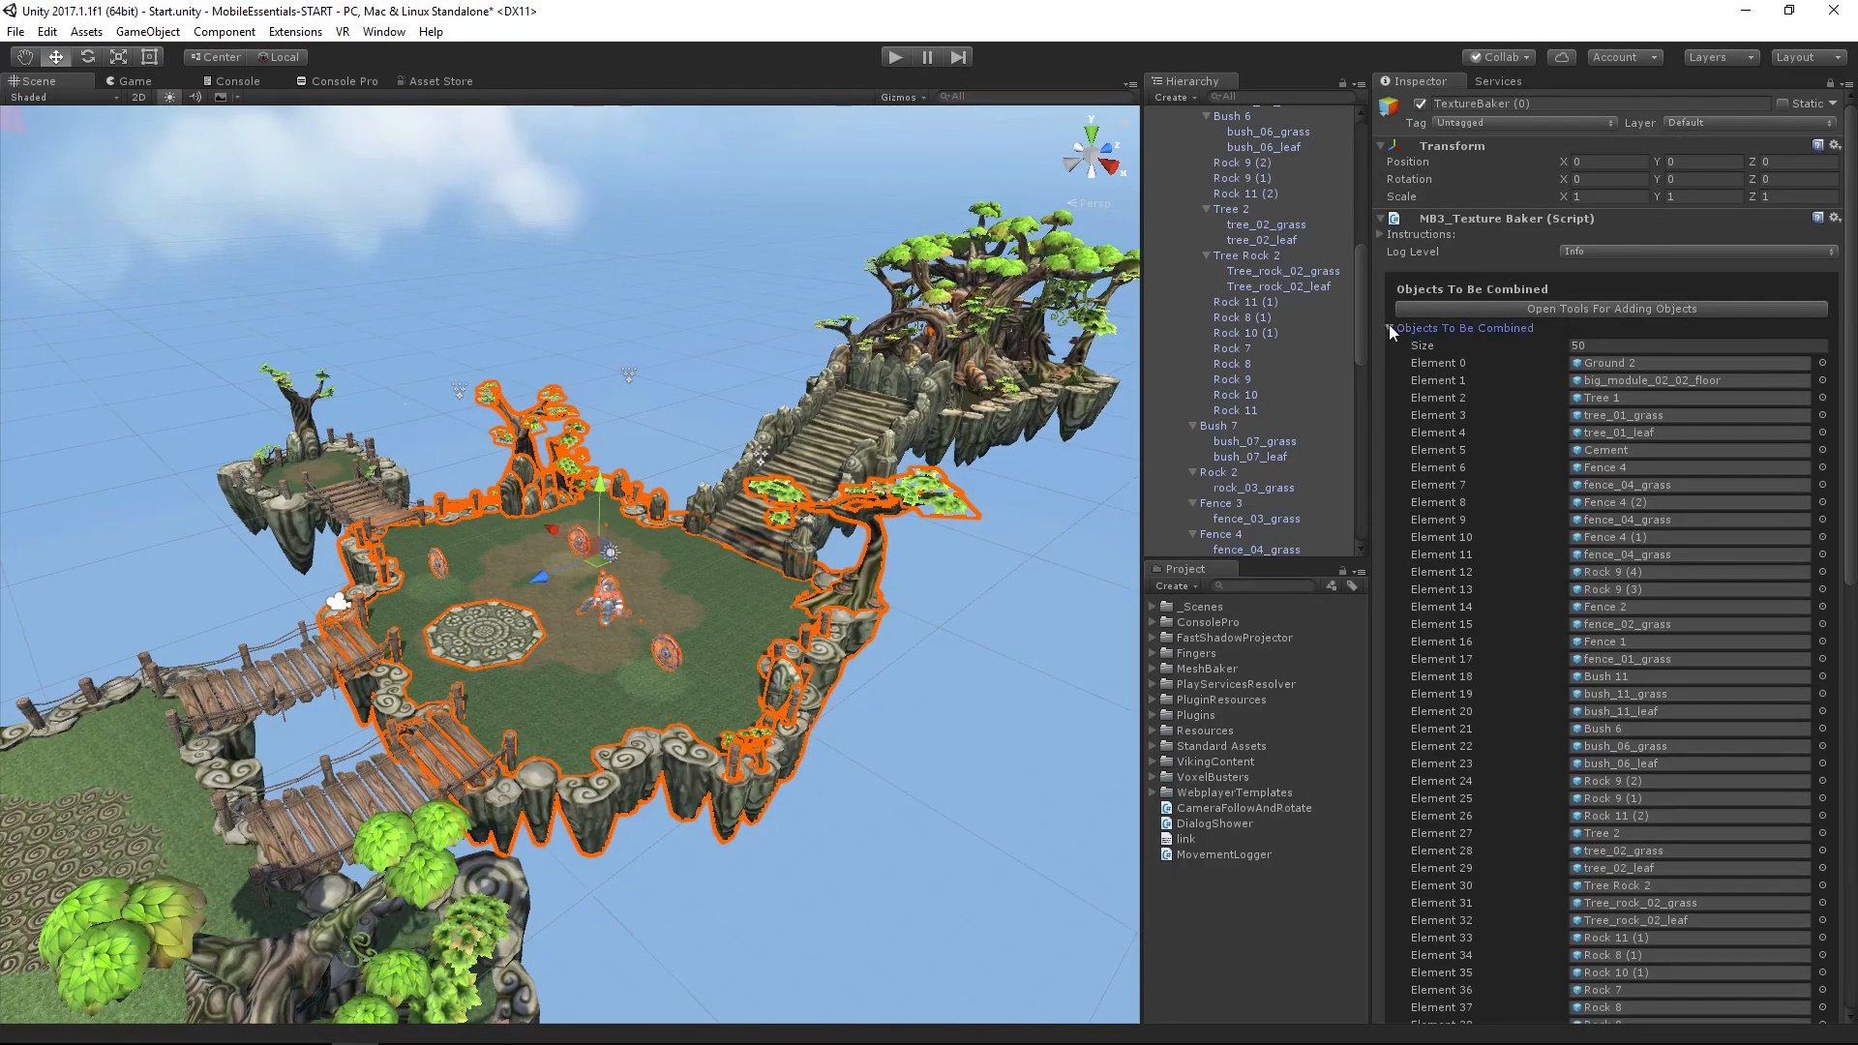
Collapse the objects list and create a BakedAssets folder in the project
{"action": "left_click", "coordinate": [1394, 328]}
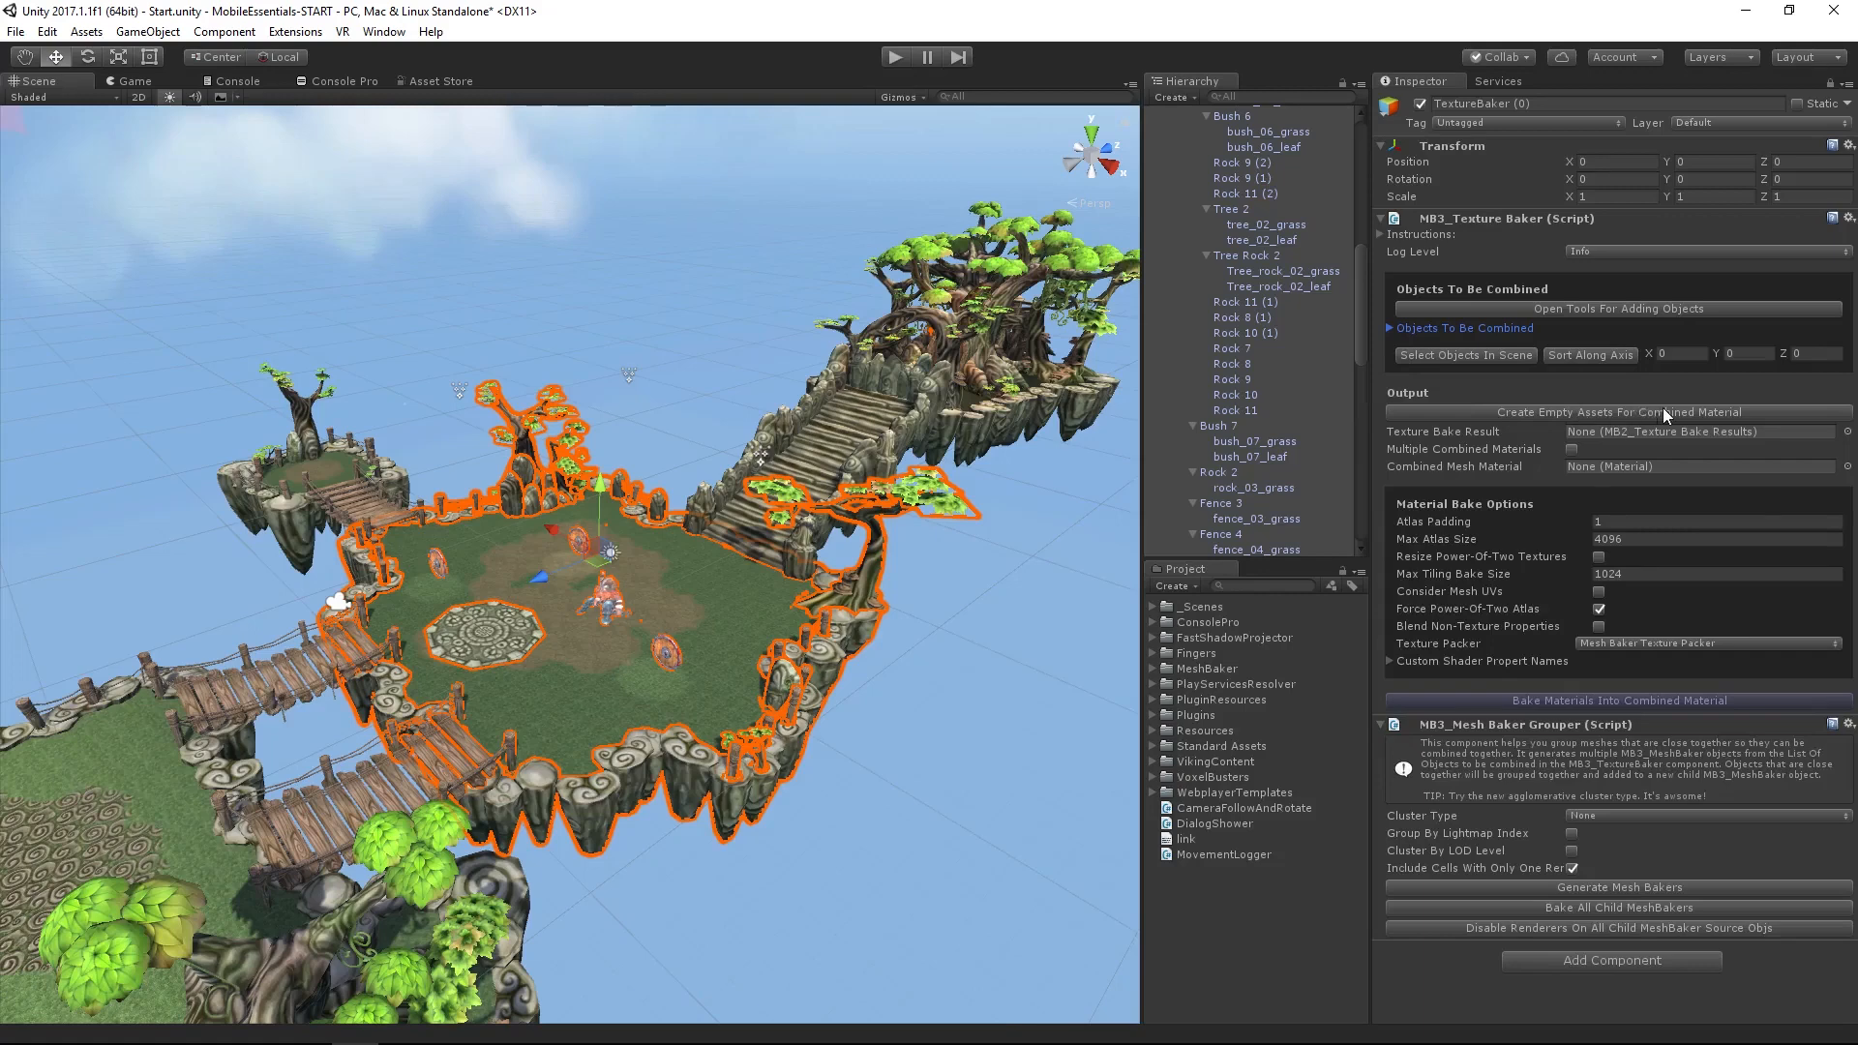
{"action": "mouse_move", "coordinate": [1617, 411]}
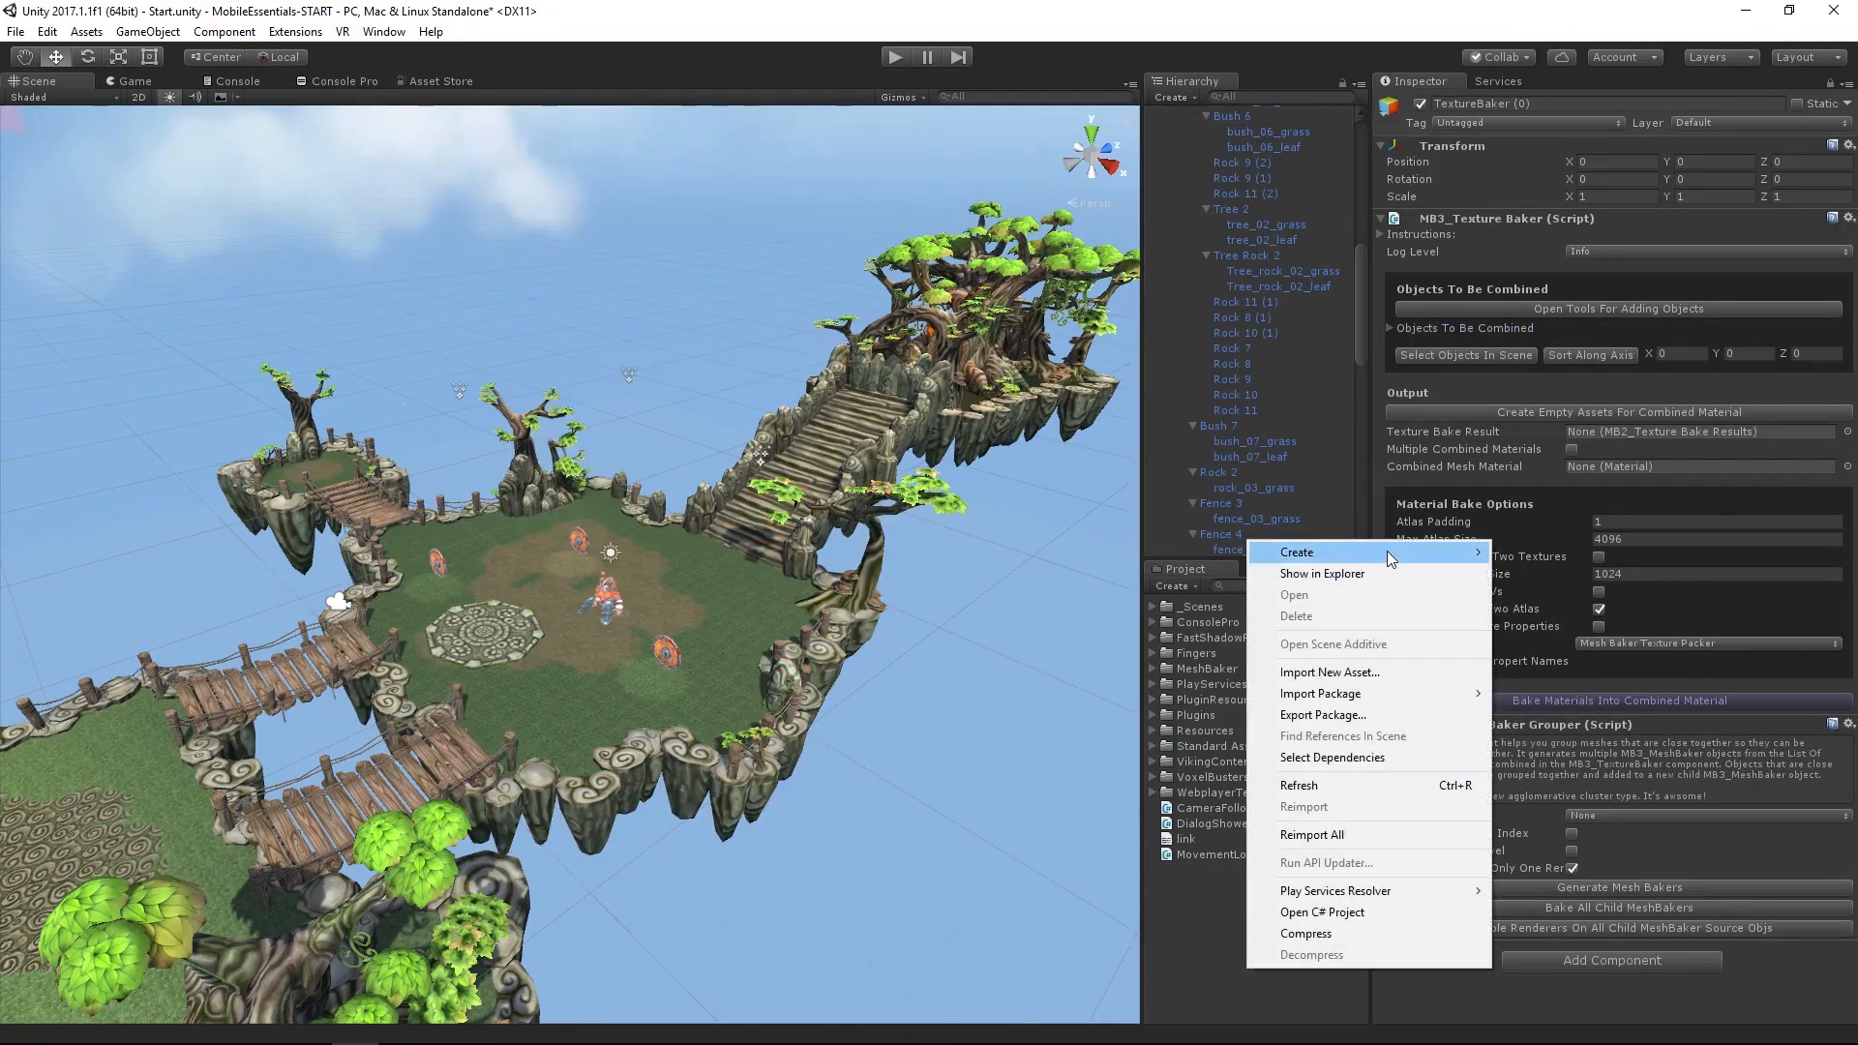
{"action": "left_click", "coordinate": [1295, 553]}
{"action": "type", "text": "BakedAsset"}
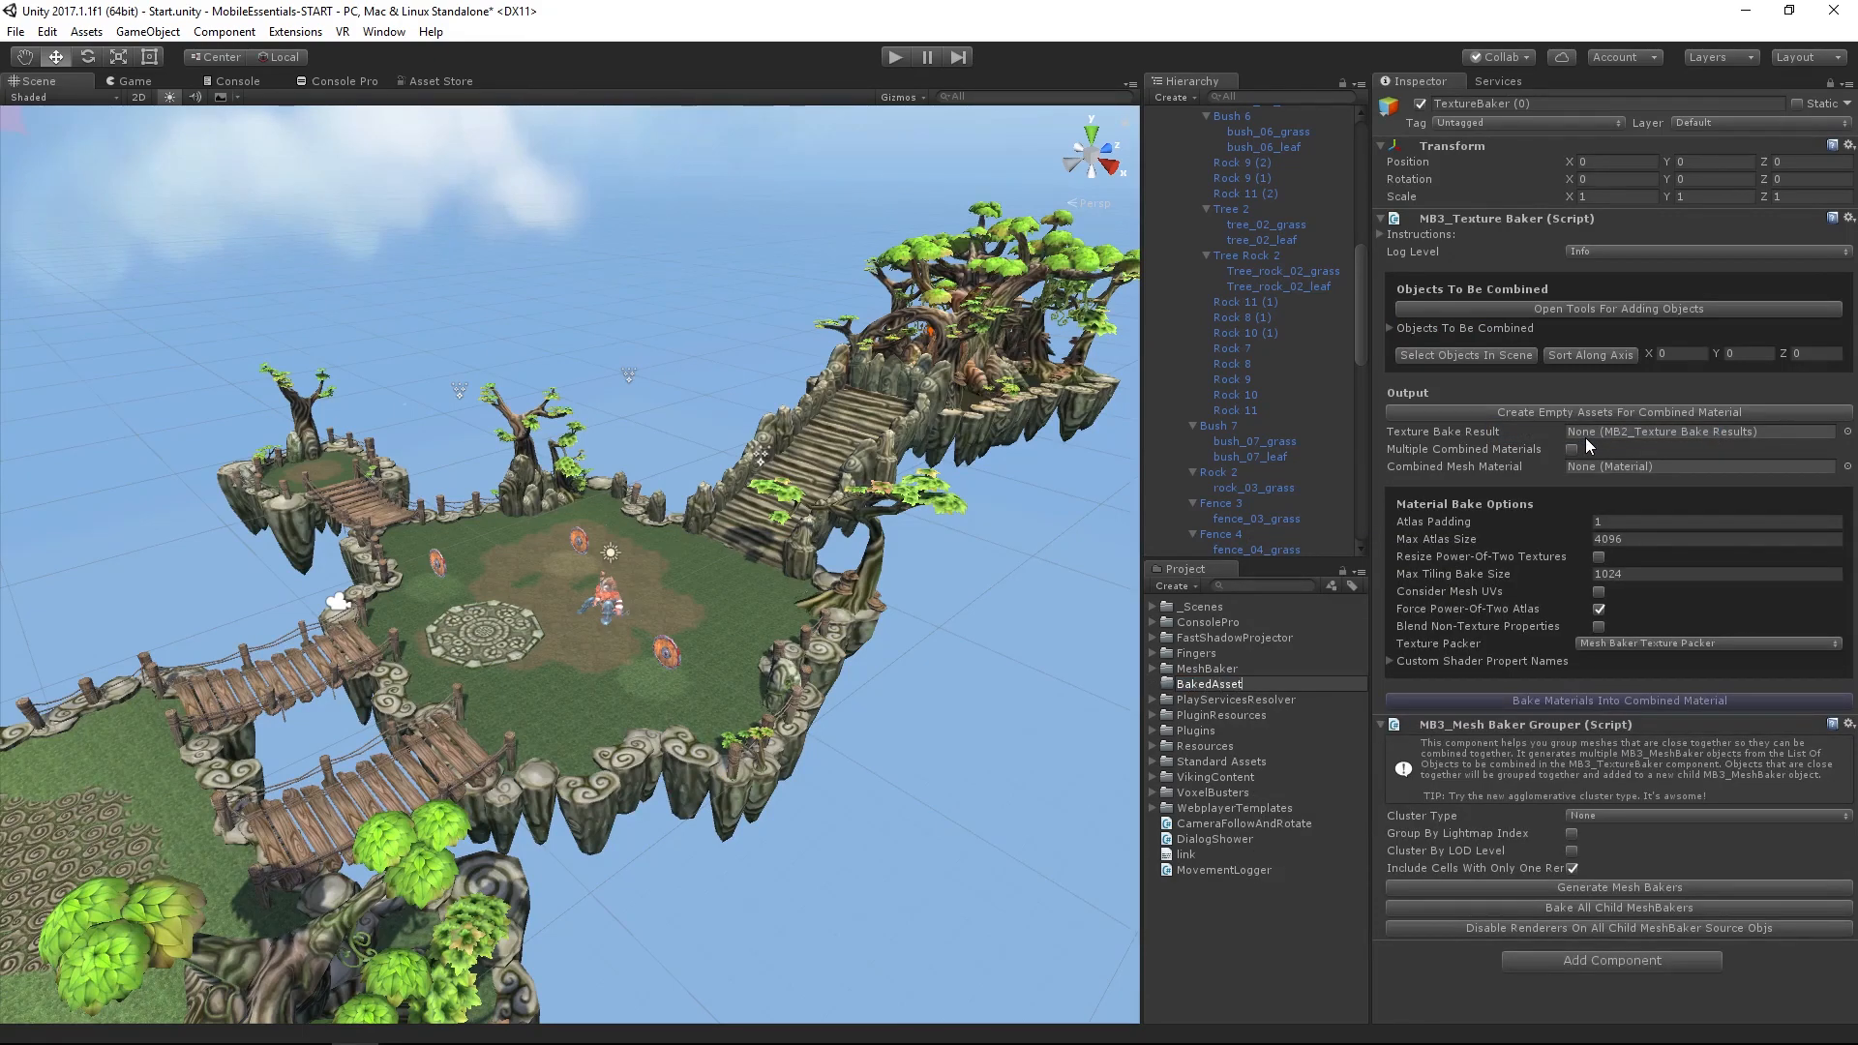
{"action": "left_click", "coordinate": [1210, 621]}
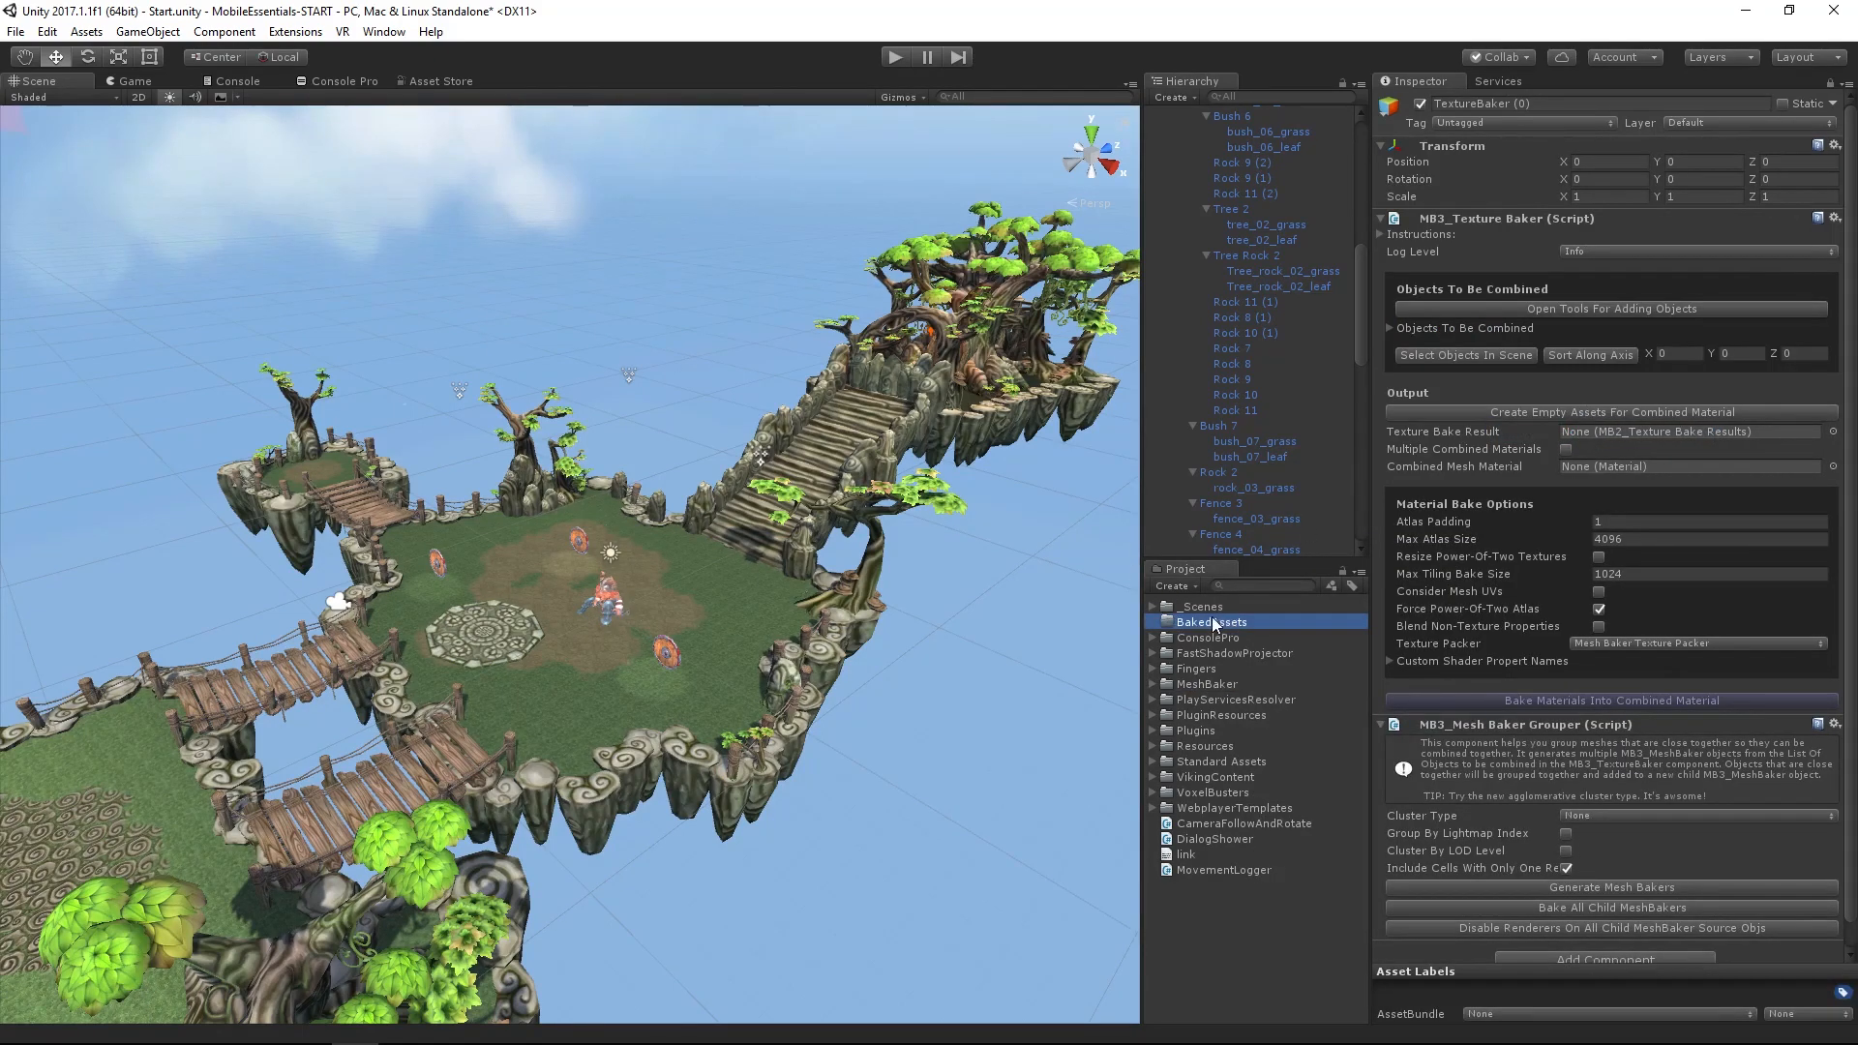
{"action": "mouse_move", "coordinate": [1358, 582]}
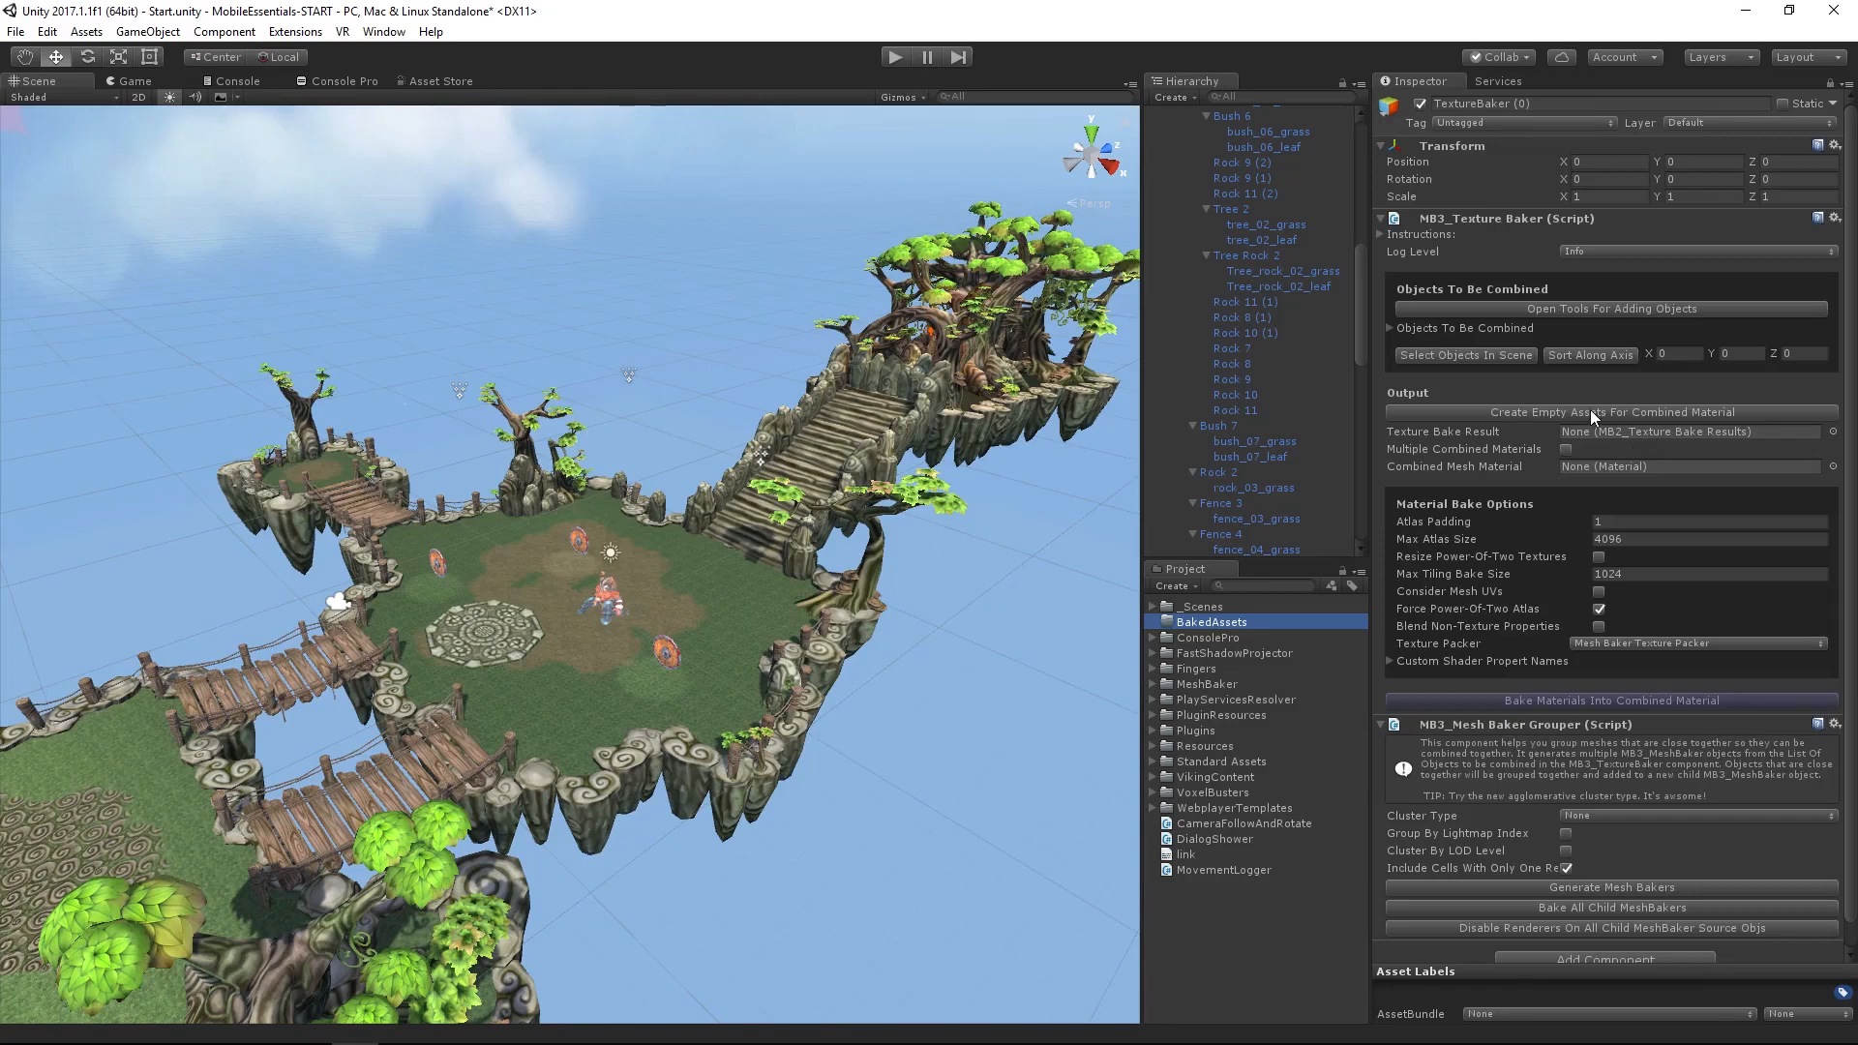
{"action": "mouse_move", "coordinate": [1588, 411]}
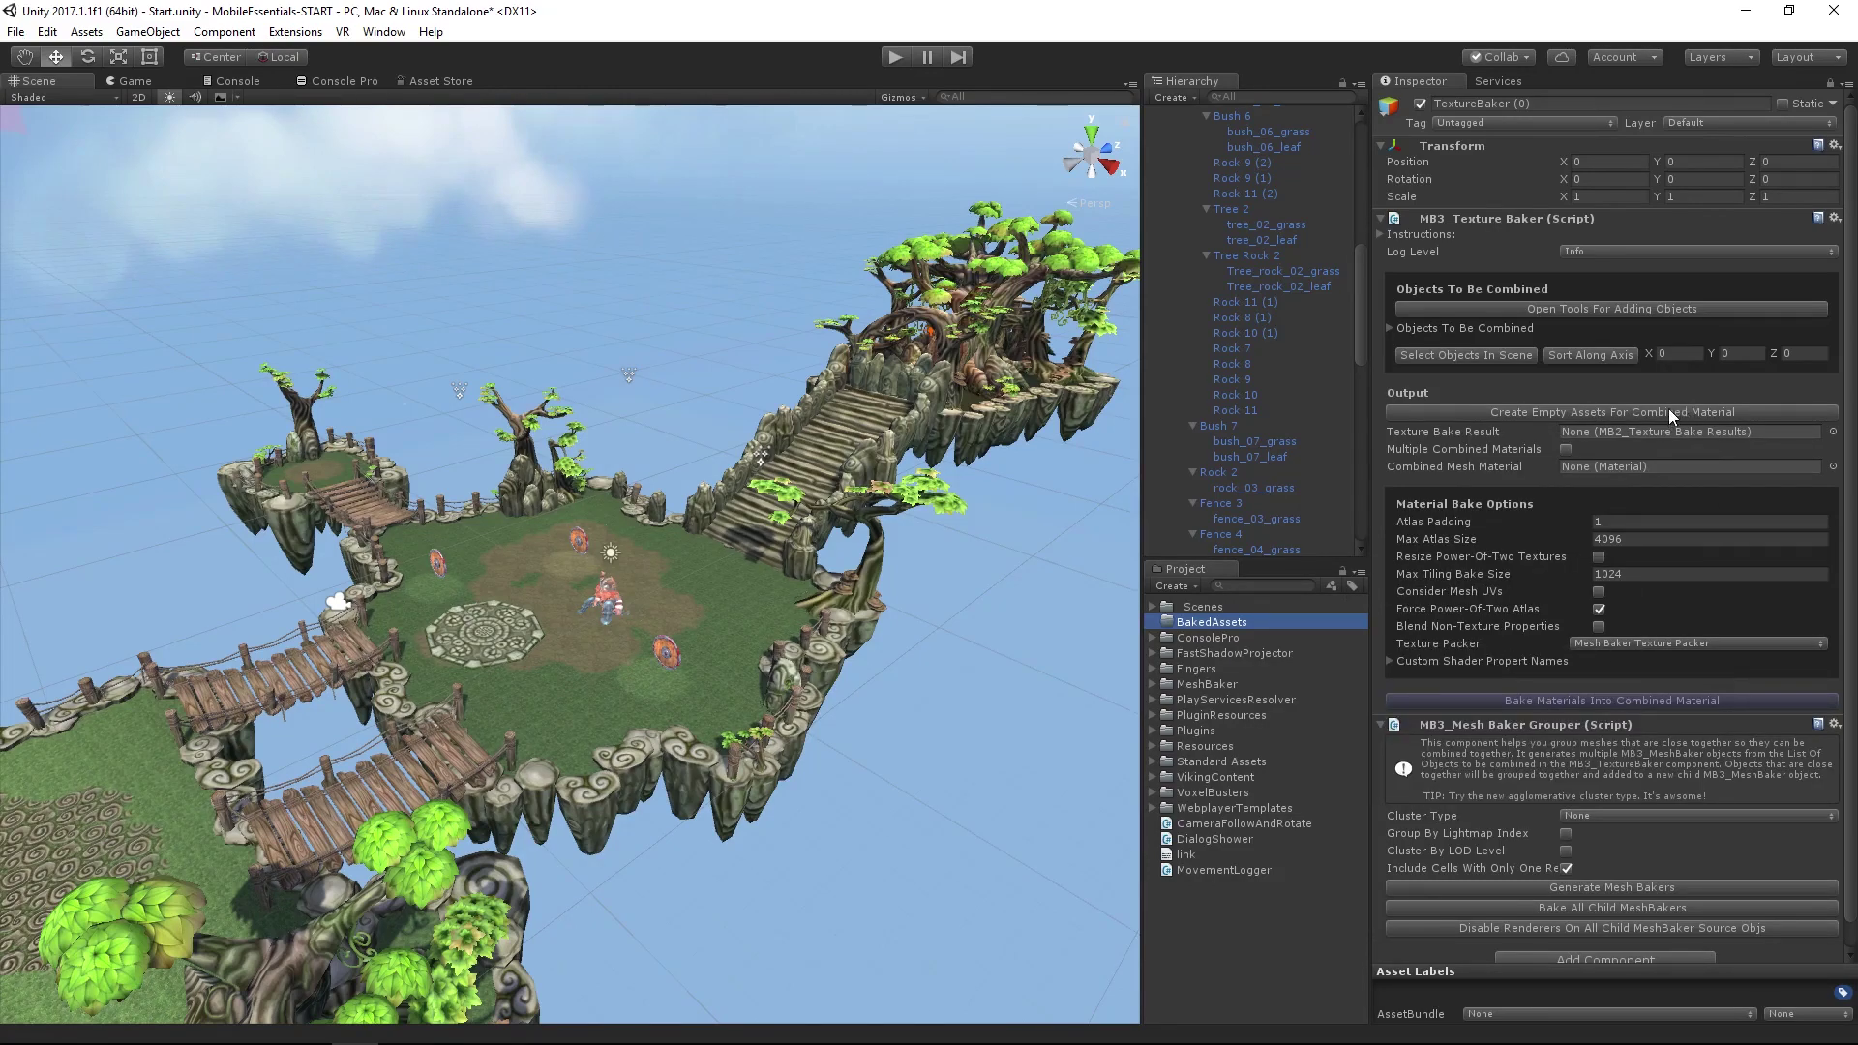
Create empty MainIsland bake-result and MainIsland-mat material assets inside BakedAssets
{"action": "left_click", "coordinate": [1610, 411]}
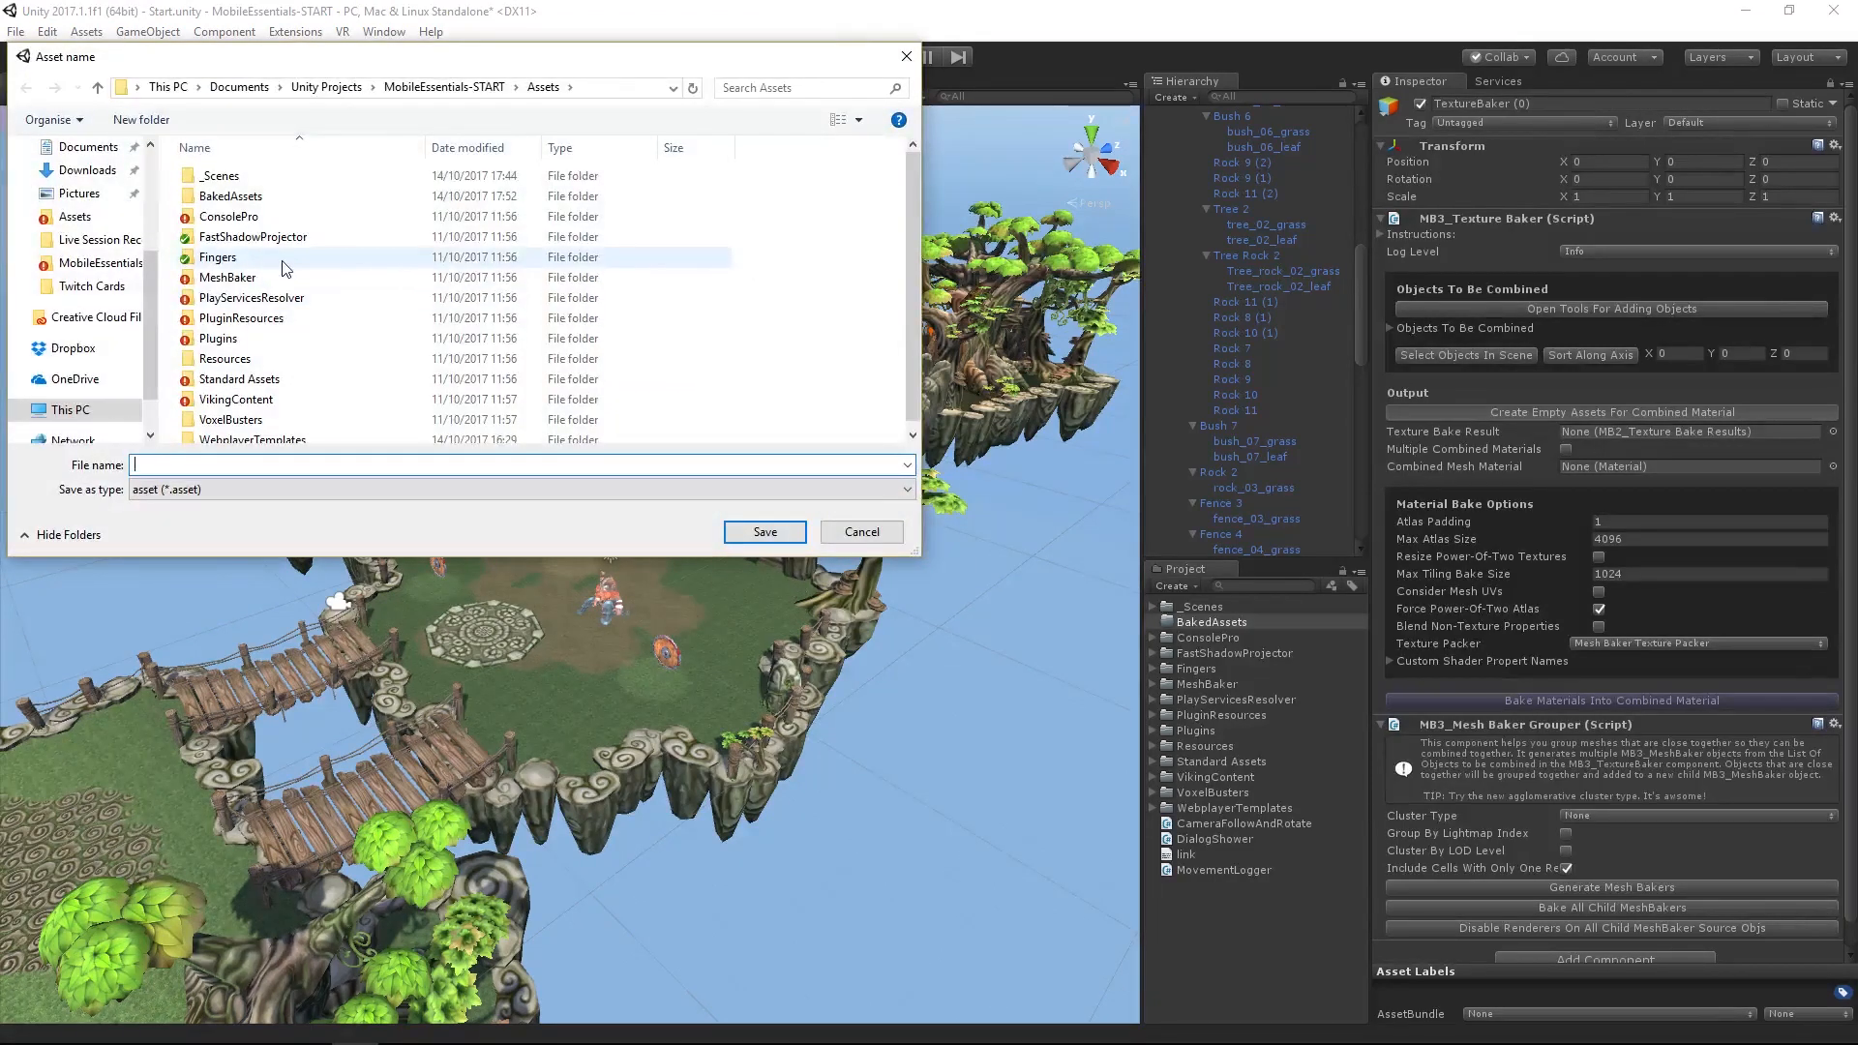
{"action": "double_click", "coordinate": [230, 195]}
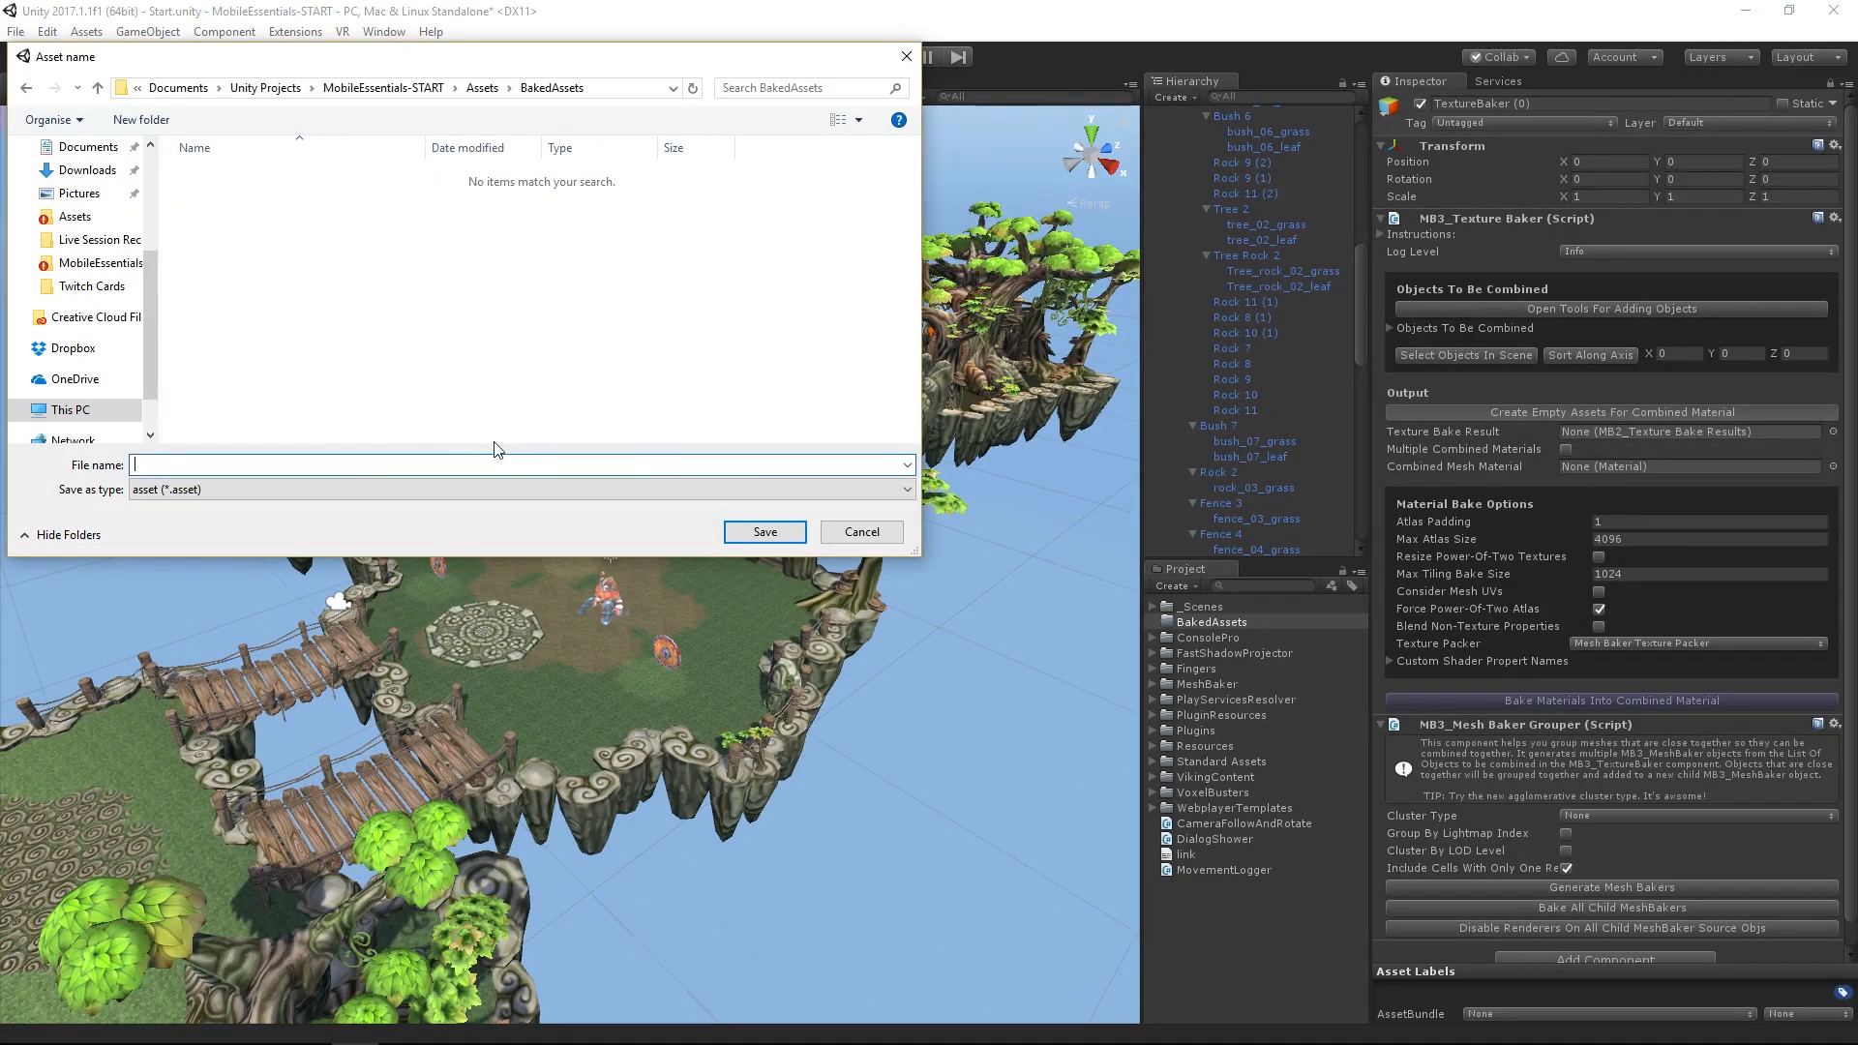
{"action": "type", "text": "MainIs"}
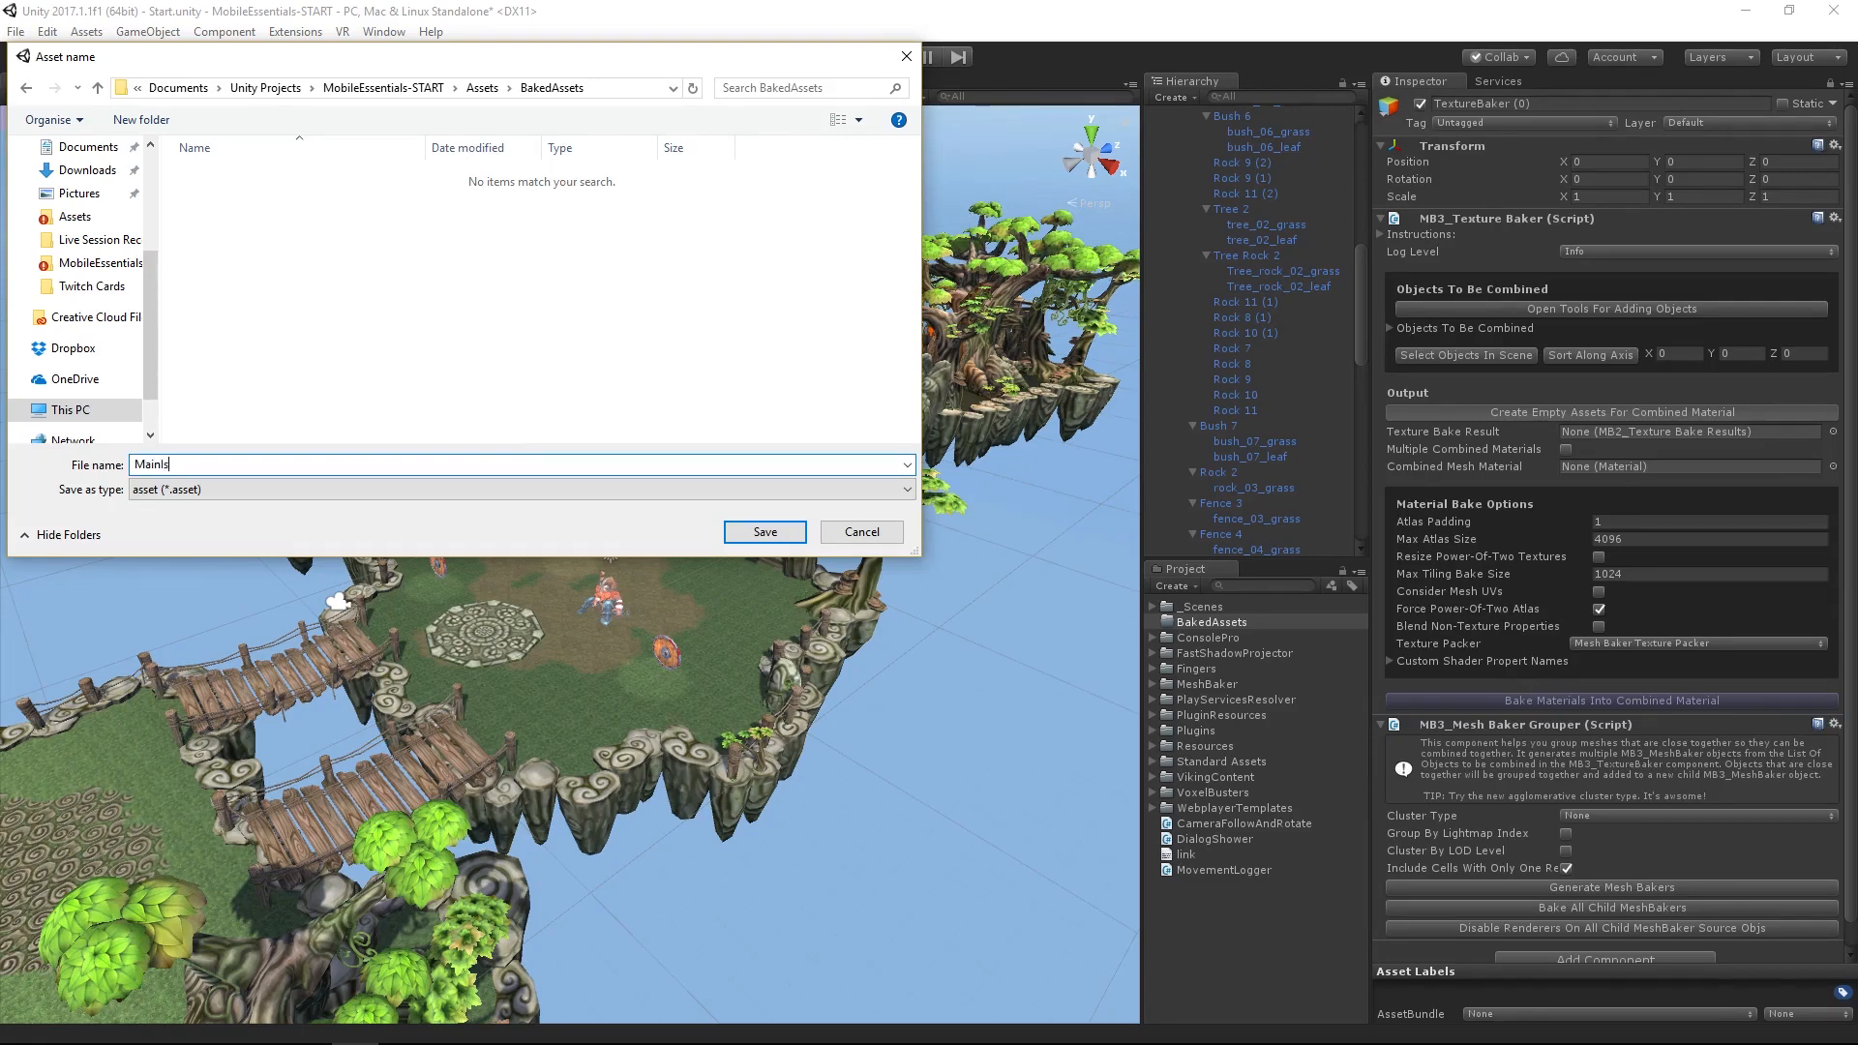
{"action": "left_click", "coordinate": [763, 532]}
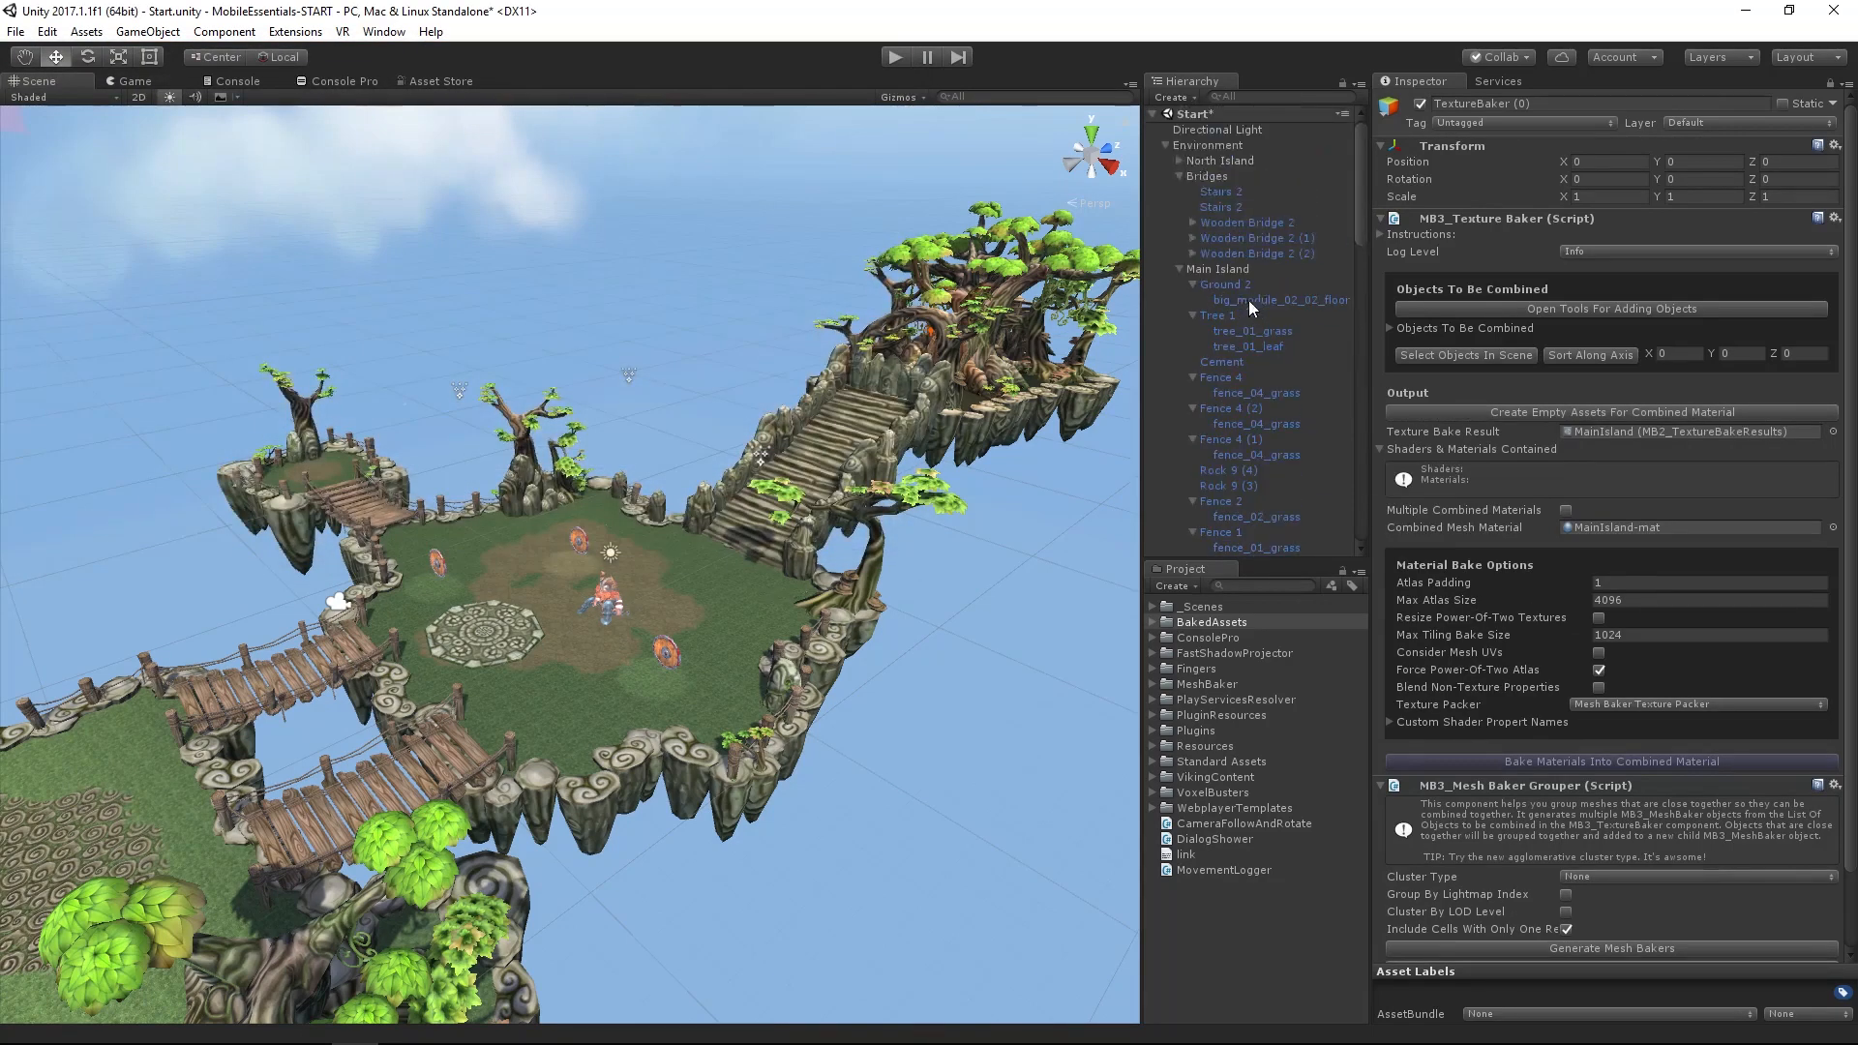
Inspect the MainIsland bake result, the MainIsland-mat material, then the BakedAssets folder
{"action": "left_click", "coordinate": [1165, 145]}
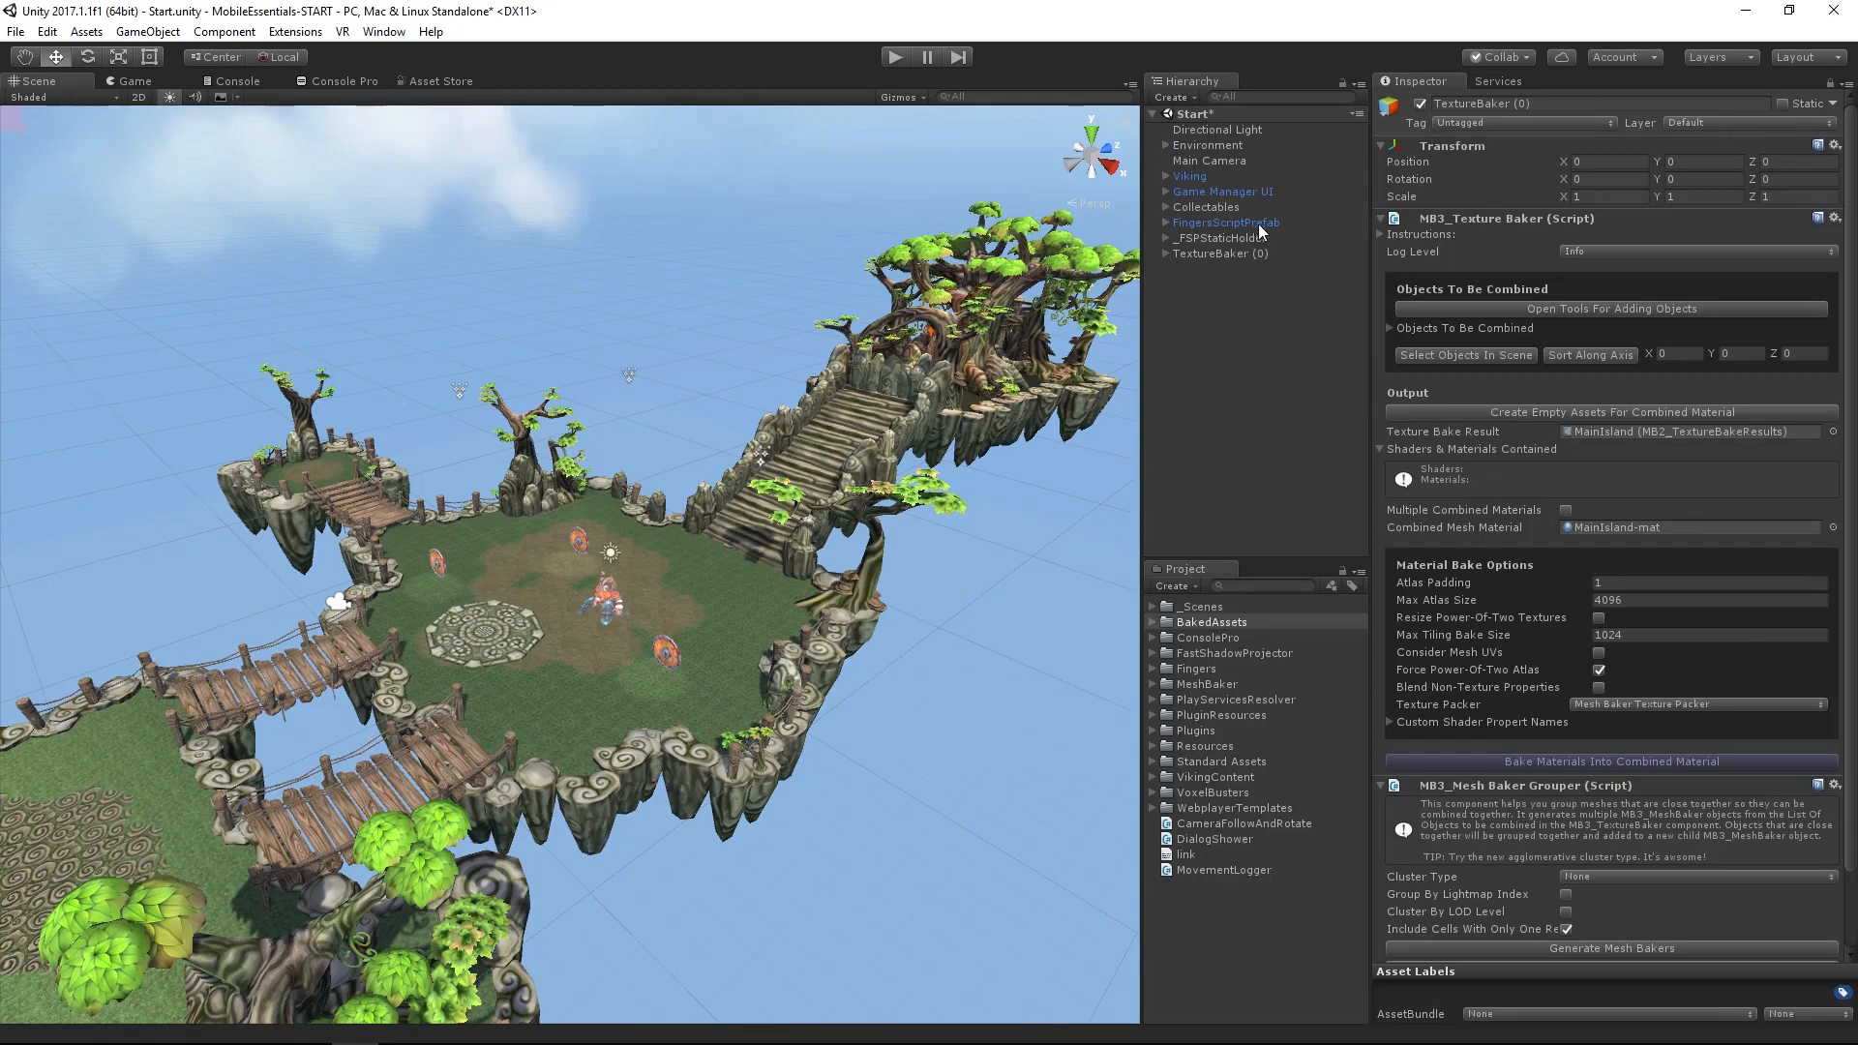
{"action": "left_click", "coordinate": [1210, 622]}
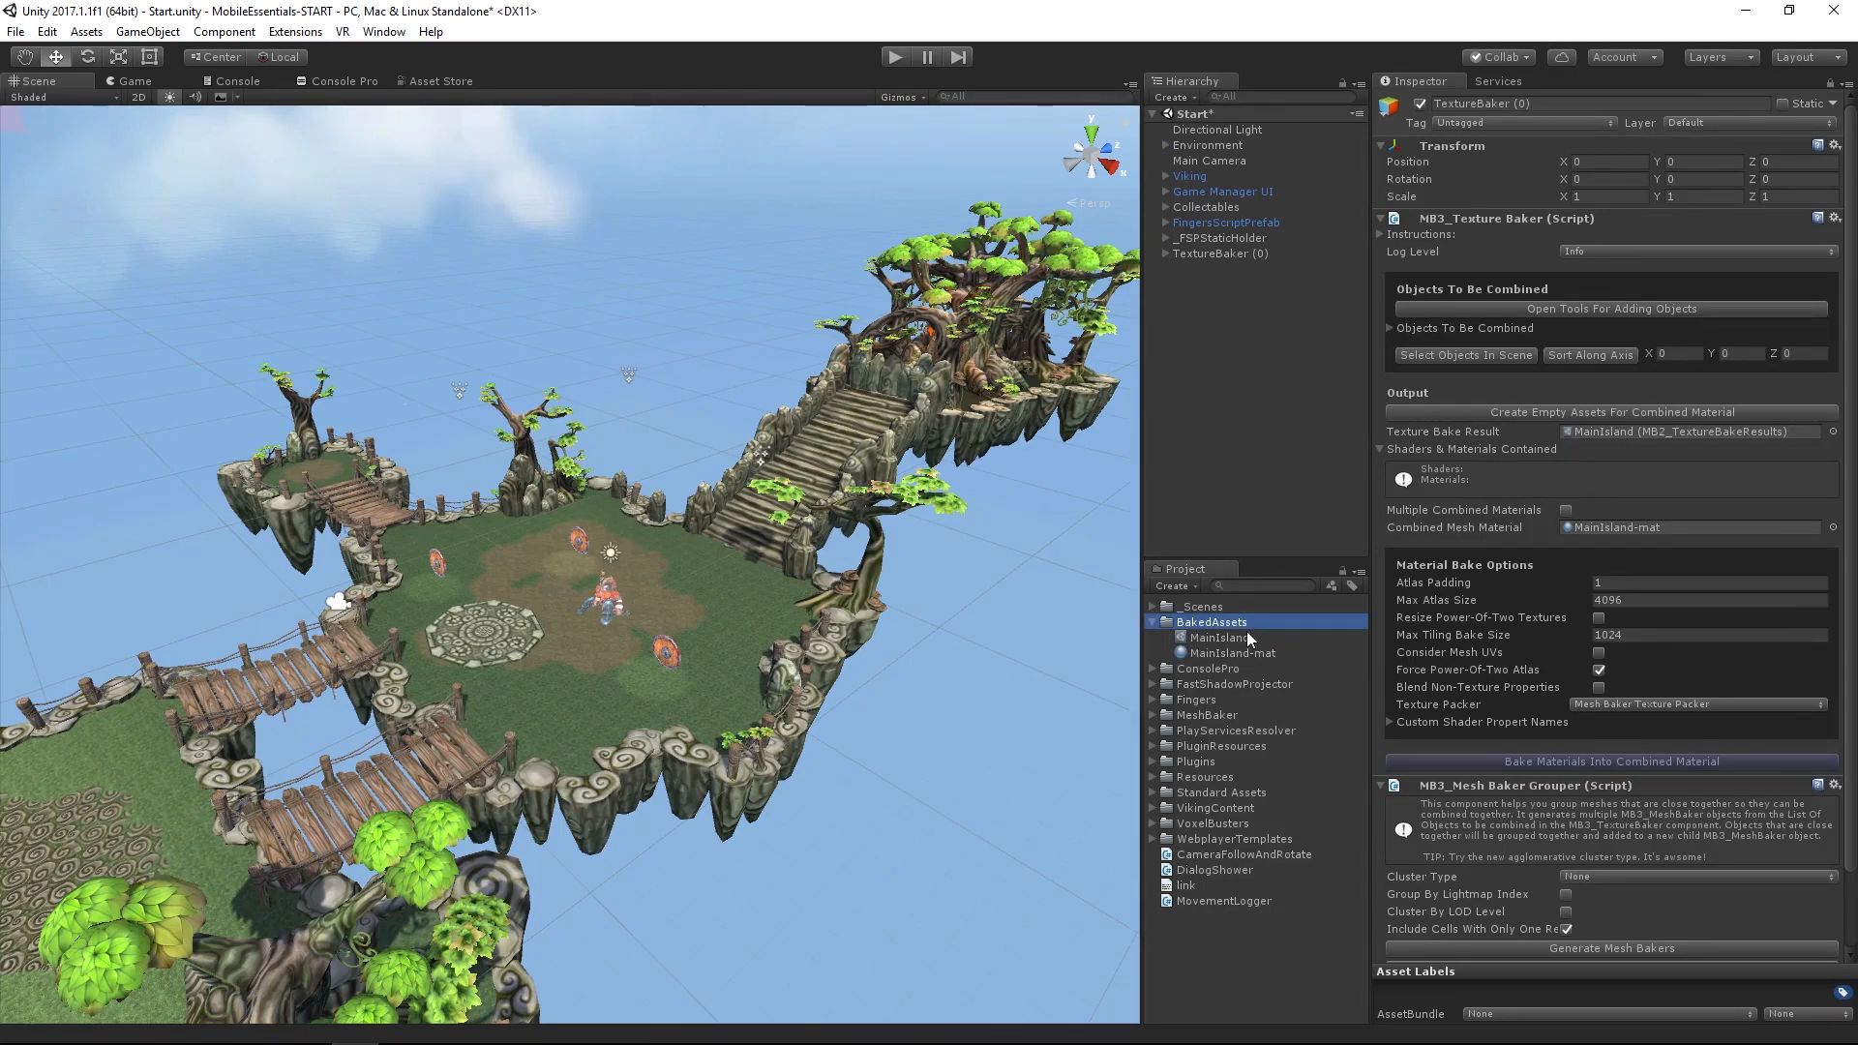
{"action": "left_click", "coordinate": [1218, 637]}
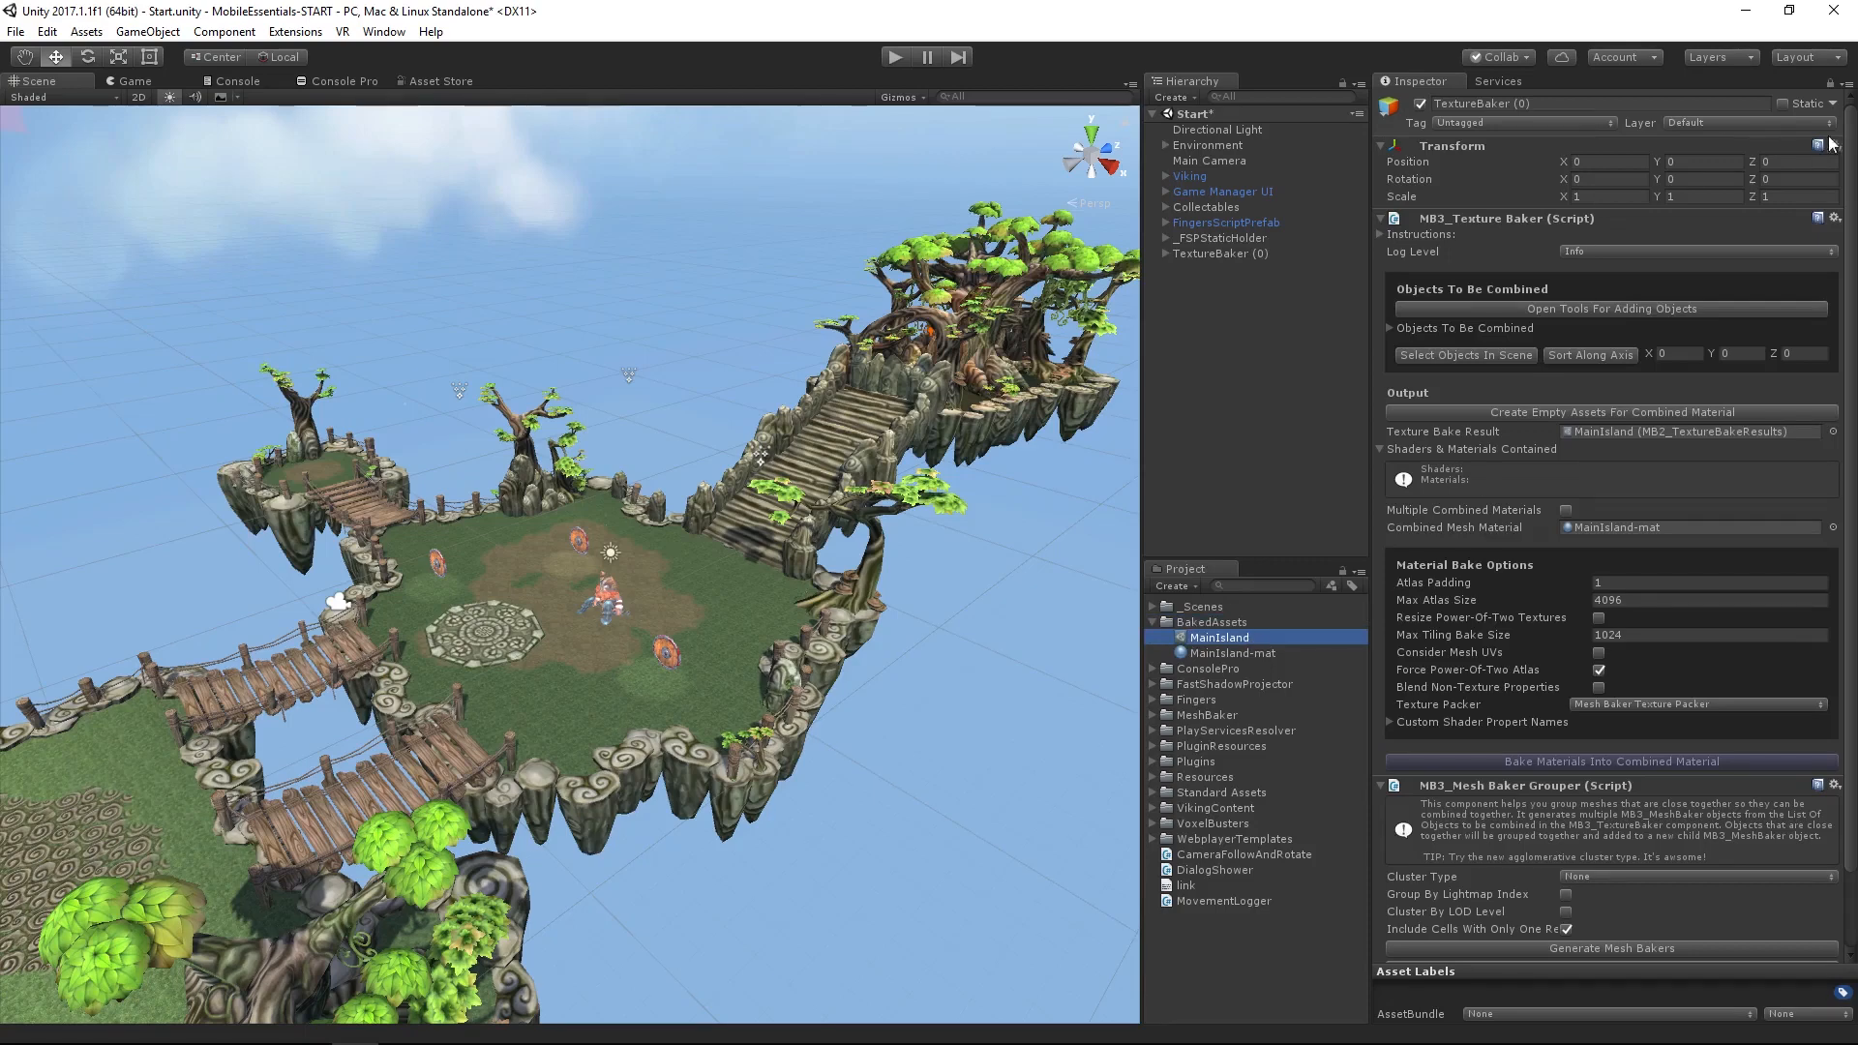
{"action": "left_click", "coordinate": [1218, 637]}
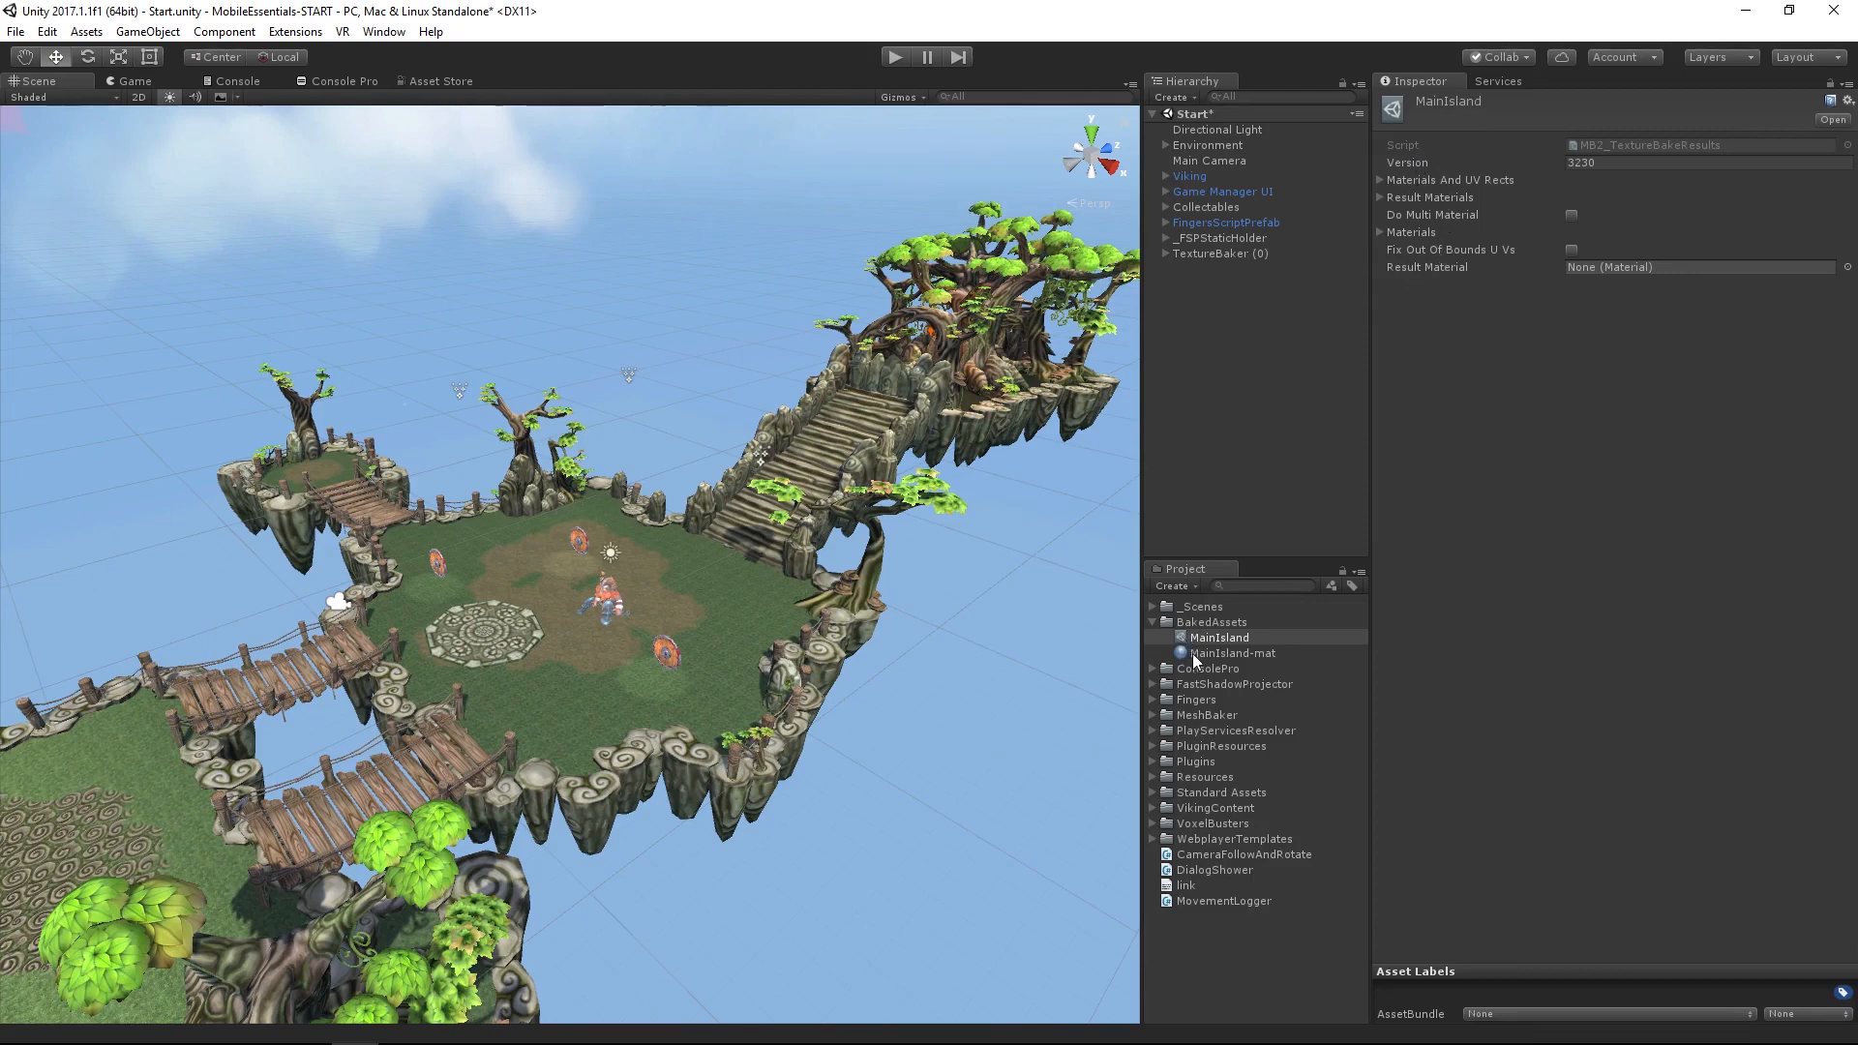
{"action": "mouse_move", "coordinate": [1207, 661]}
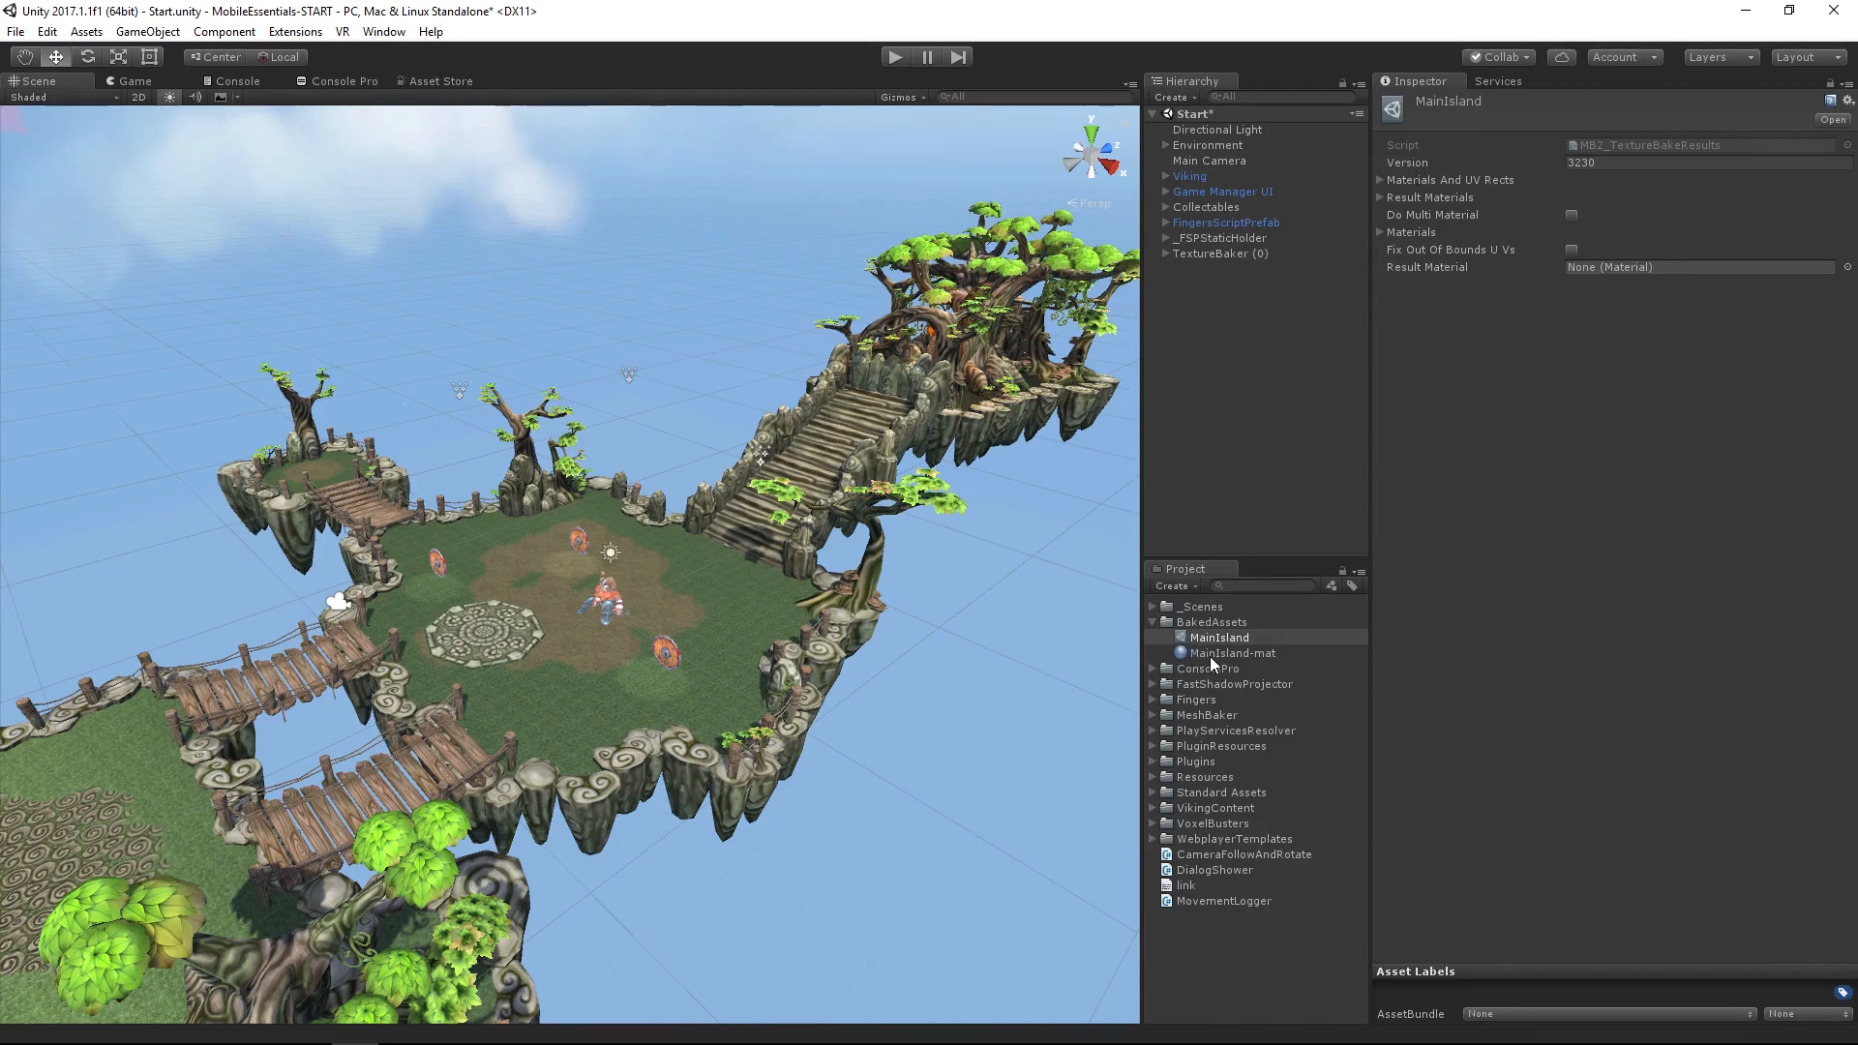
{"action": "left_click", "coordinate": [1232, 653]}
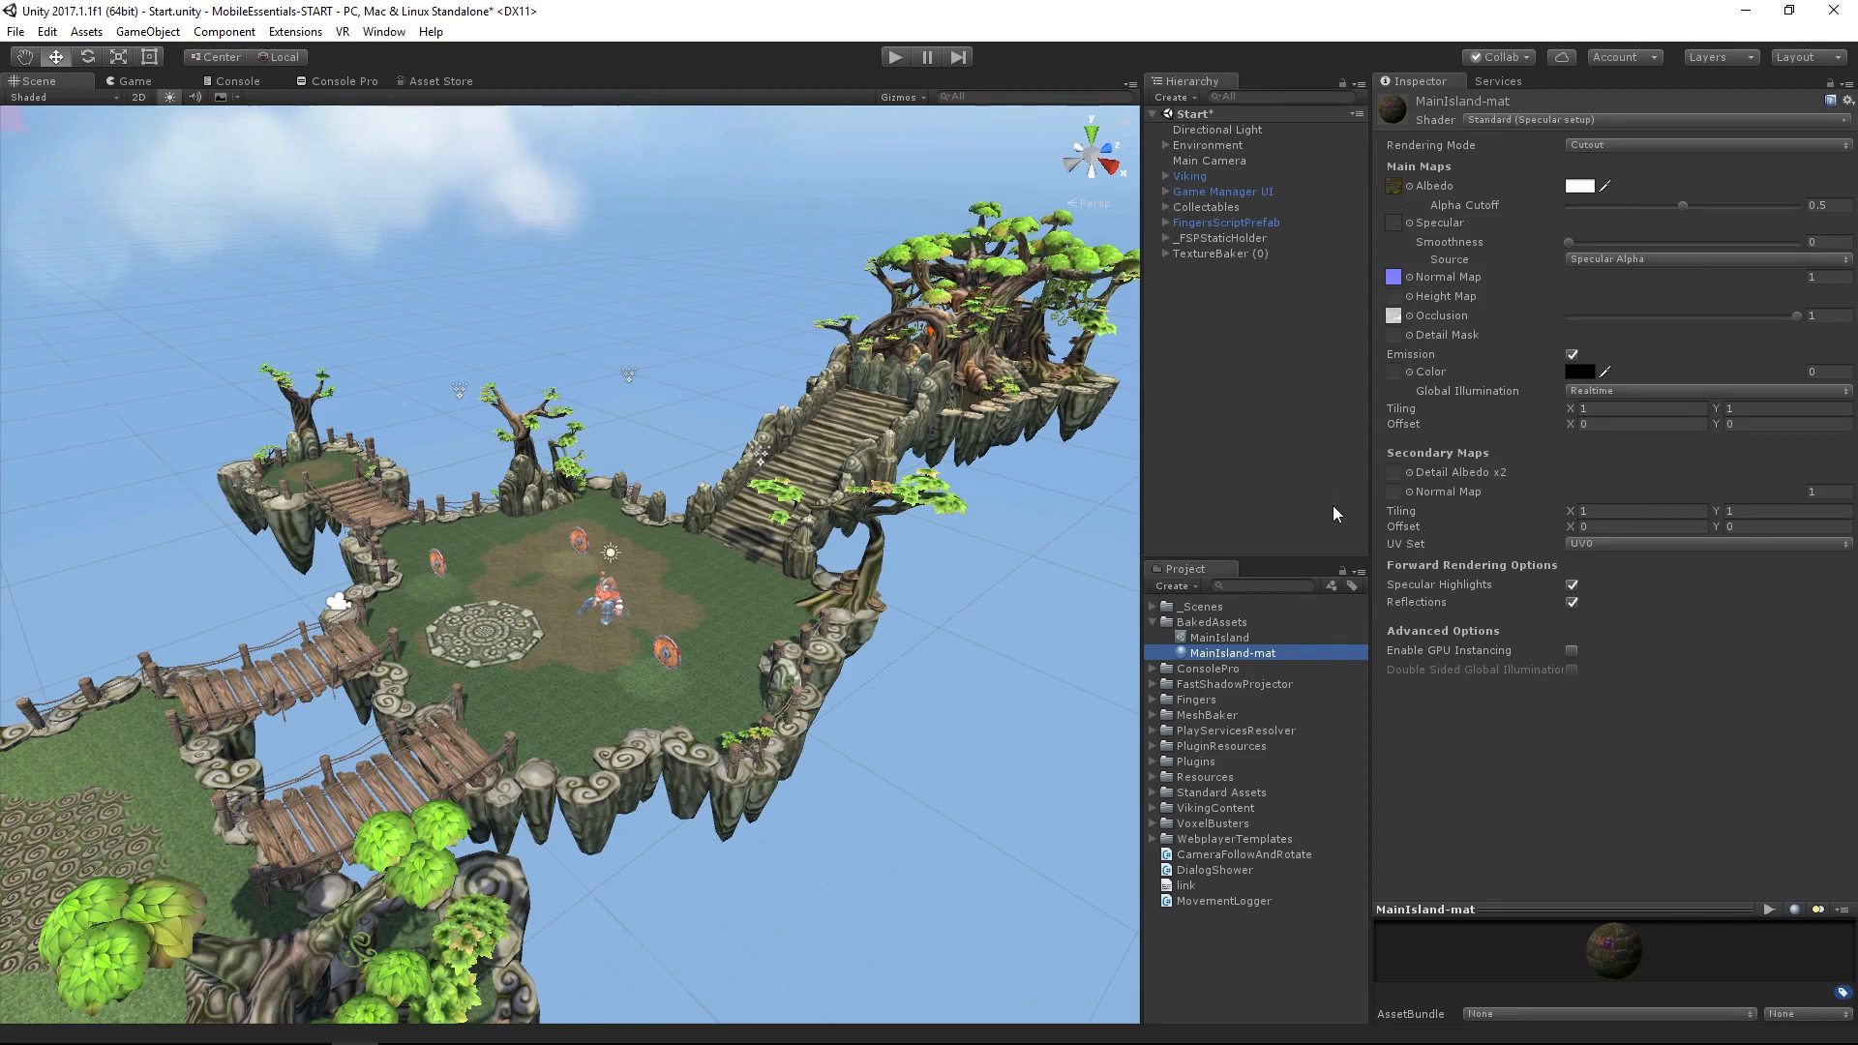
{"action": "left_click", "coordinate": [1209, 621]}
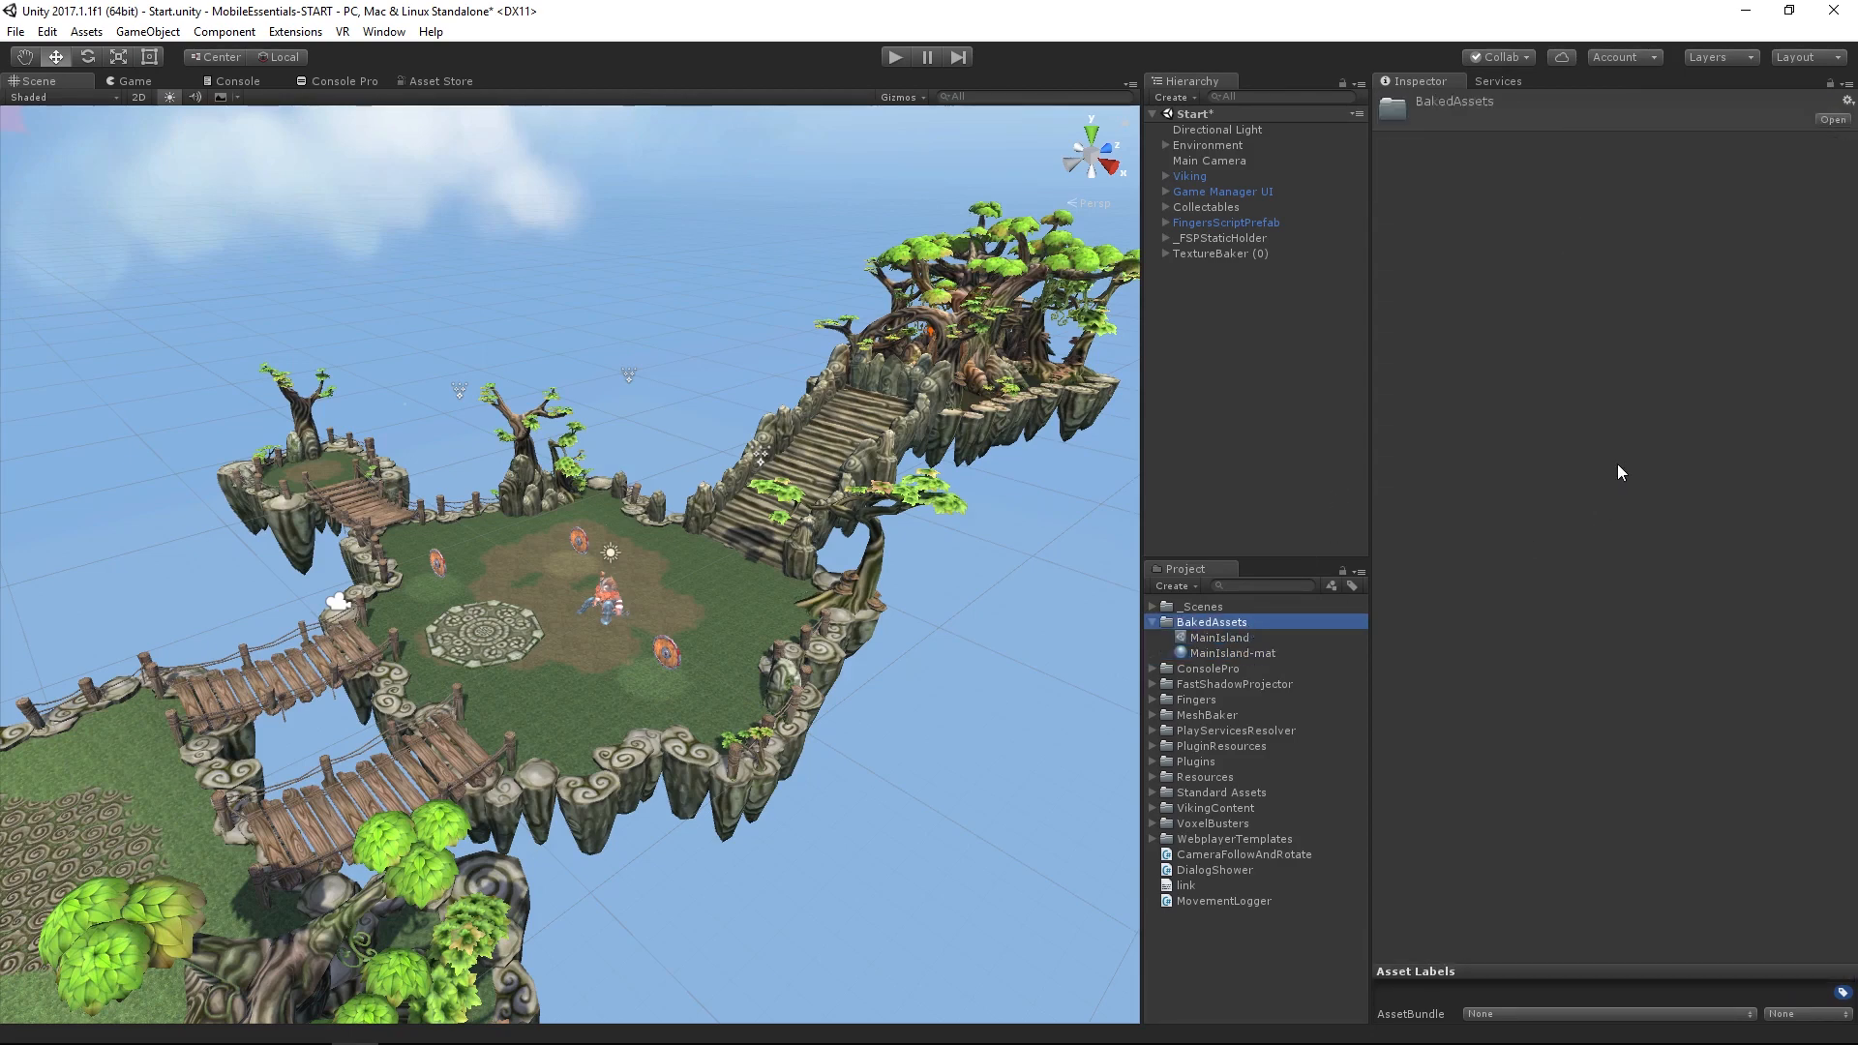
{"action": "mouse_move", "coordinate": [1250, 258]}
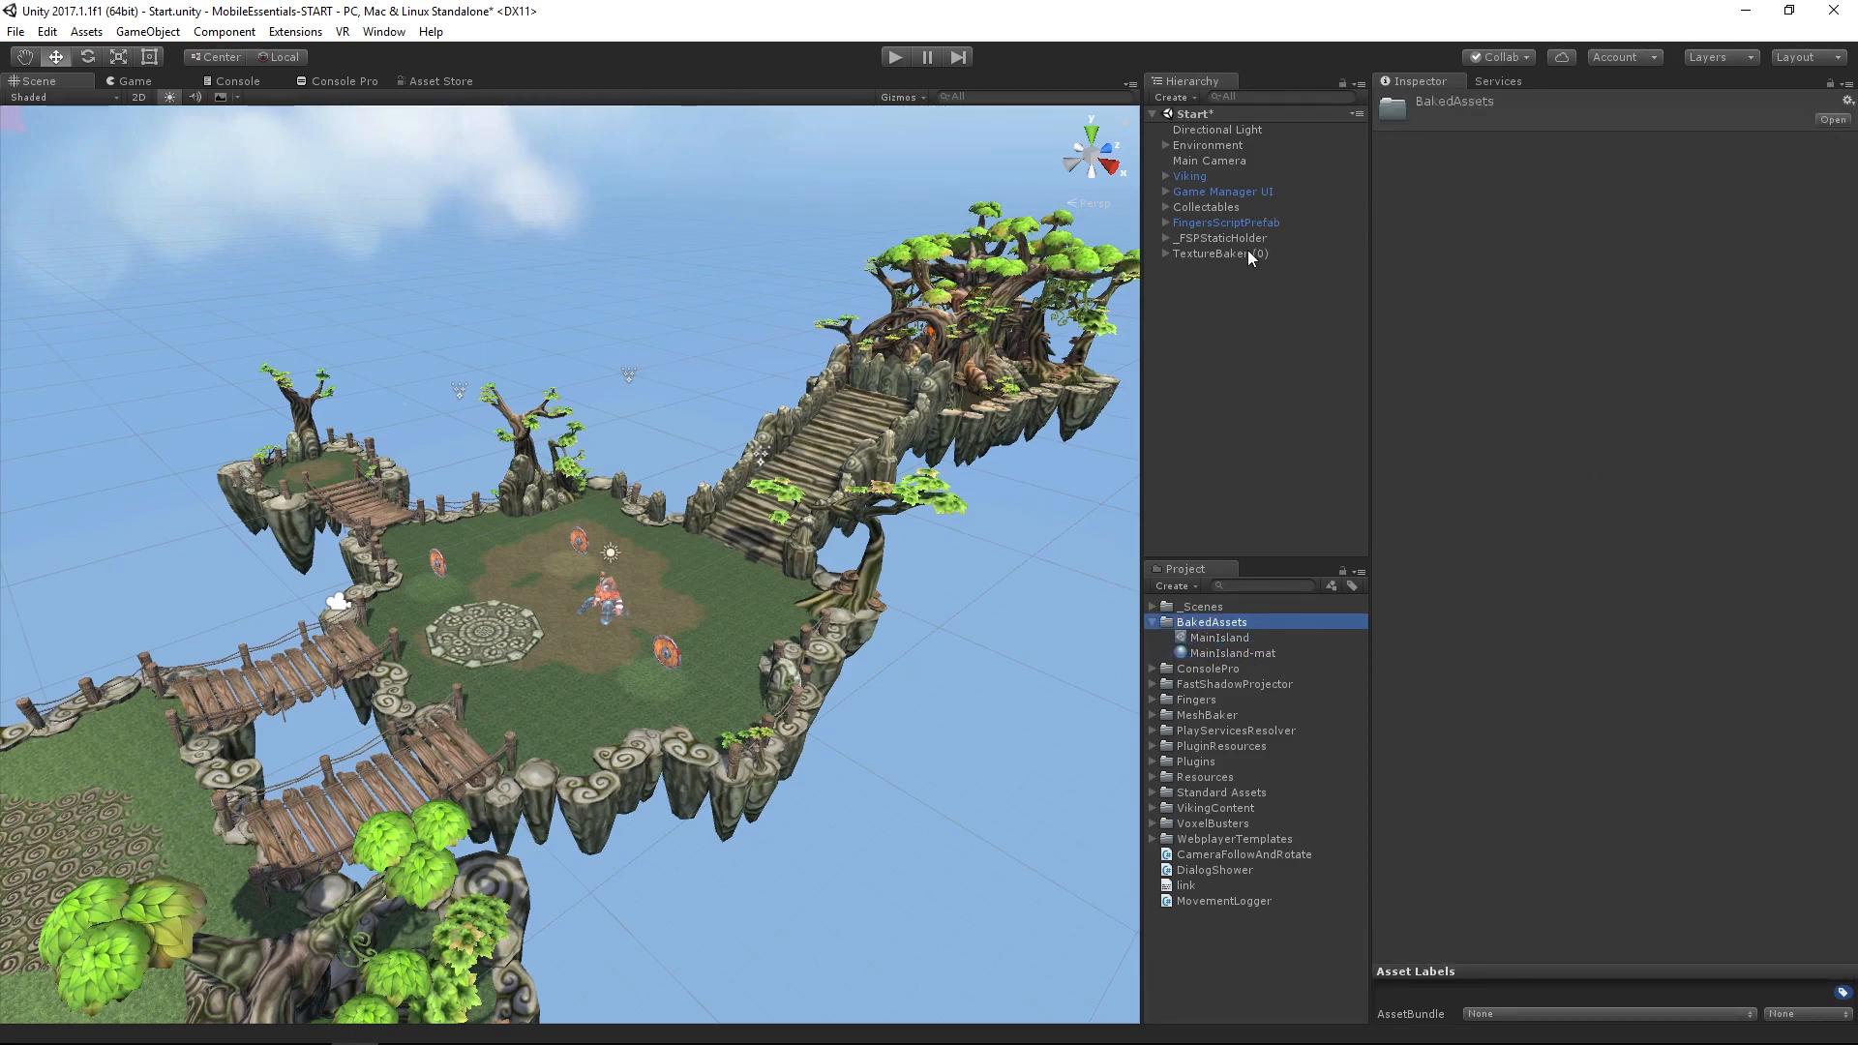
Bake TextureBaker (0)'s materials into the combined MainIsland-mat material's atlases
{"action": "left_click", "coordinate": [1219, 254]}
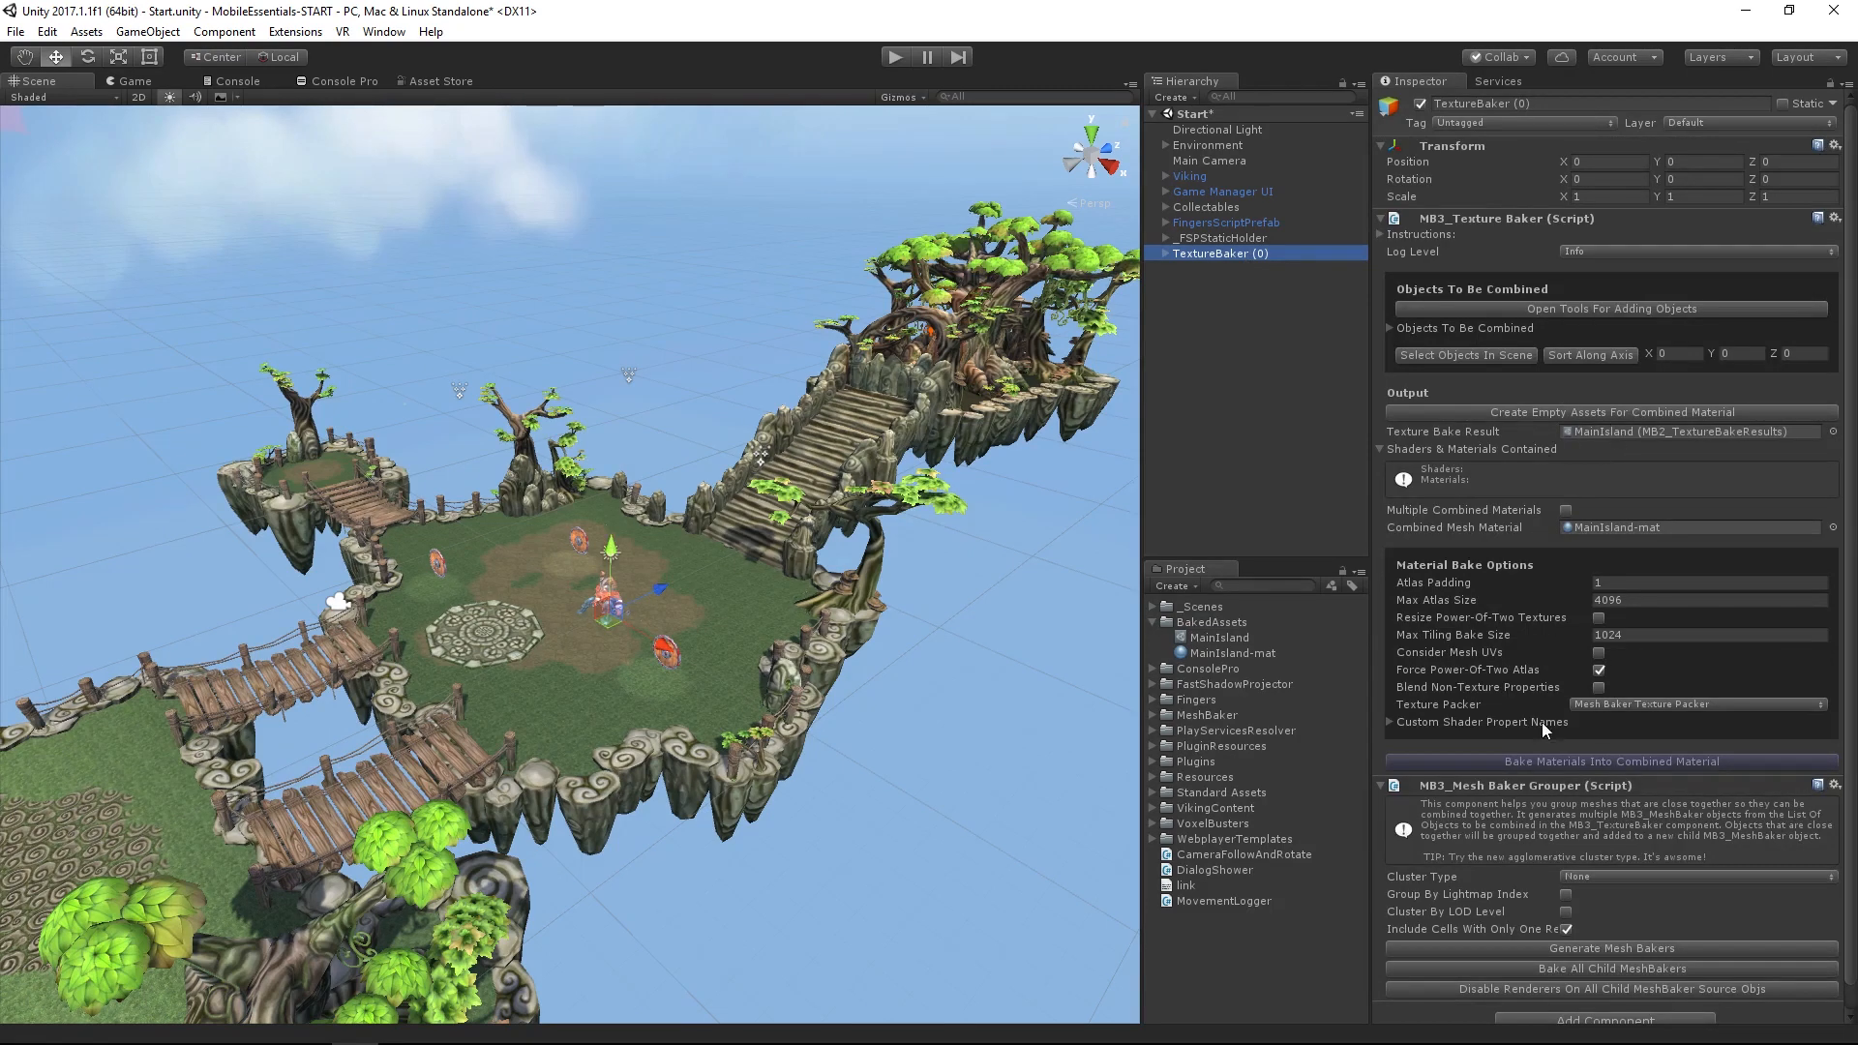
{"action": "left_click", "coordinate": [1611, 760]}
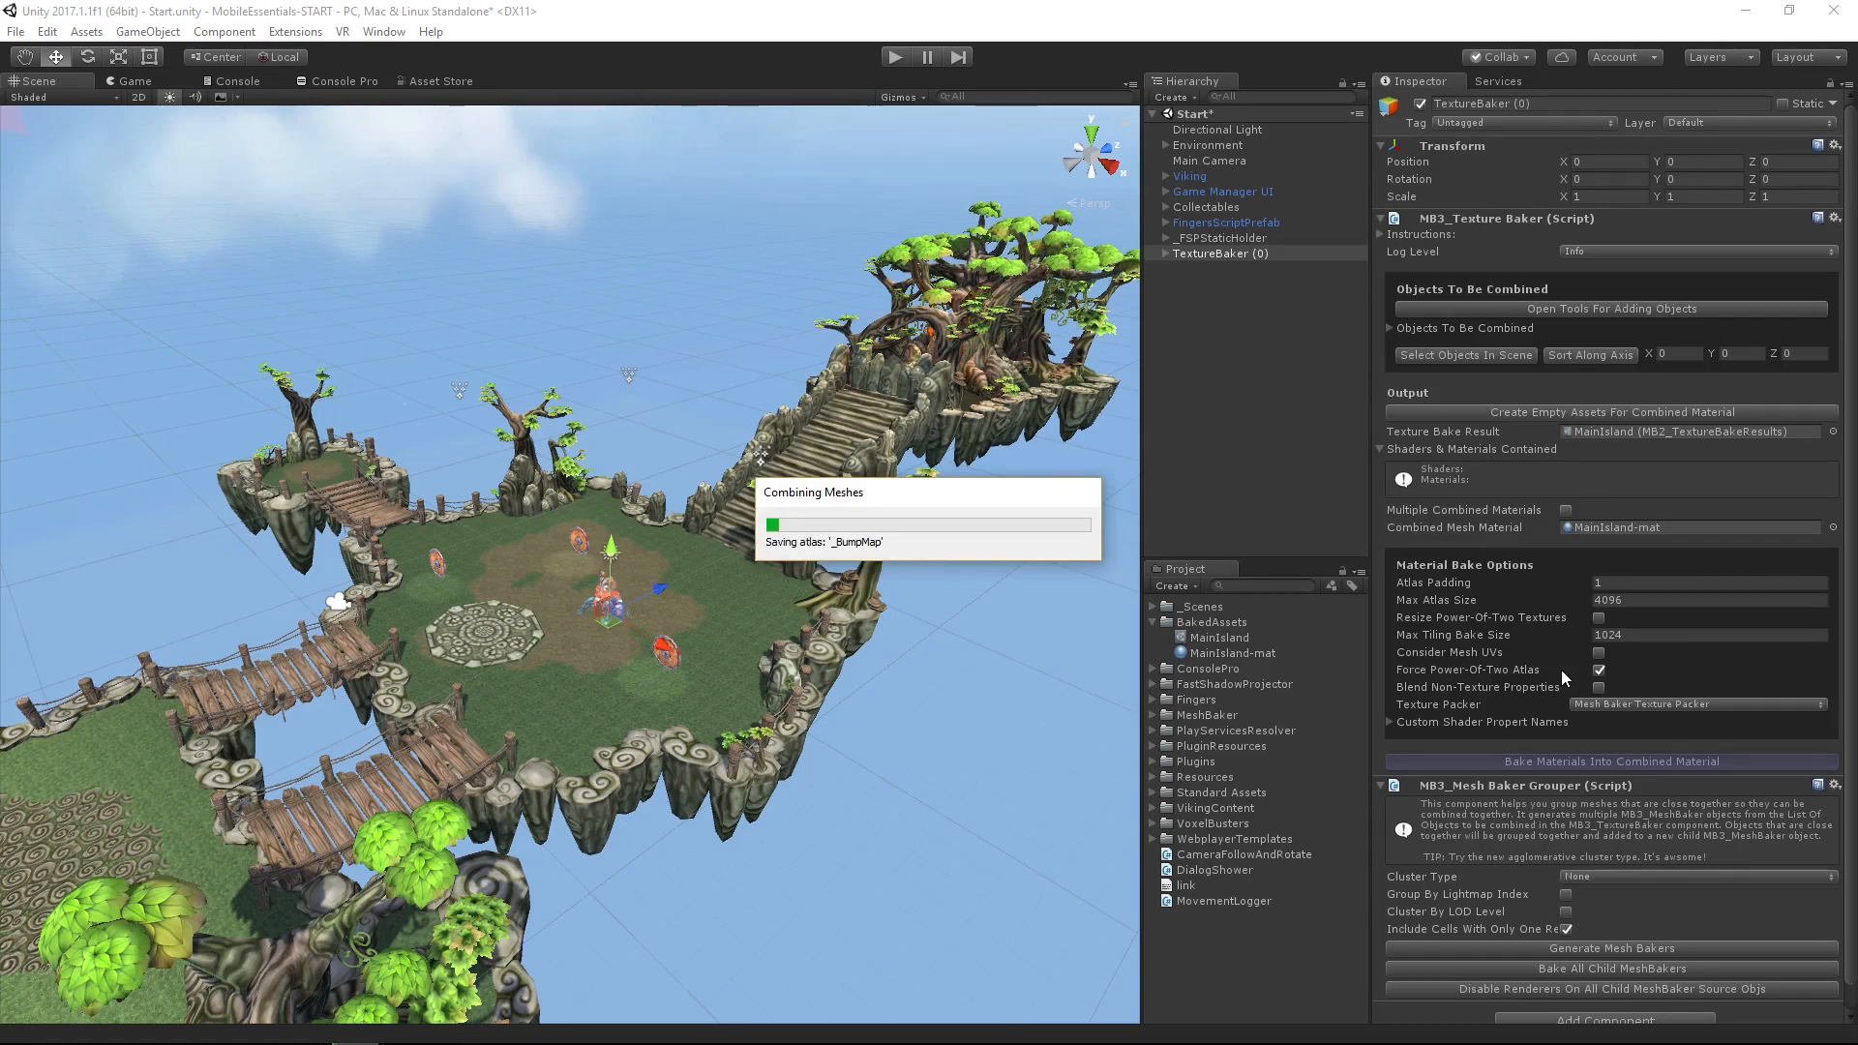
{"action": "mouse_move", "coordinate": [1562, 670]}
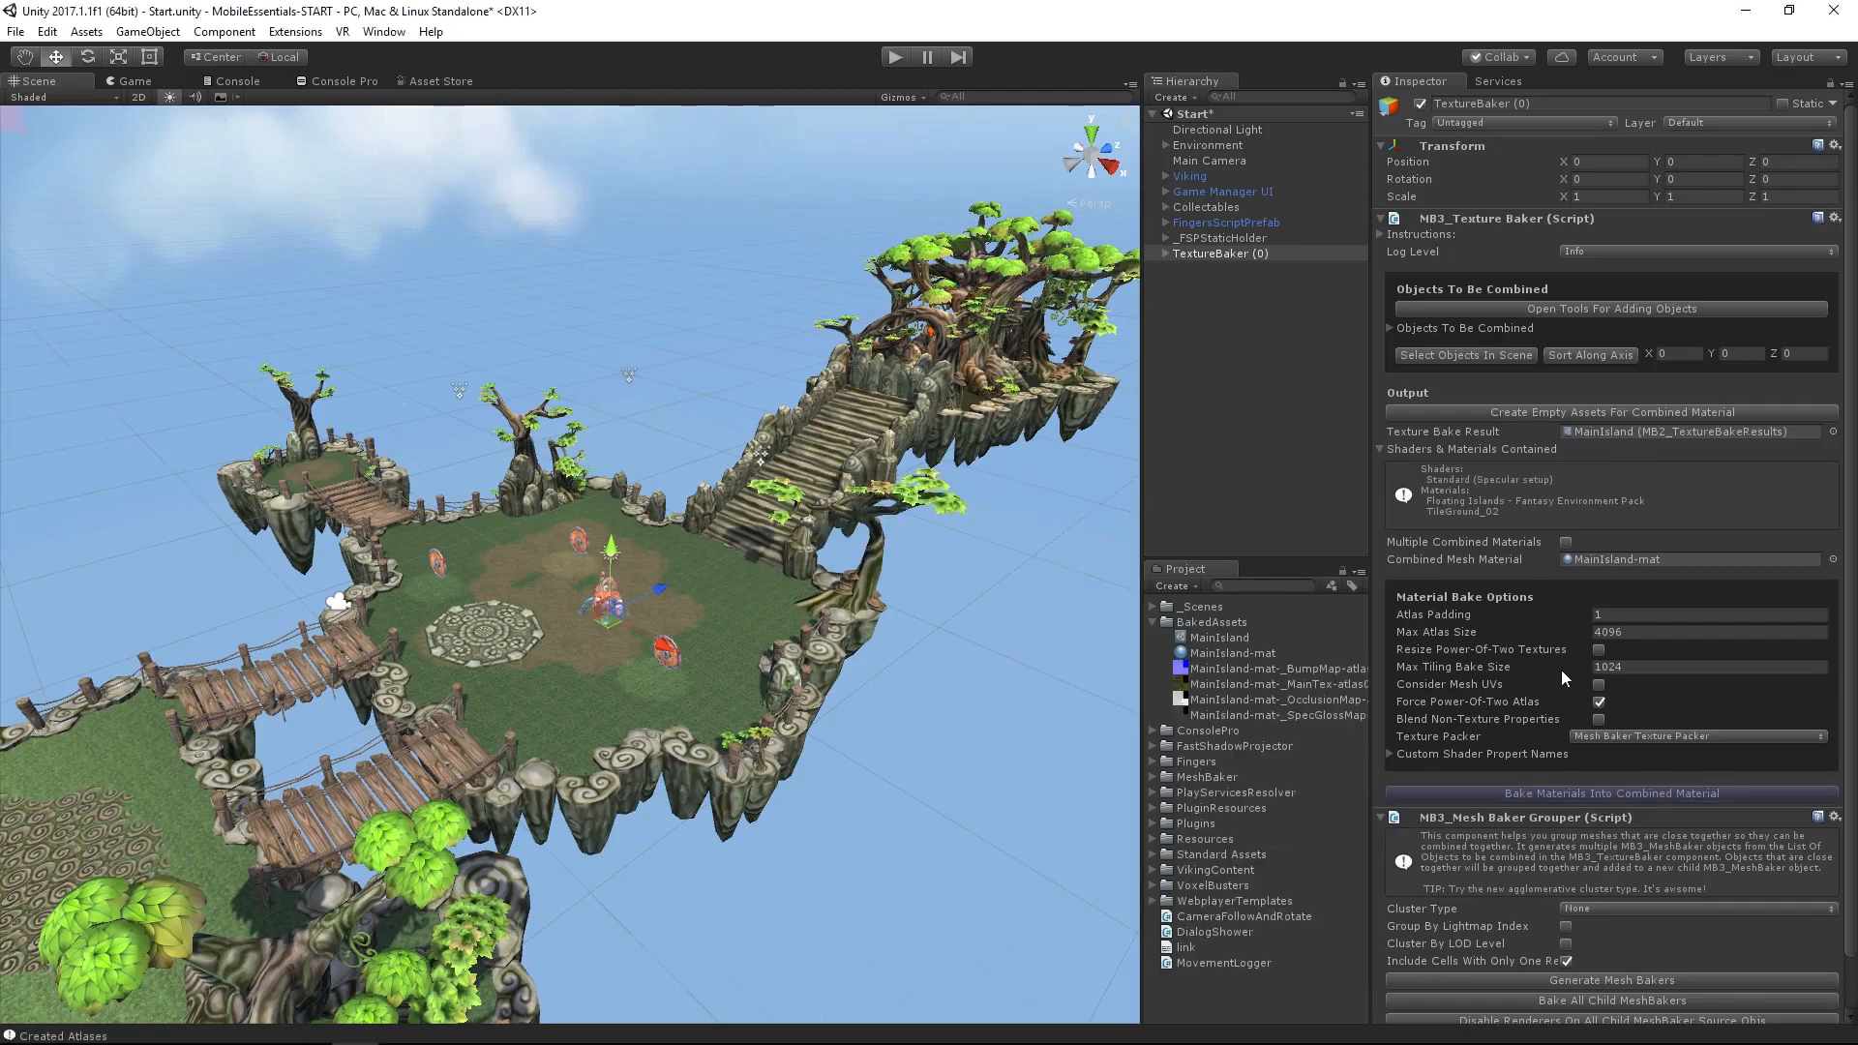
{"action": "mouse_move", "coordinate": [1564, 676]}
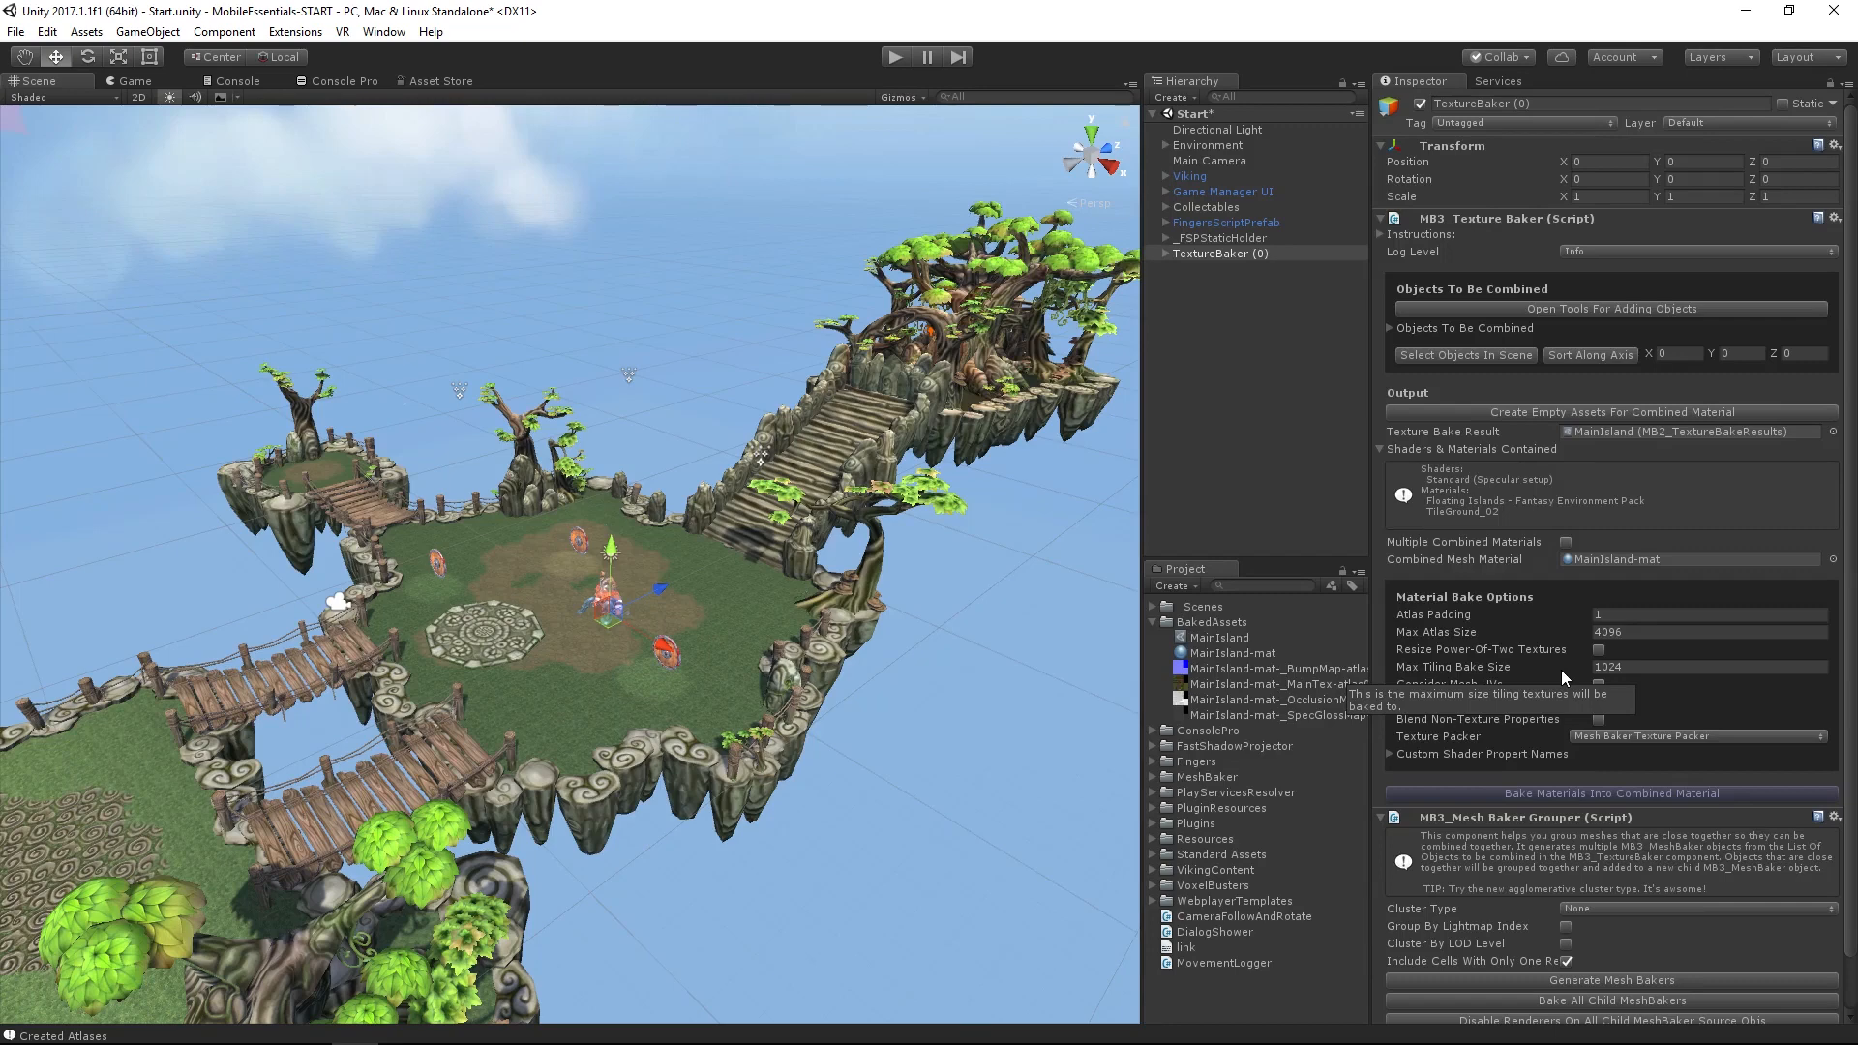
{"action": "mouse_move", "coordinate": [1163, 263]}
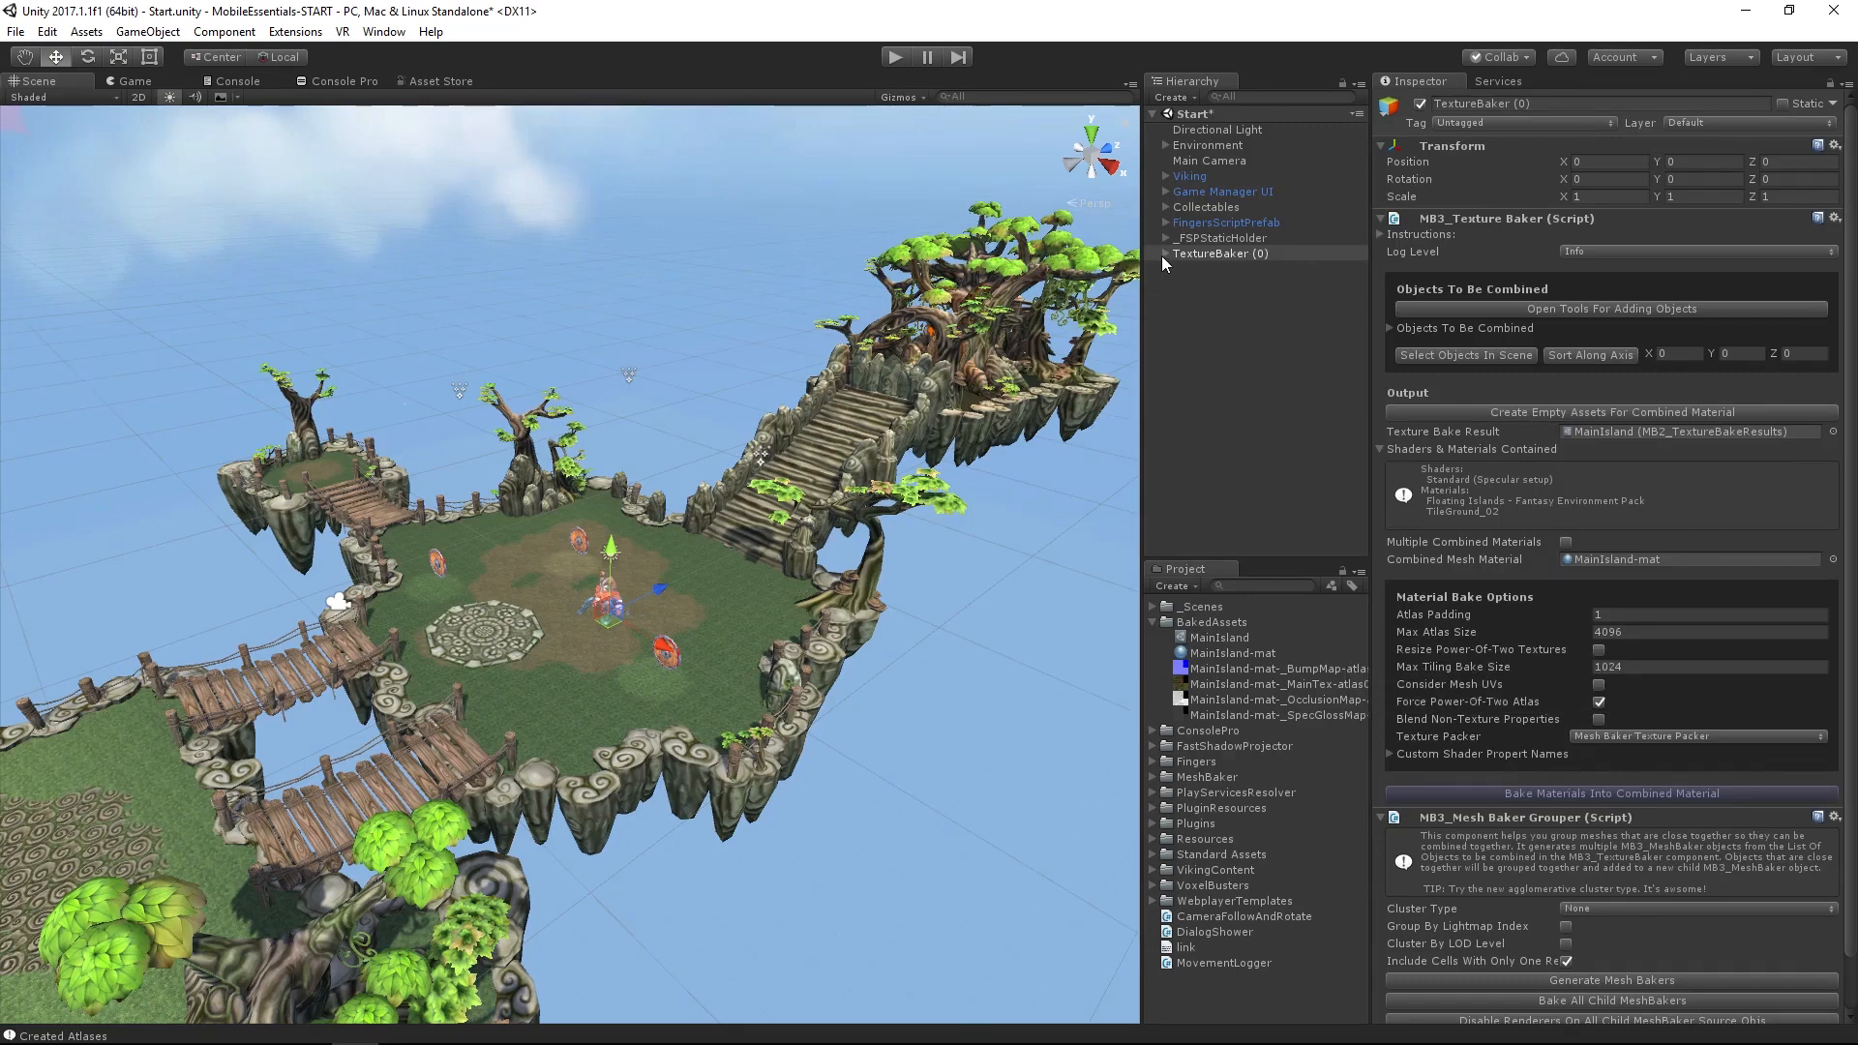
Bake the 50 island meshes with MeshBaker and select the new CombinedMesh-MeshBaker-mesh object
{"action": "left_click", "coordinate": [1216, 269]}
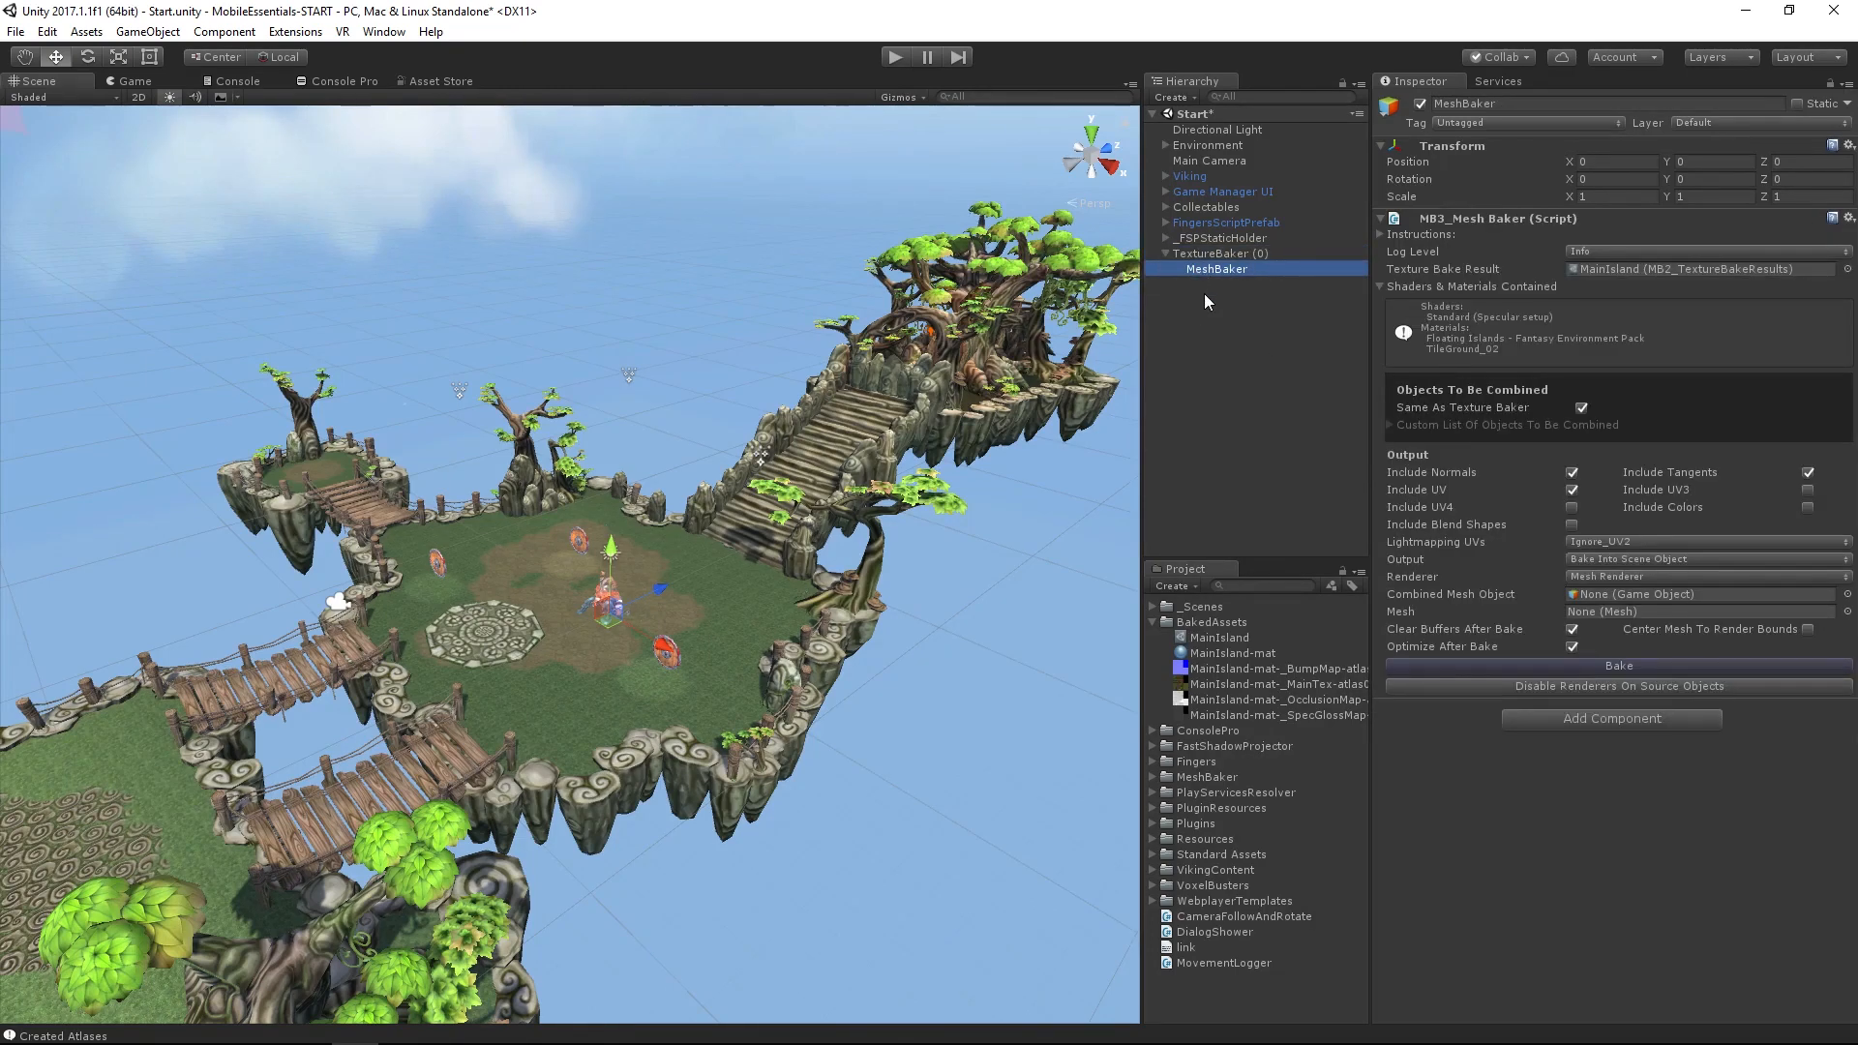
{"action": "mouse_move", "coordinate": [1362, 359]}
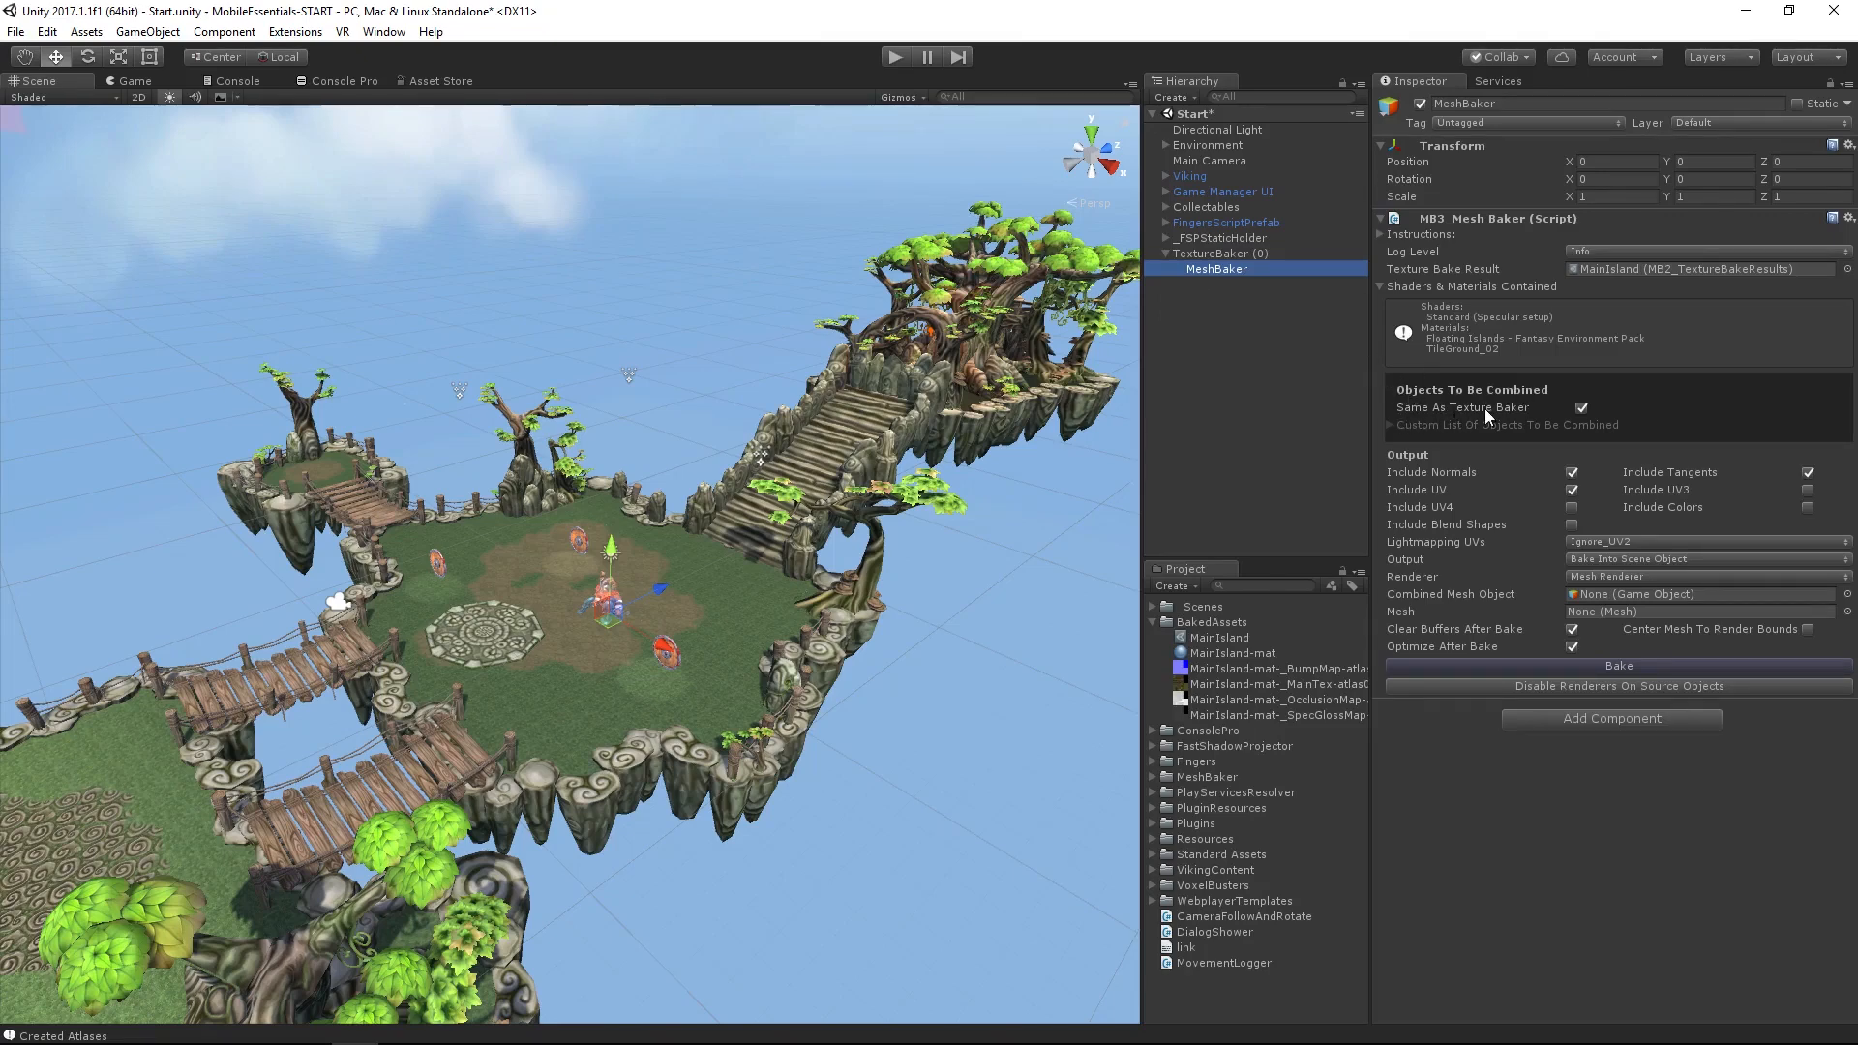
{"action": "mouse_move", "coordinate": [1630, 429]}
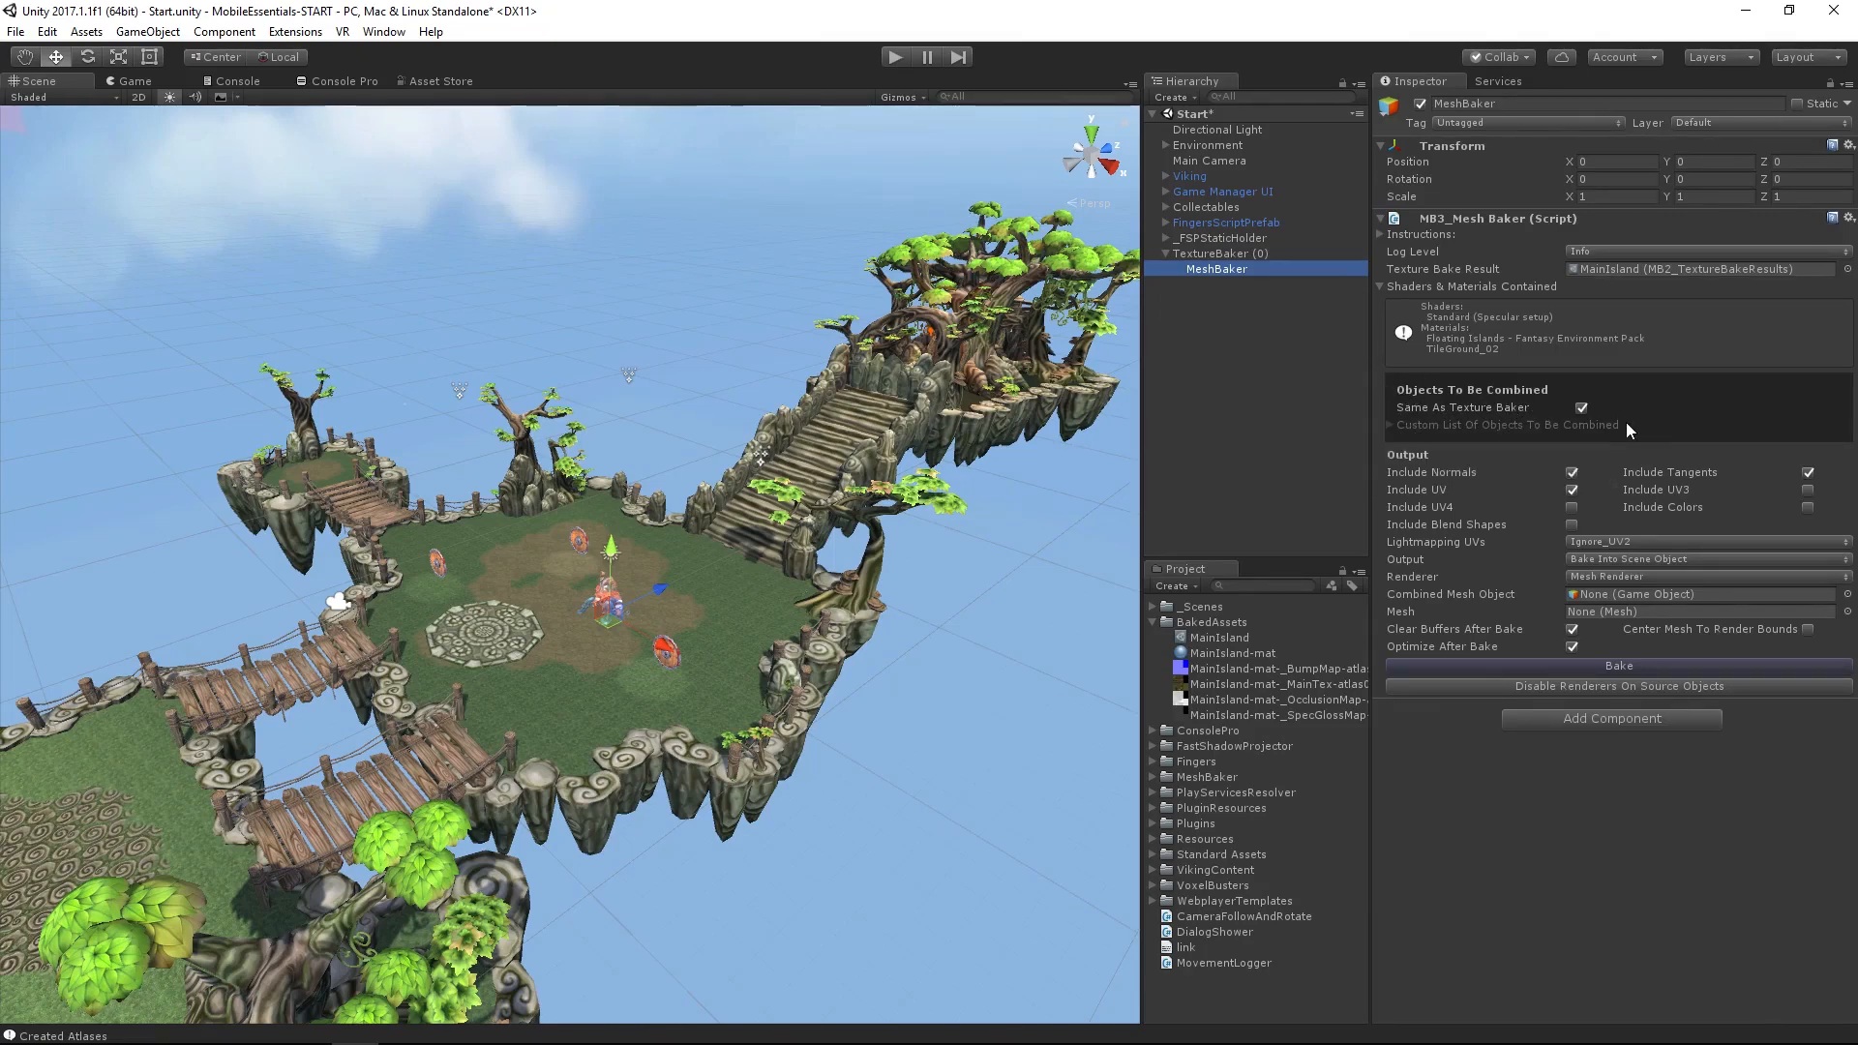
{"action": "left_click", "coordinate": [1617, 665]}
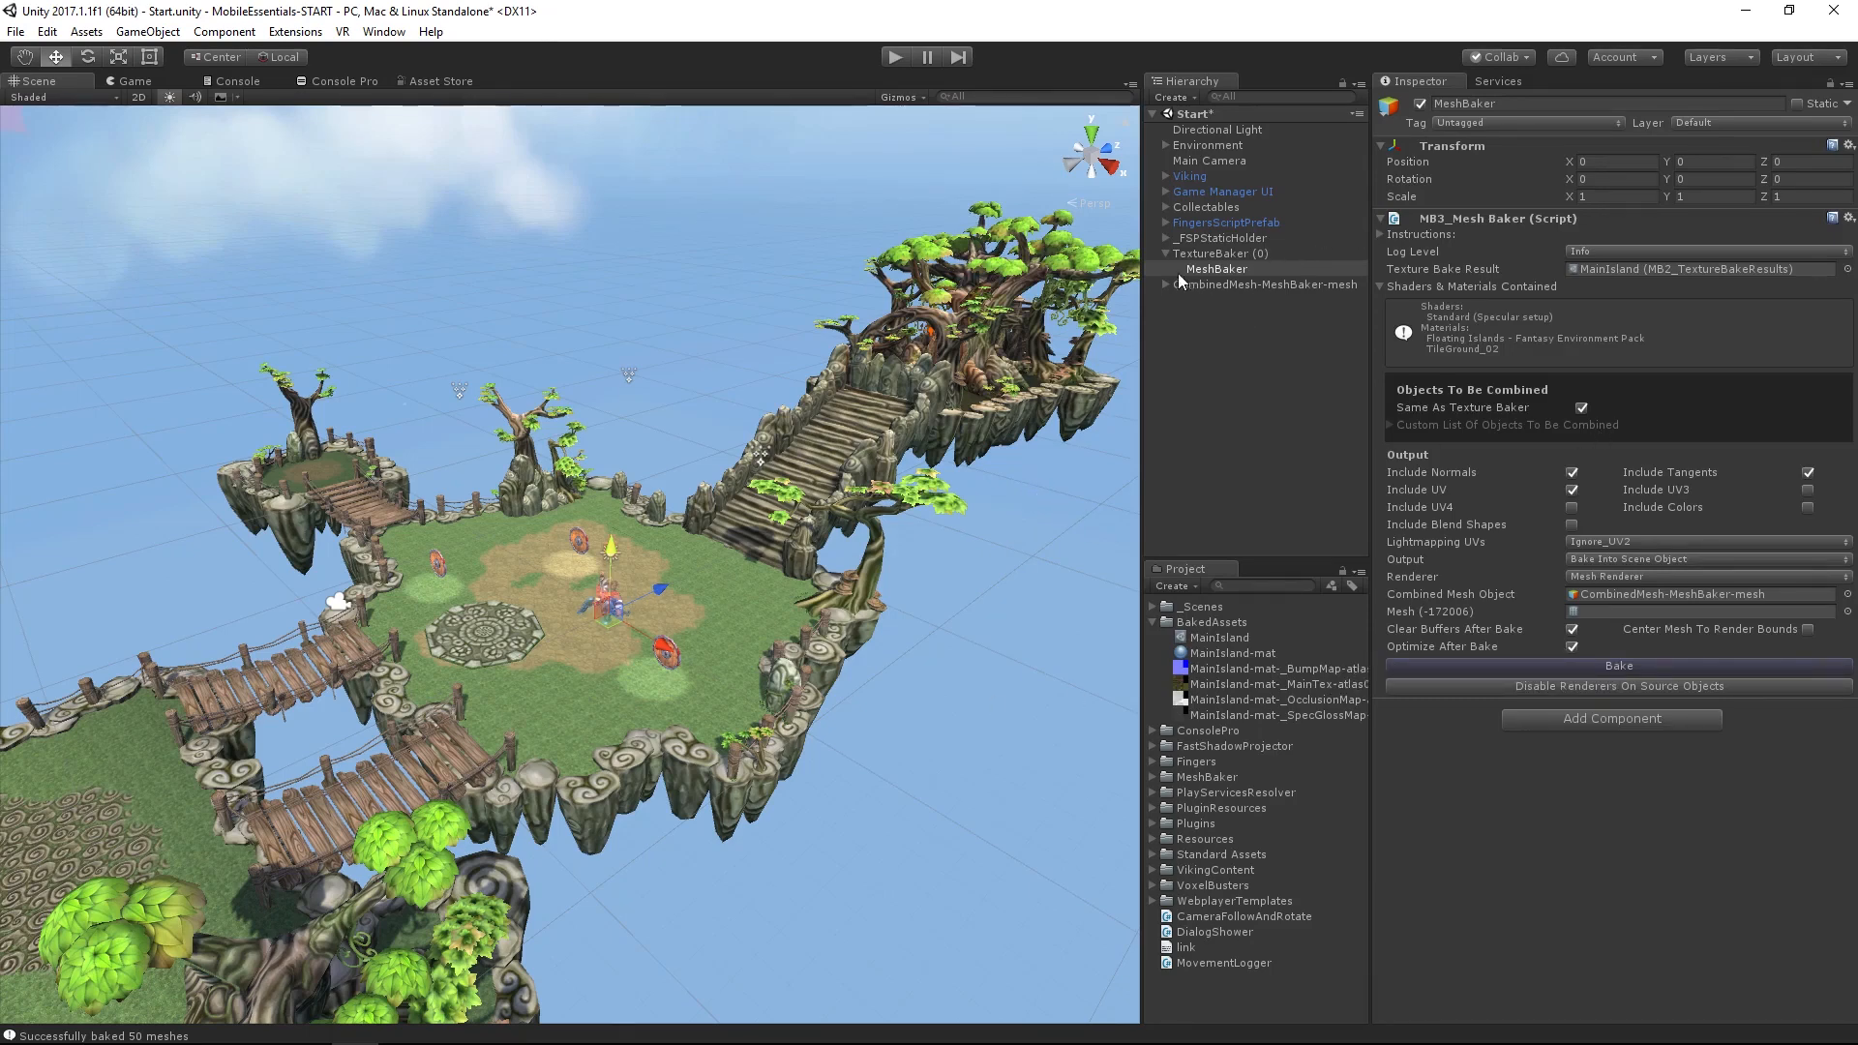
{"action": "left_click", "coordinate": [1264, 284]}
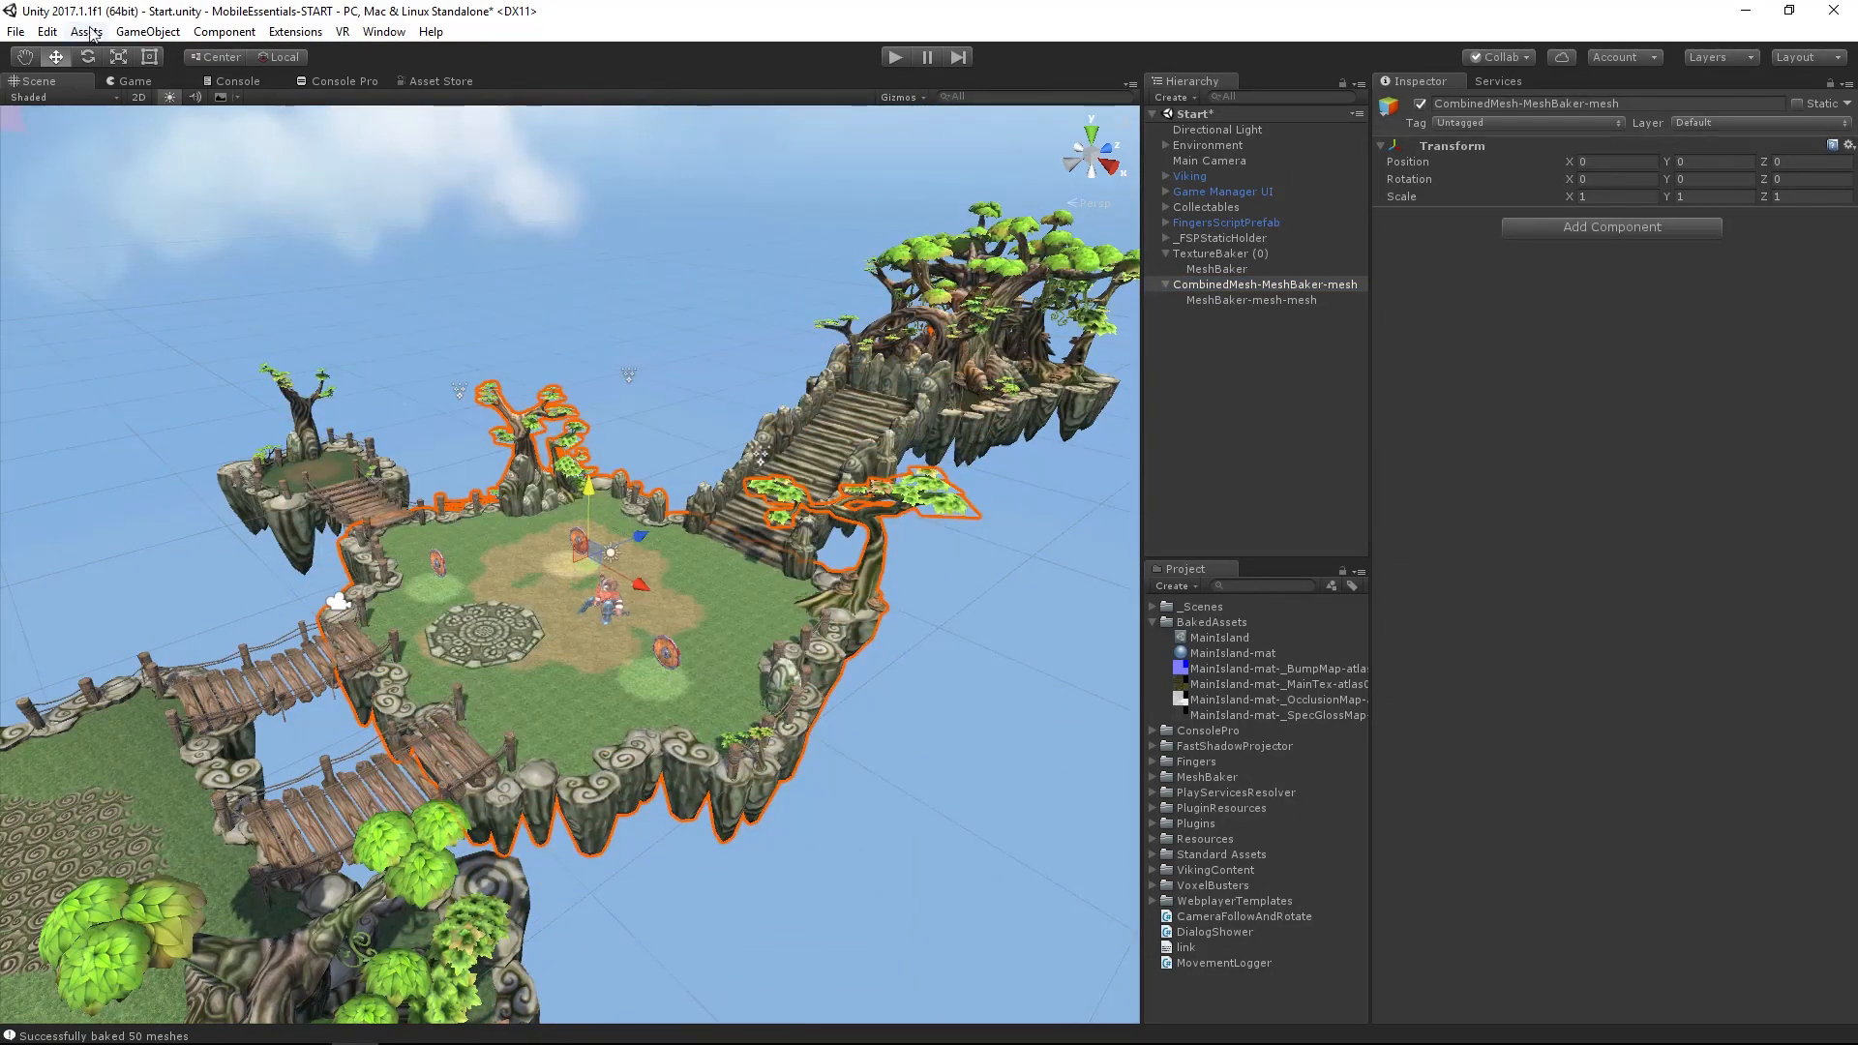
Reload Selection 1 to check the original island pieces, then select CombinedMesh-MeshBaker-mesh
{"action": "left_click", "coordinate": [46, 31]}
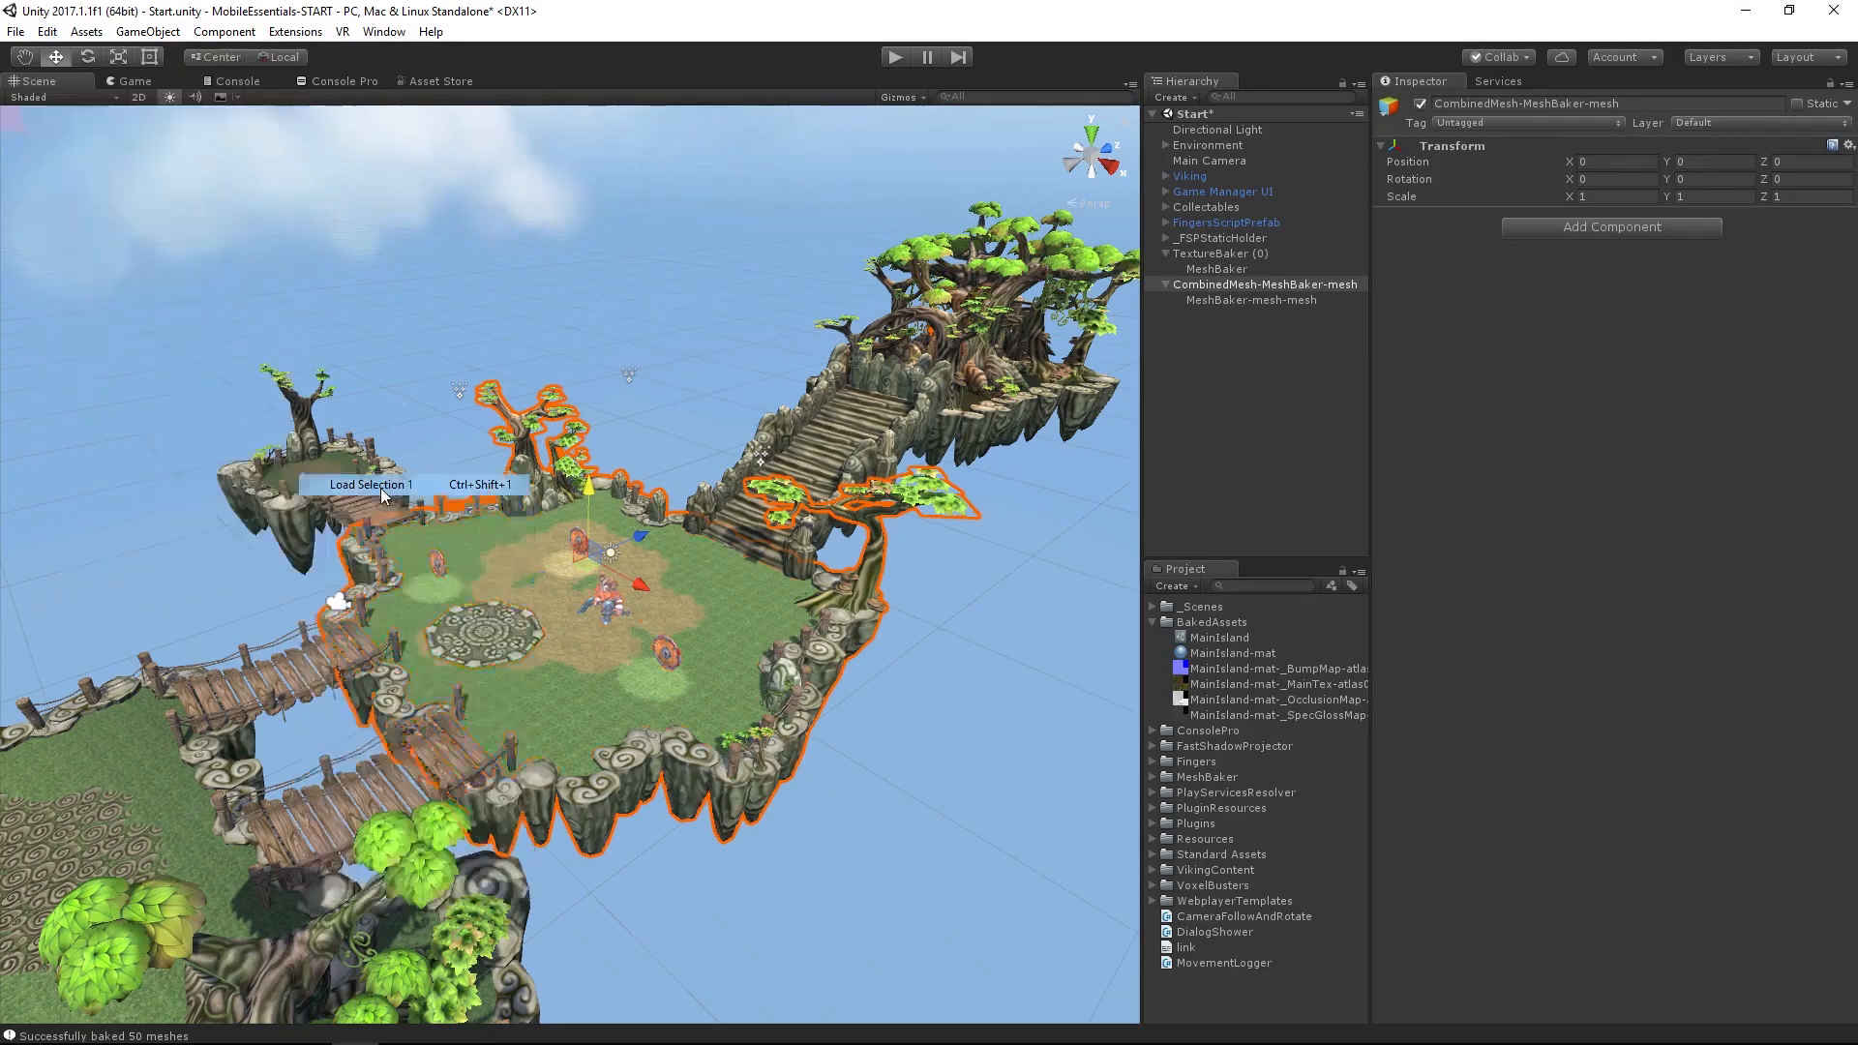
{"action": "left_click", "coordinate": [369, 484]}
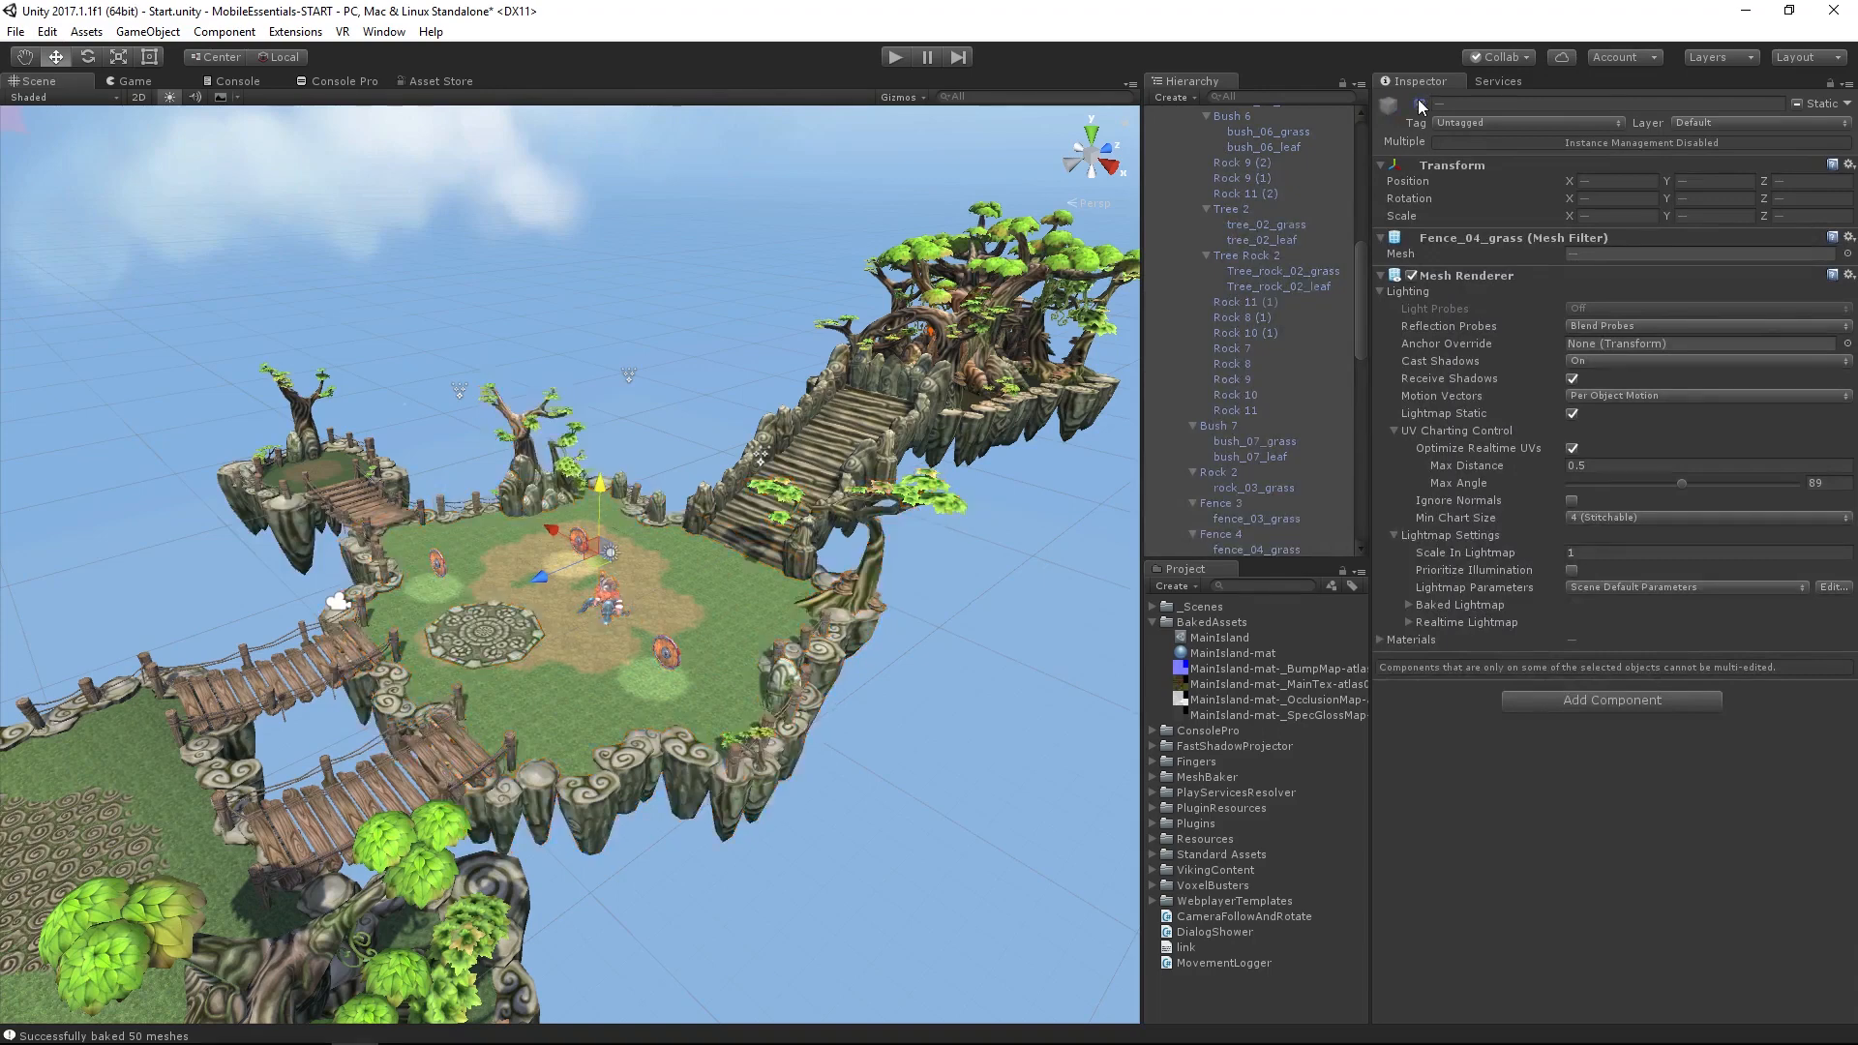
{"action": "scroll", "scroll_direction": "up", "scroll_amount": 3}
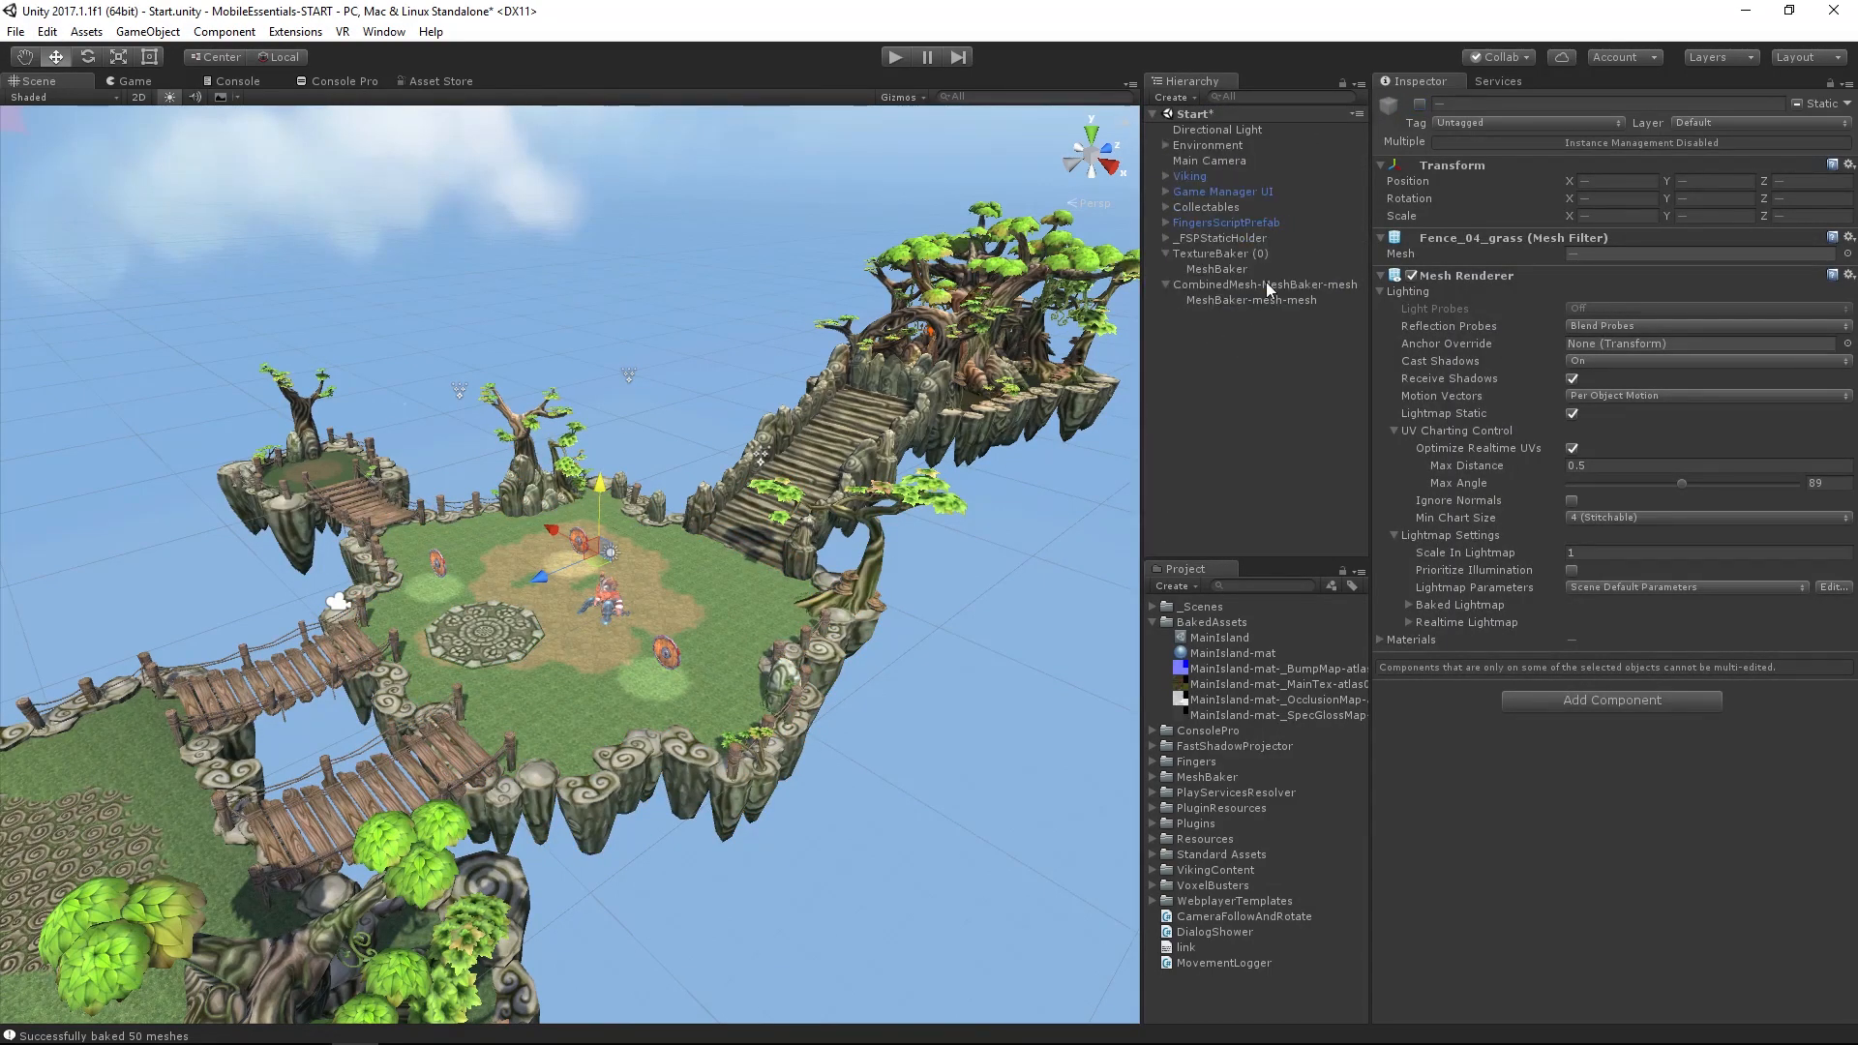
{"action": "left_click", "coordinate": [1264, 285]}
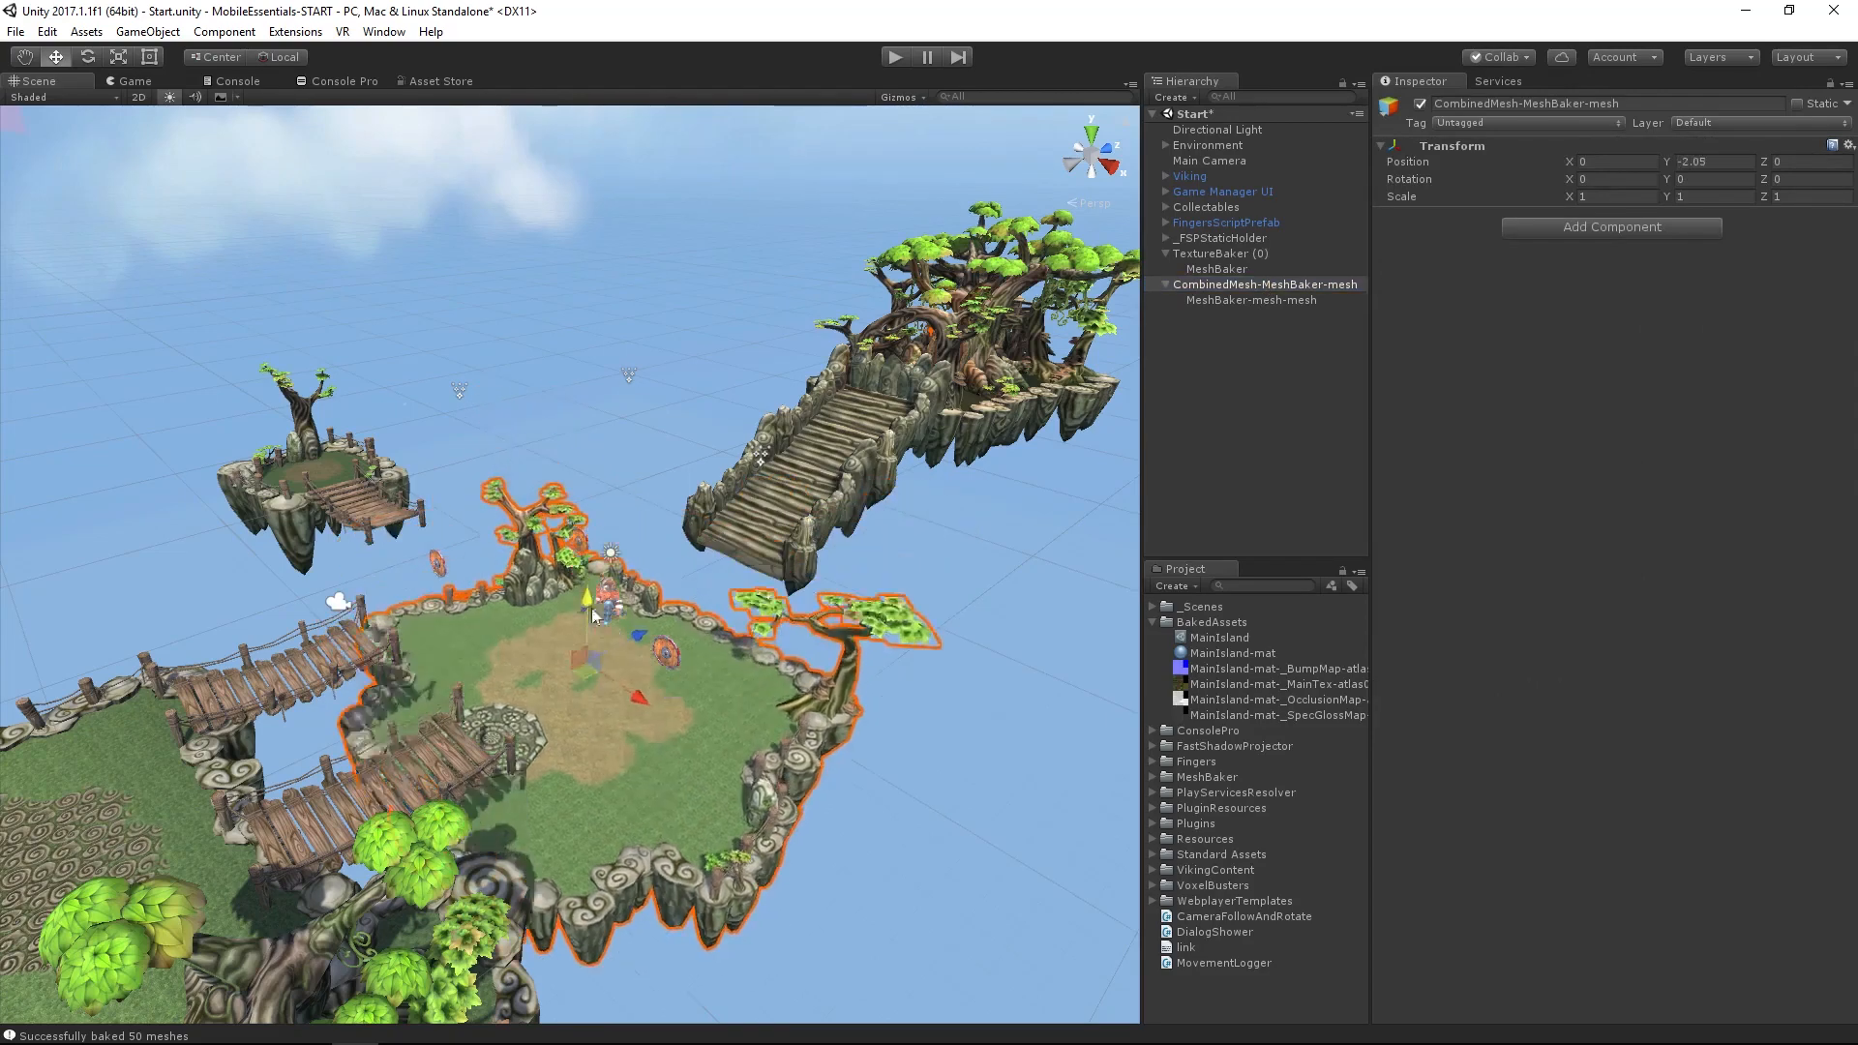